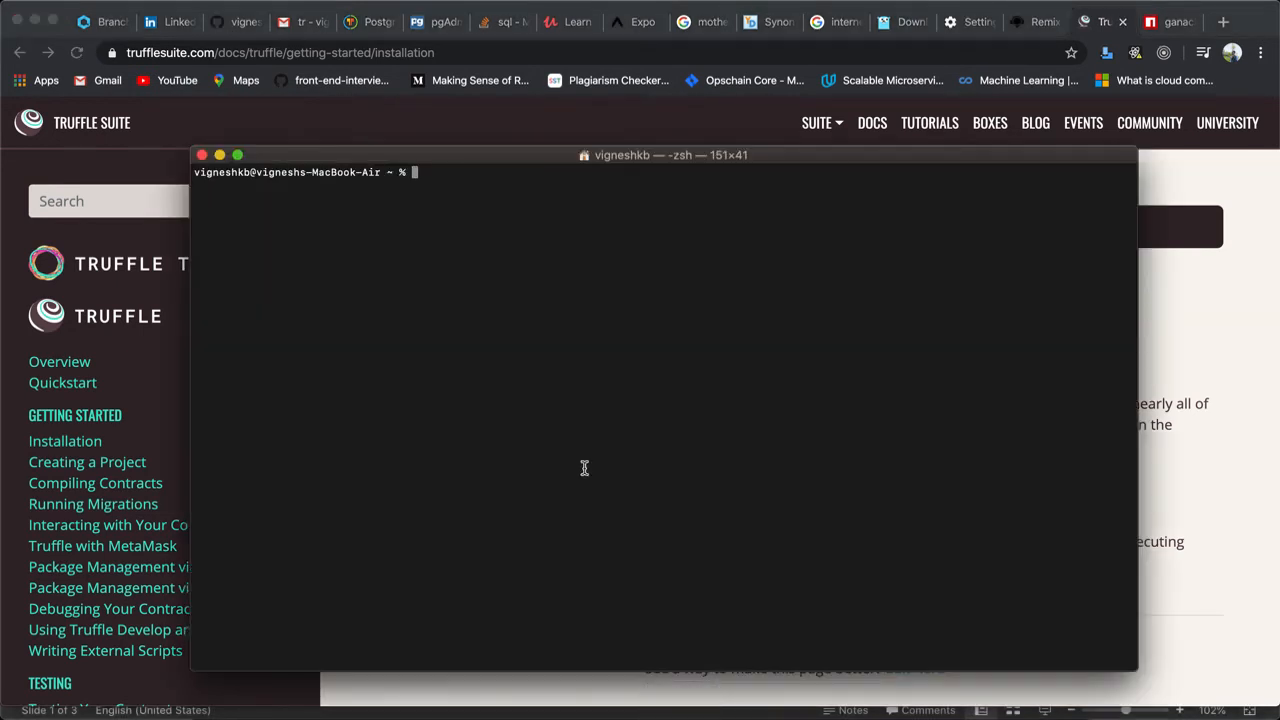
# Run npm install -g truffle and check the Ganache CLI package page while it fails with a permission error
pyautogui.write('npm install -g truffle')
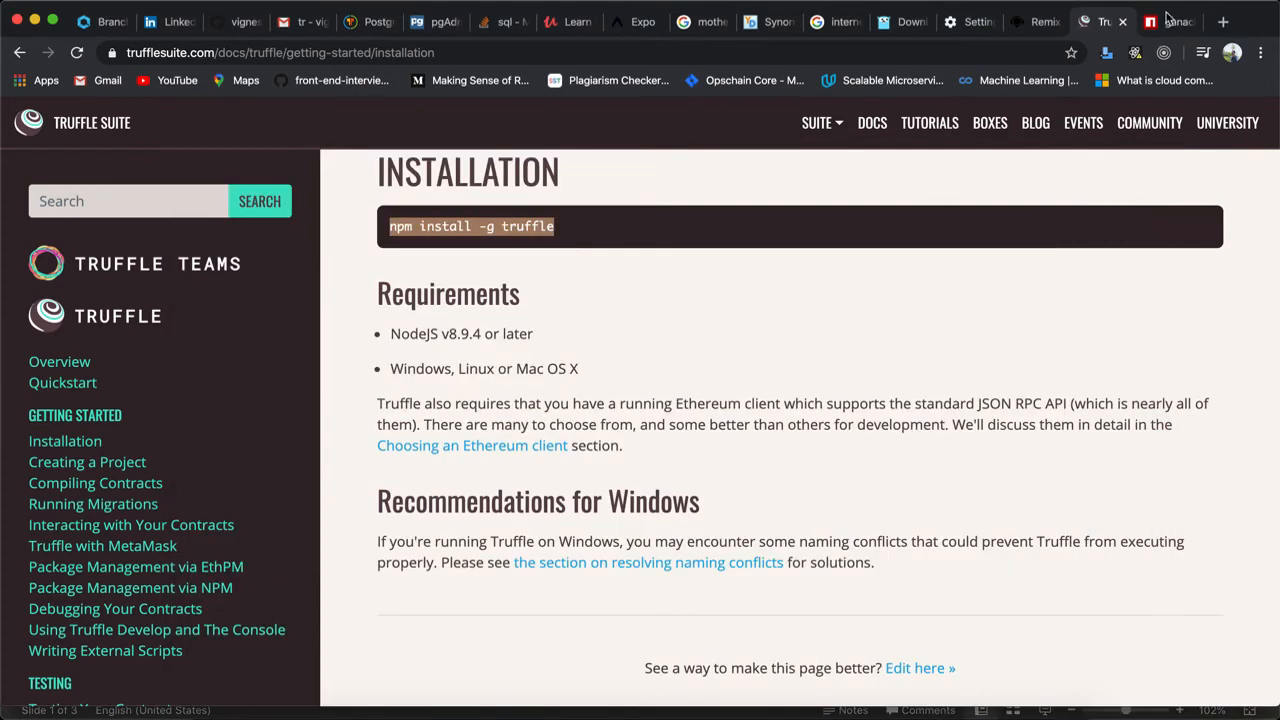
pyautogui.click(1168, 20)
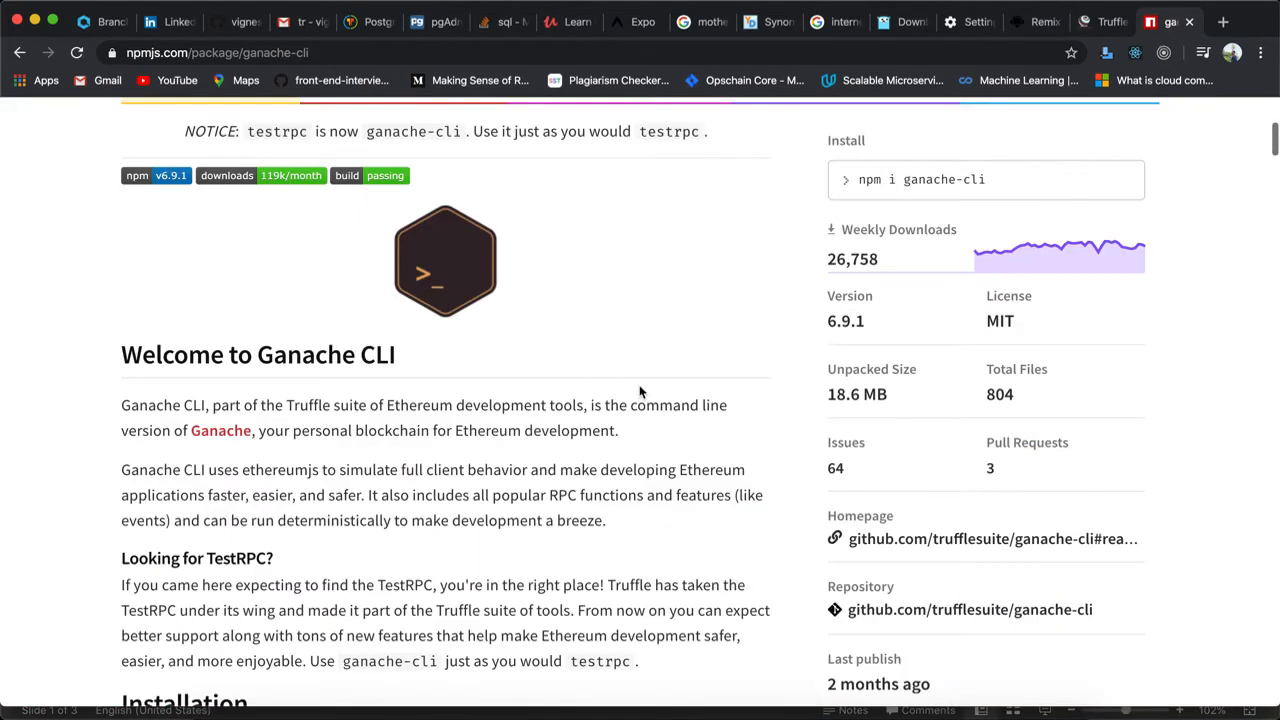
pyautogui.scroll(-3)
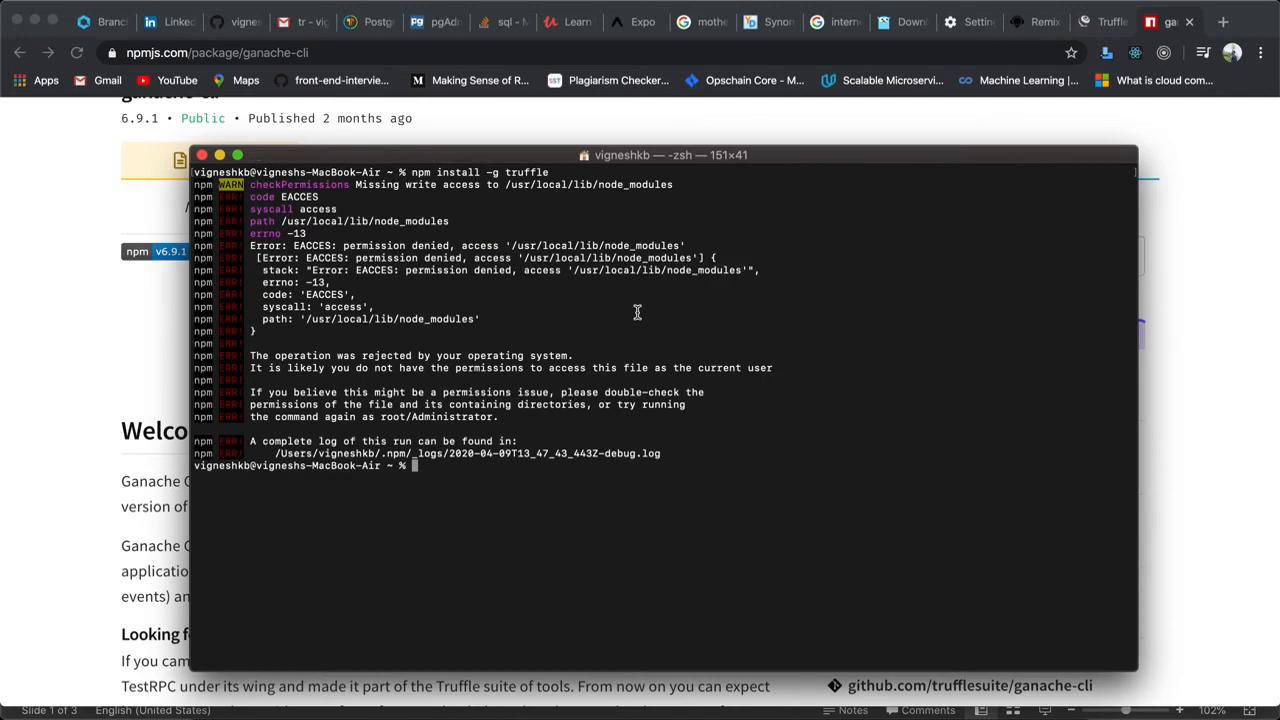
pyautogui.moveTo(500, 470)
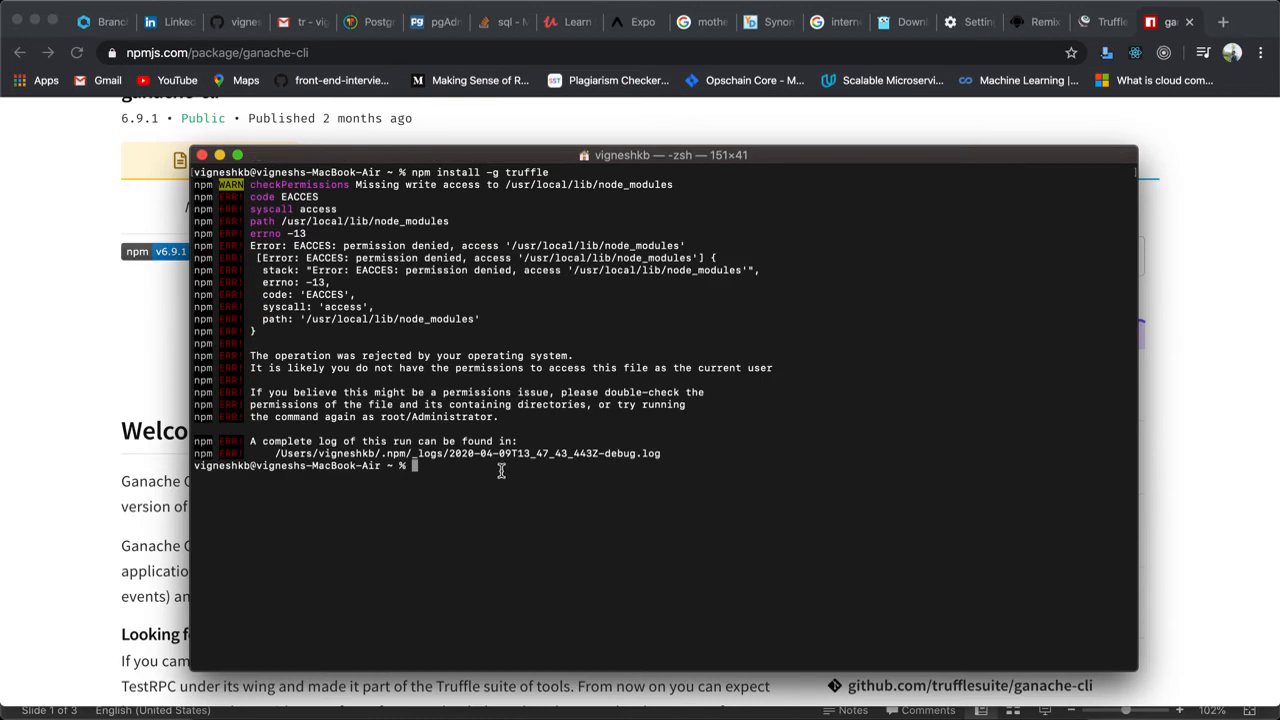
# Run sudo npm install -g truffle with the password, then confirm Truffle v5.1.20 responds
pyautogui.write('sudo')
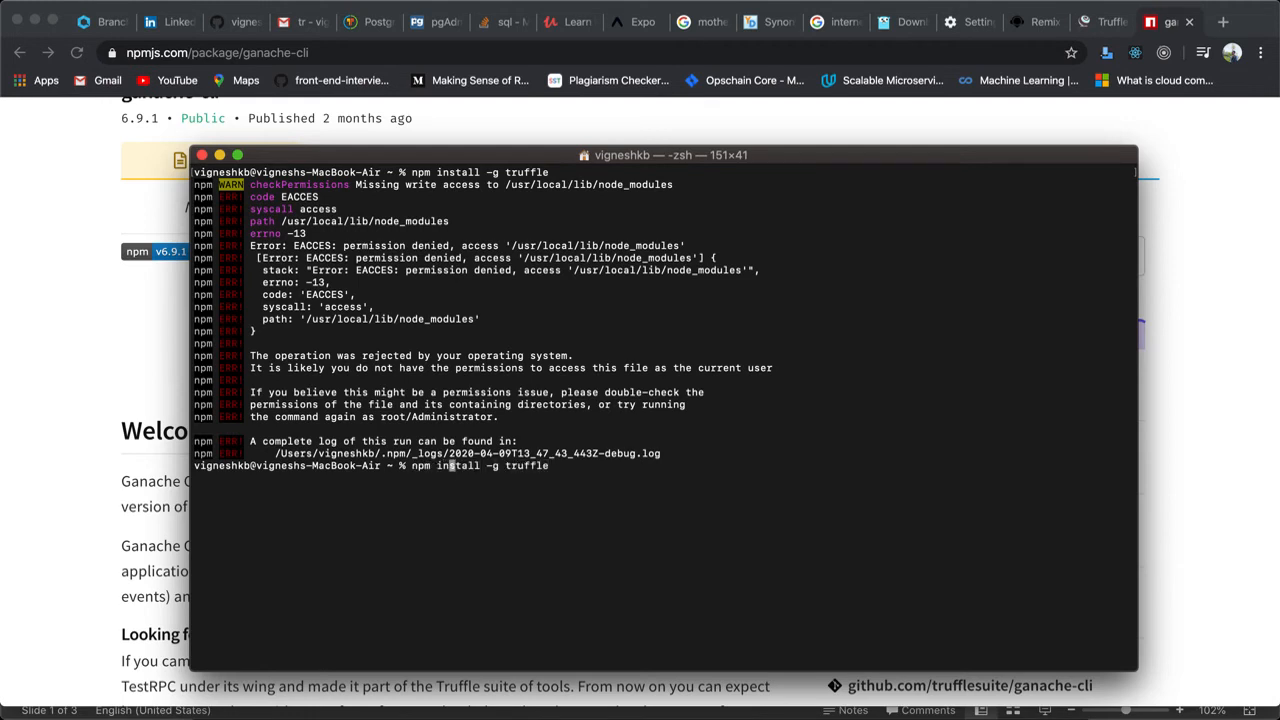
pyautogui.write('sudo')
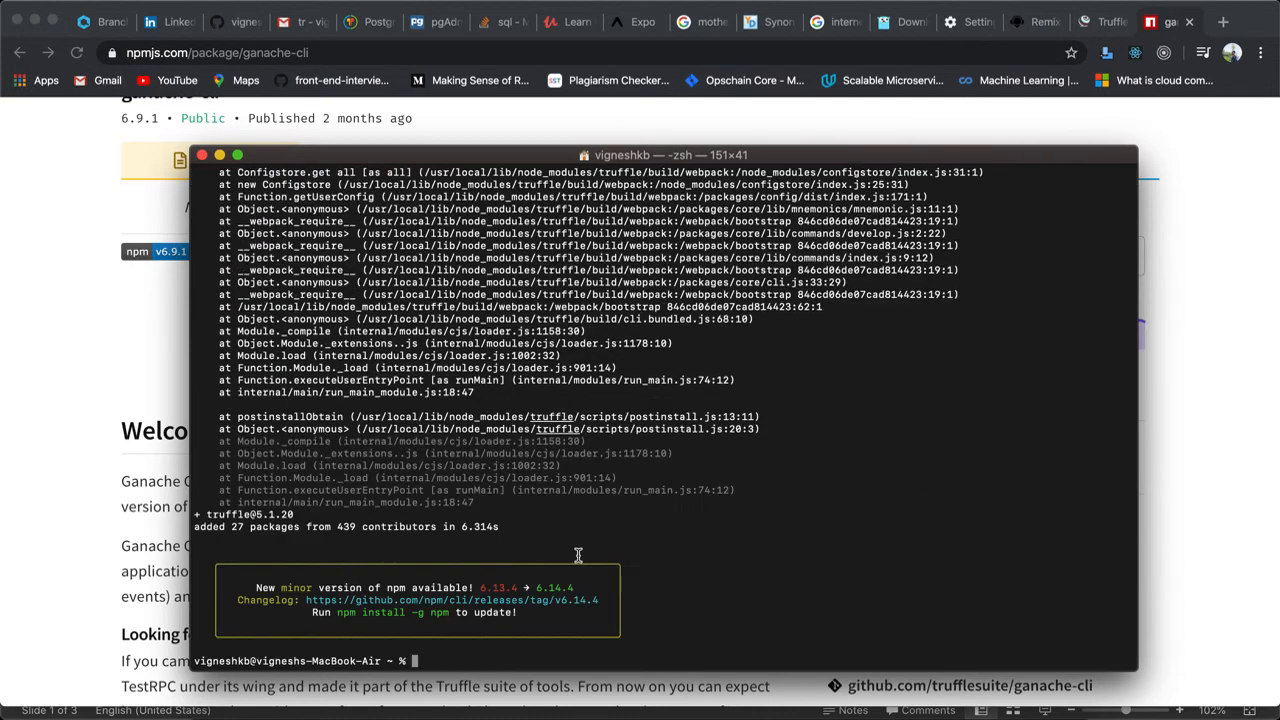
pyautogui.write('truffle -v')
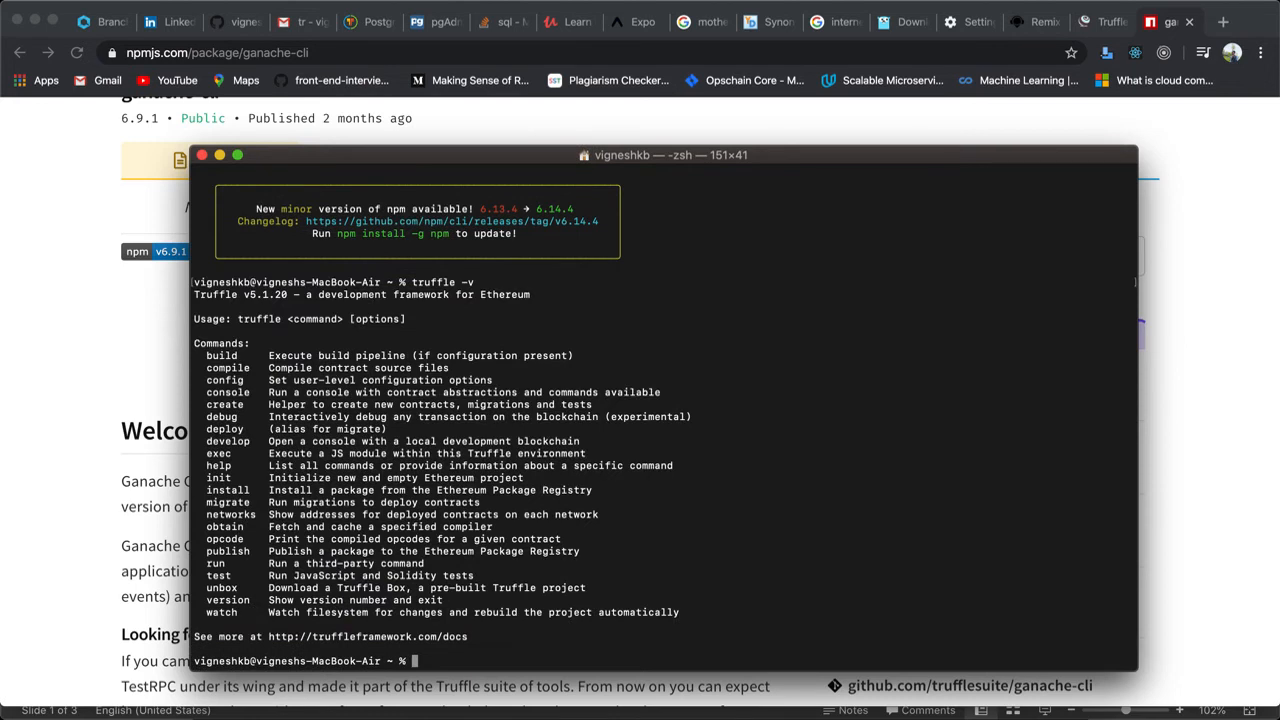
# Run sudo npm install -g ganache-cli to install Ganache CLI 6.9.1 globally
pyautogui.write('sudo')
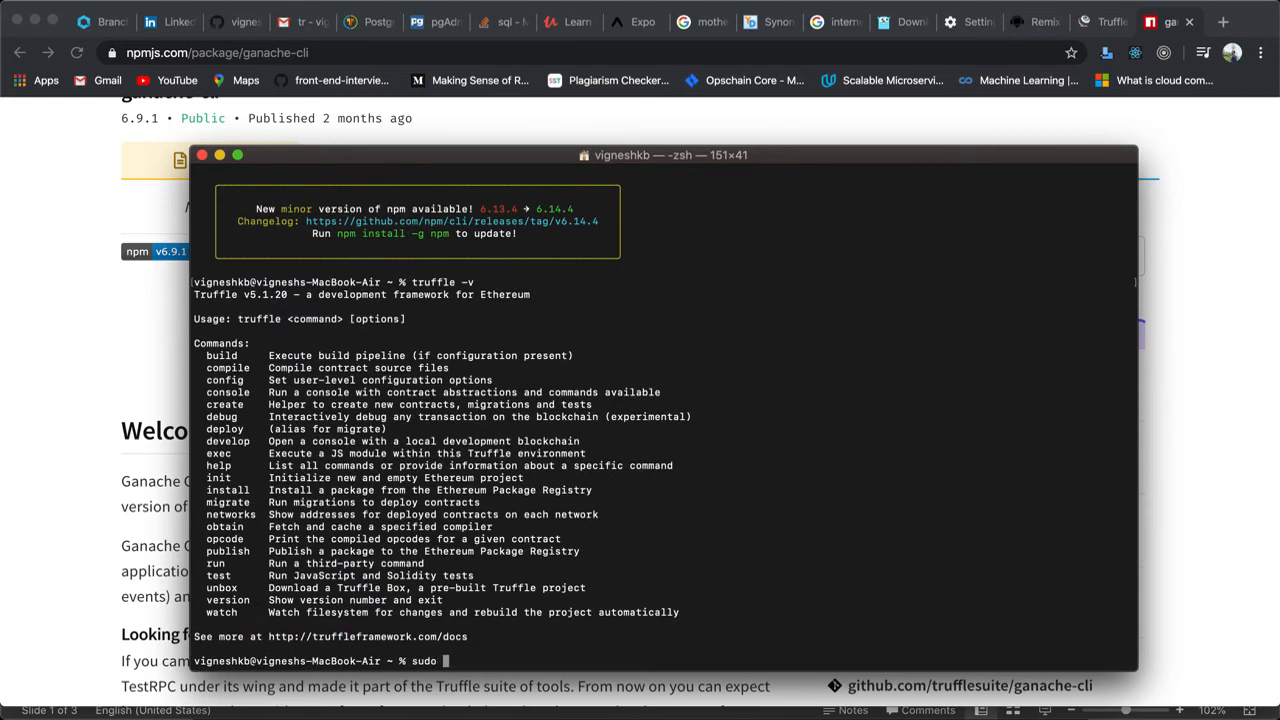
pyautogui.rightClick(490, 640)
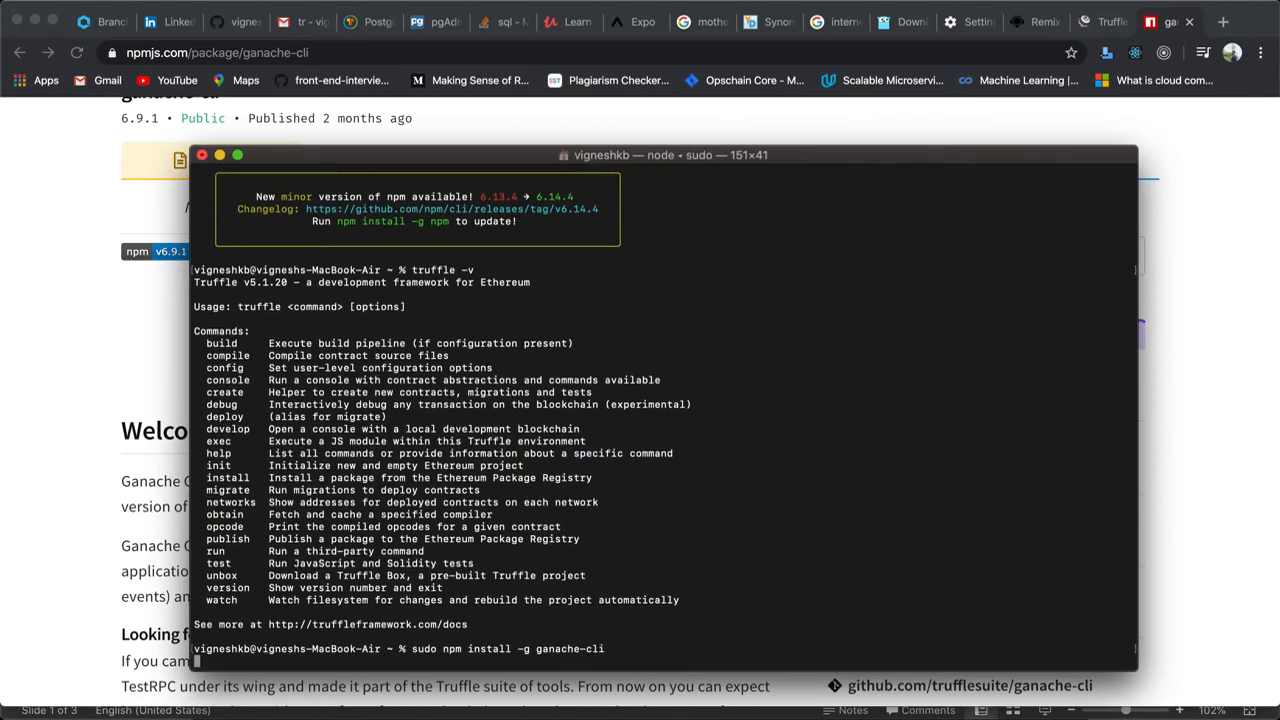
pyautogui.press('enter')
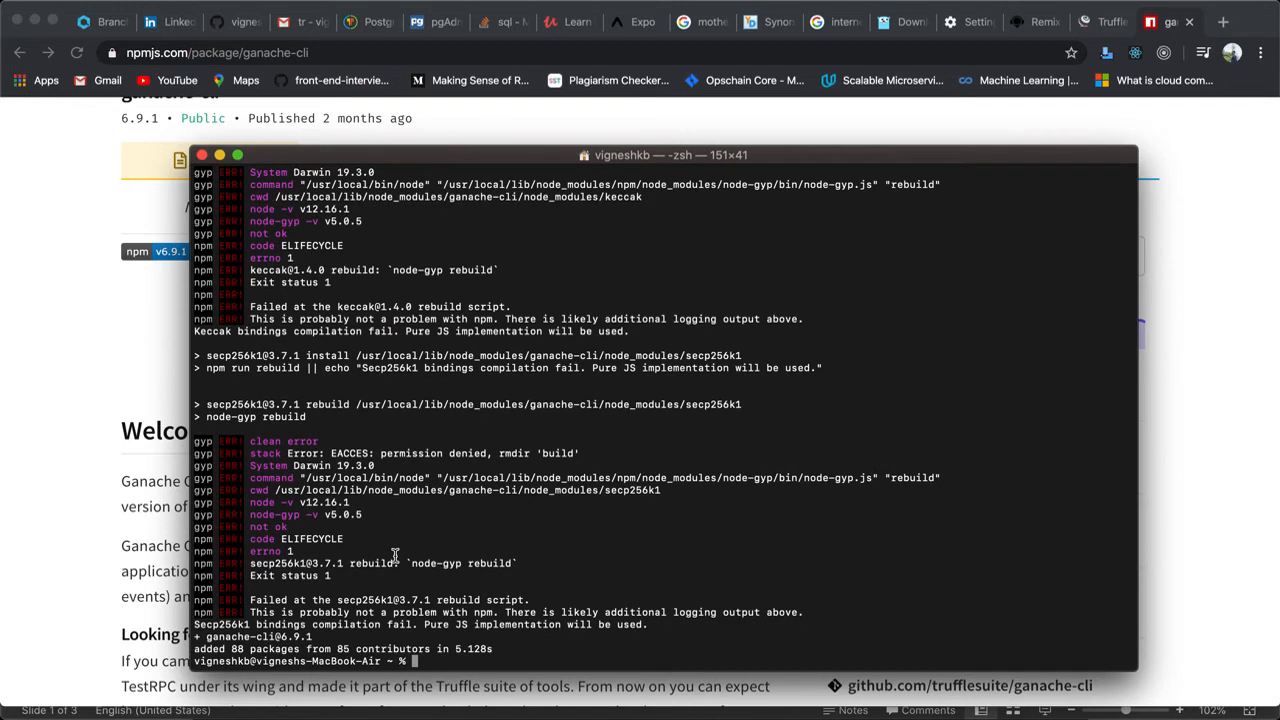
pyautogui.write('sudo npm install -g ganache-cli')
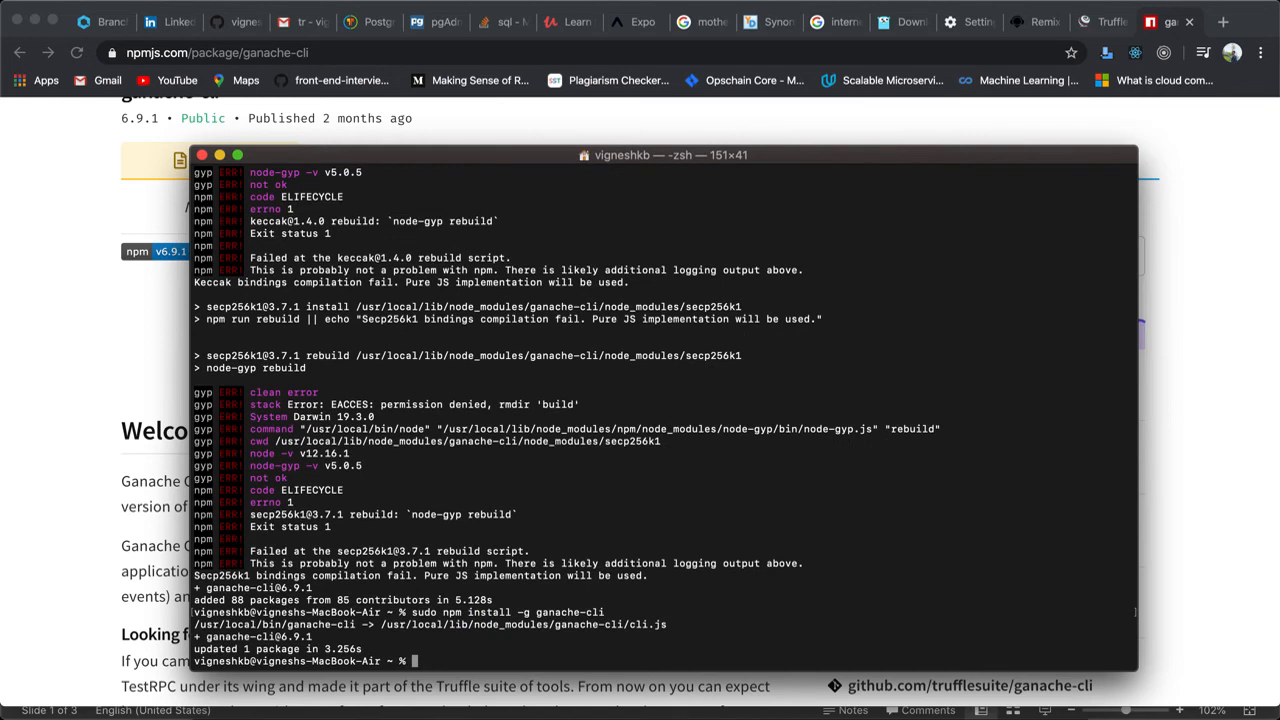
# Launch ganache-cli and clear the terminal to a fresh prompt
pyautogui.write('ga')
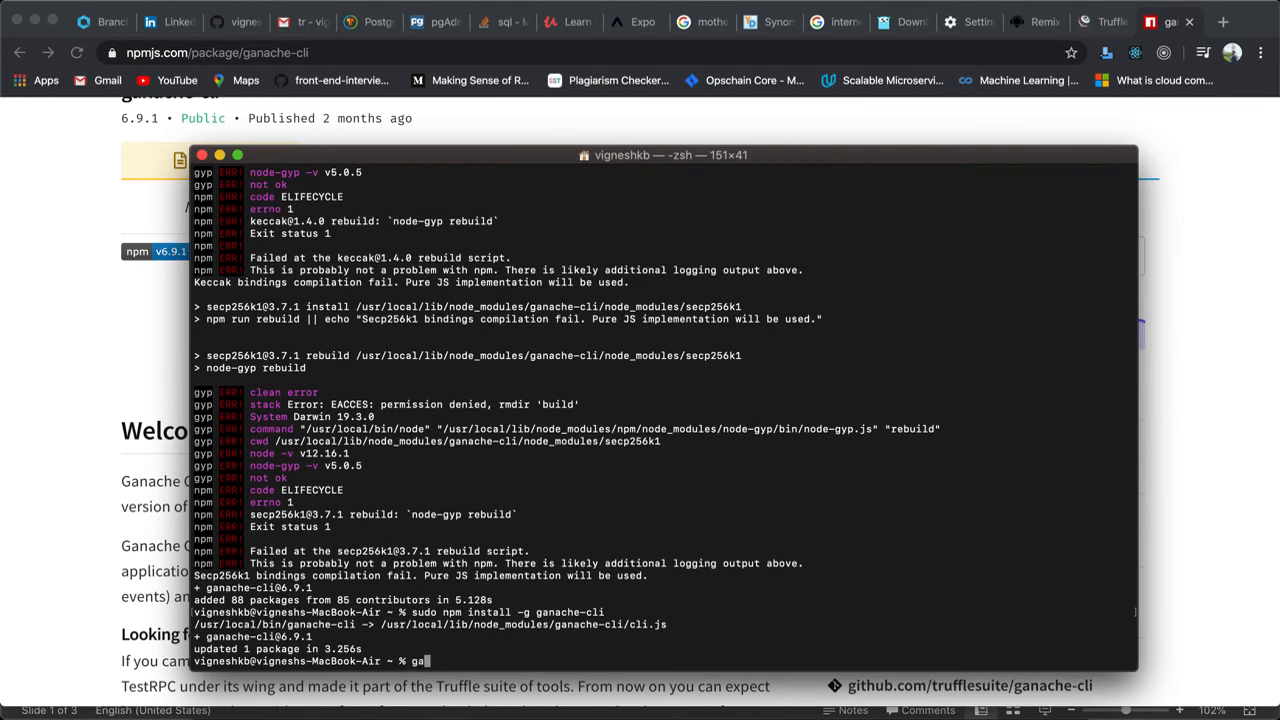
pyautogui.write('anche-cli')
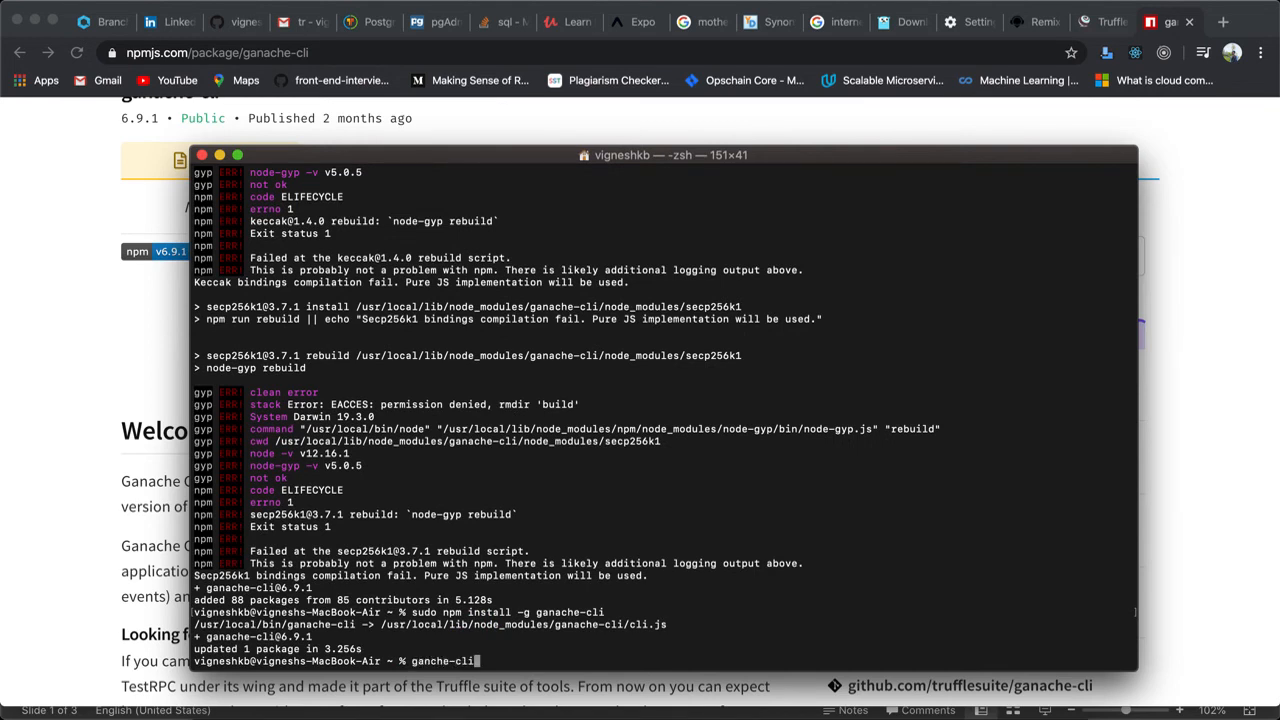
pyautogui.press('Backspace')
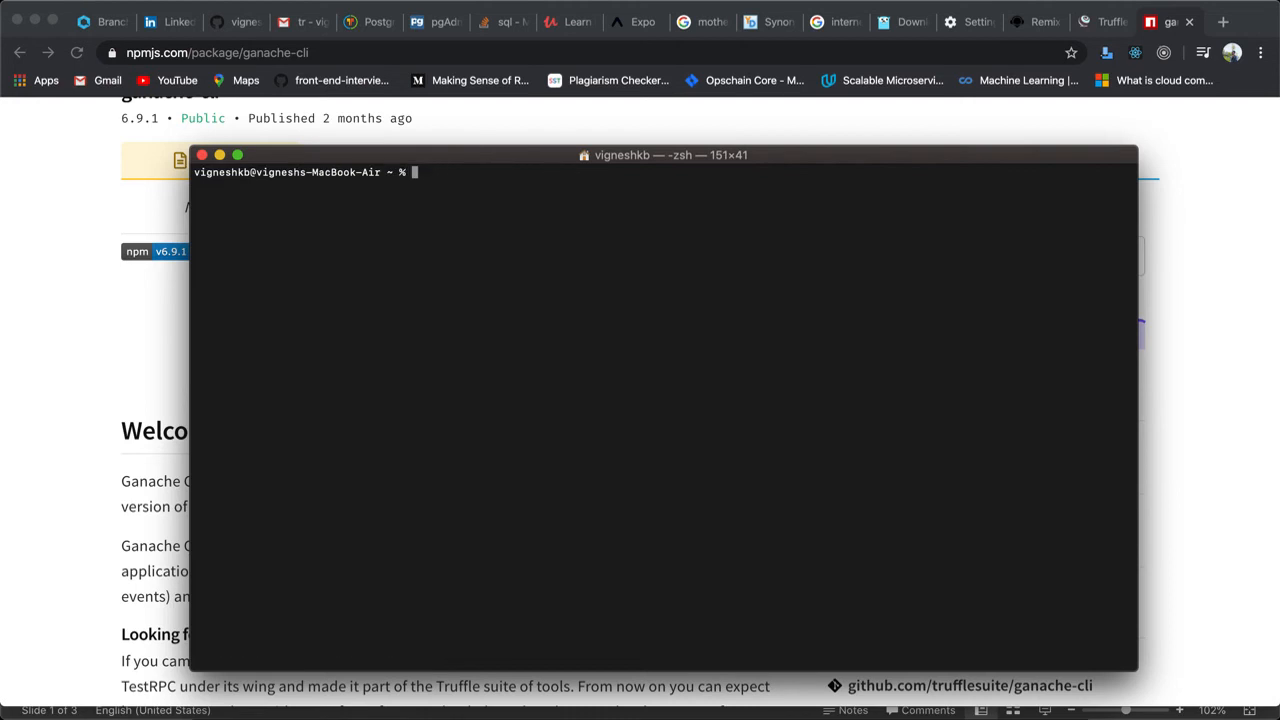
# List the home directory, cd into blockchain, and consult Truffle's Creating a Project guide
pyautogui.write('ls')
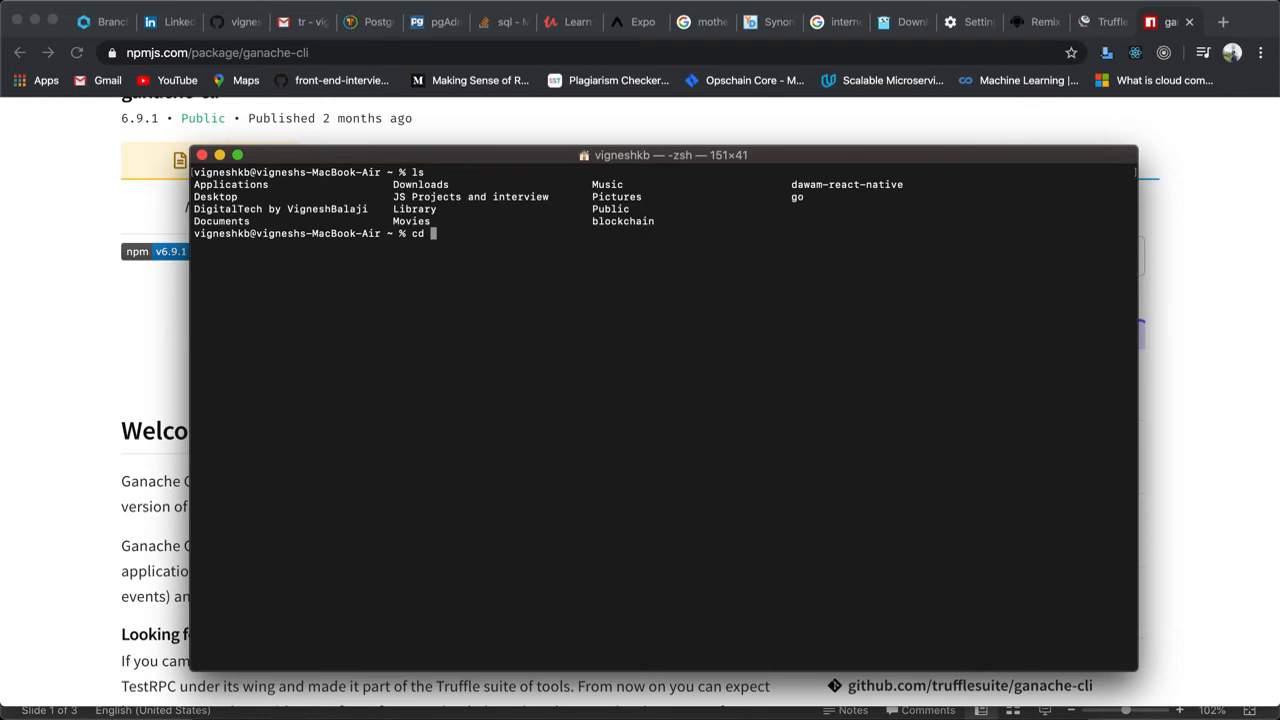
pyautogui.write('blockchain')
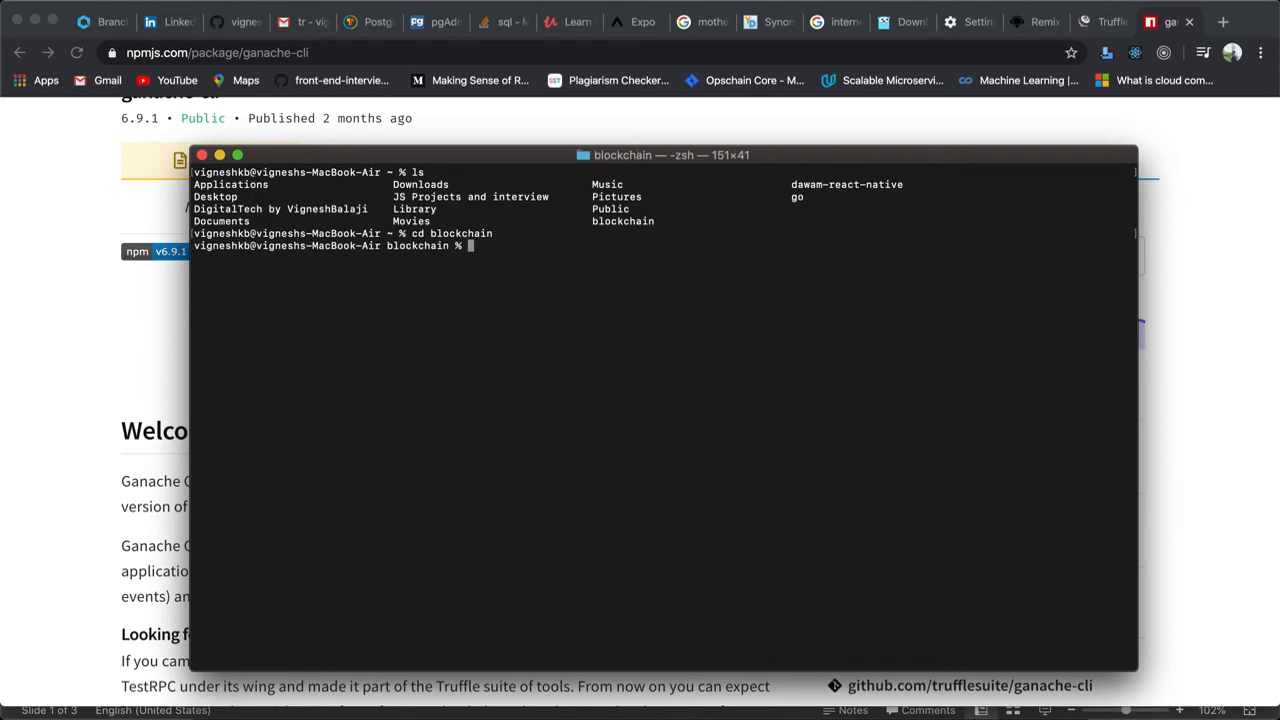
pyautogui.write('truf')
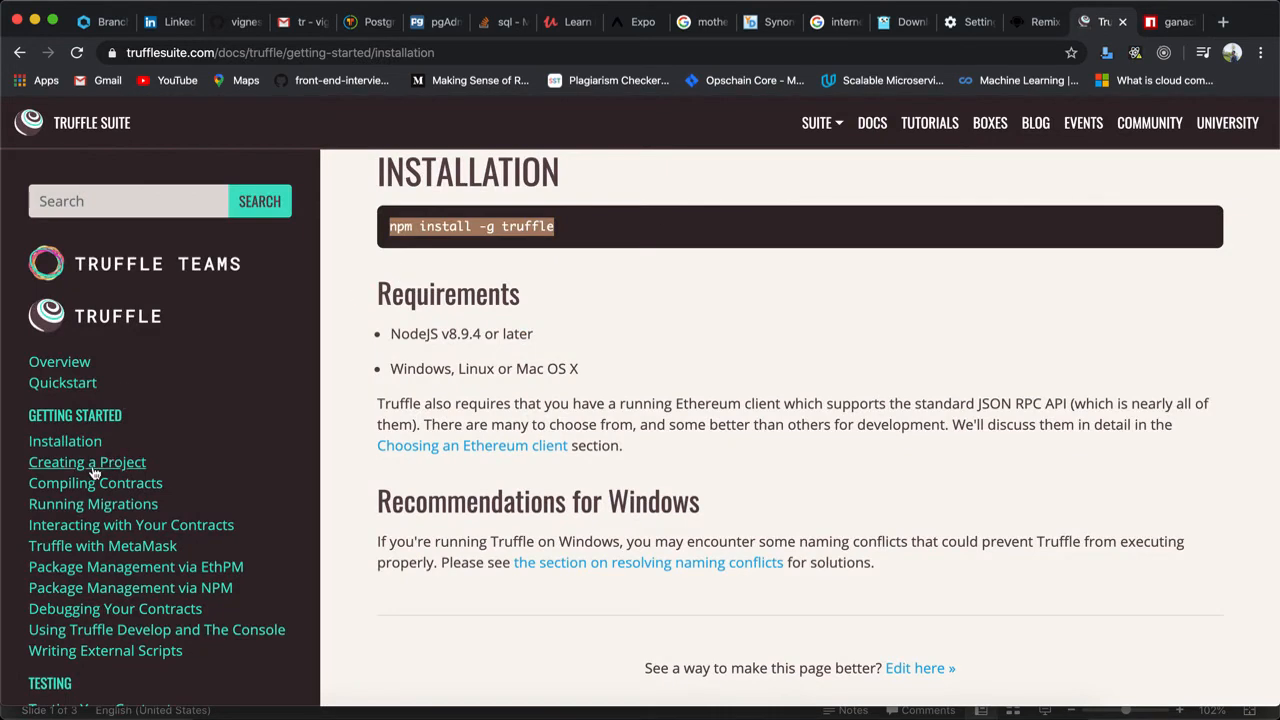
pyautogui.click(88, 460)
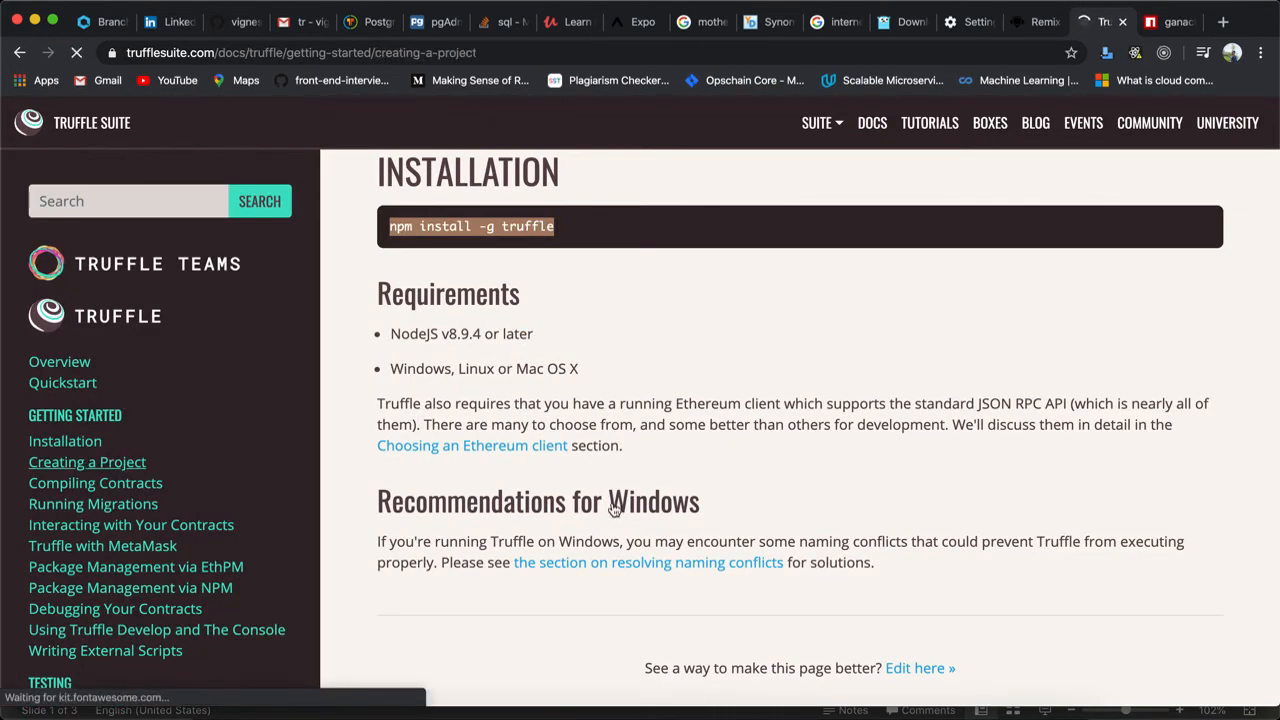
pyautogui.click(88, 460)
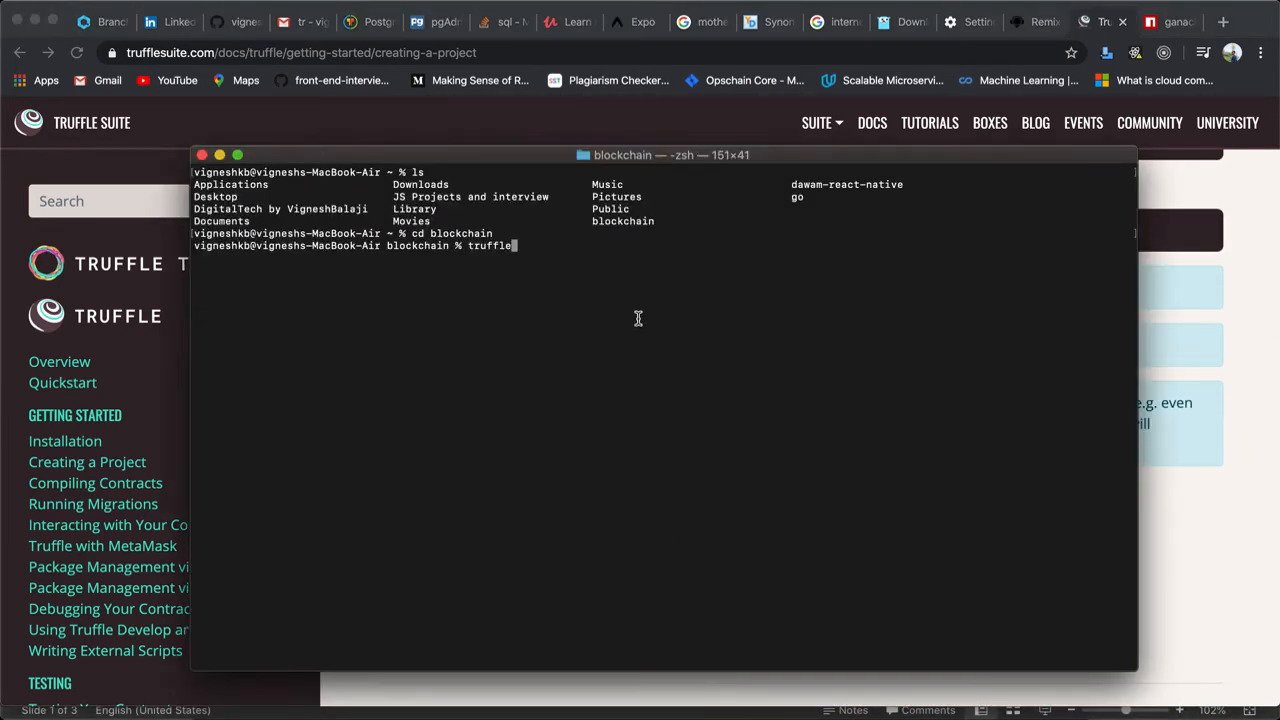
# Make a purchase folder, cd into it, and run truffle init until 'Unbox successful'
pyautogui.write('init')
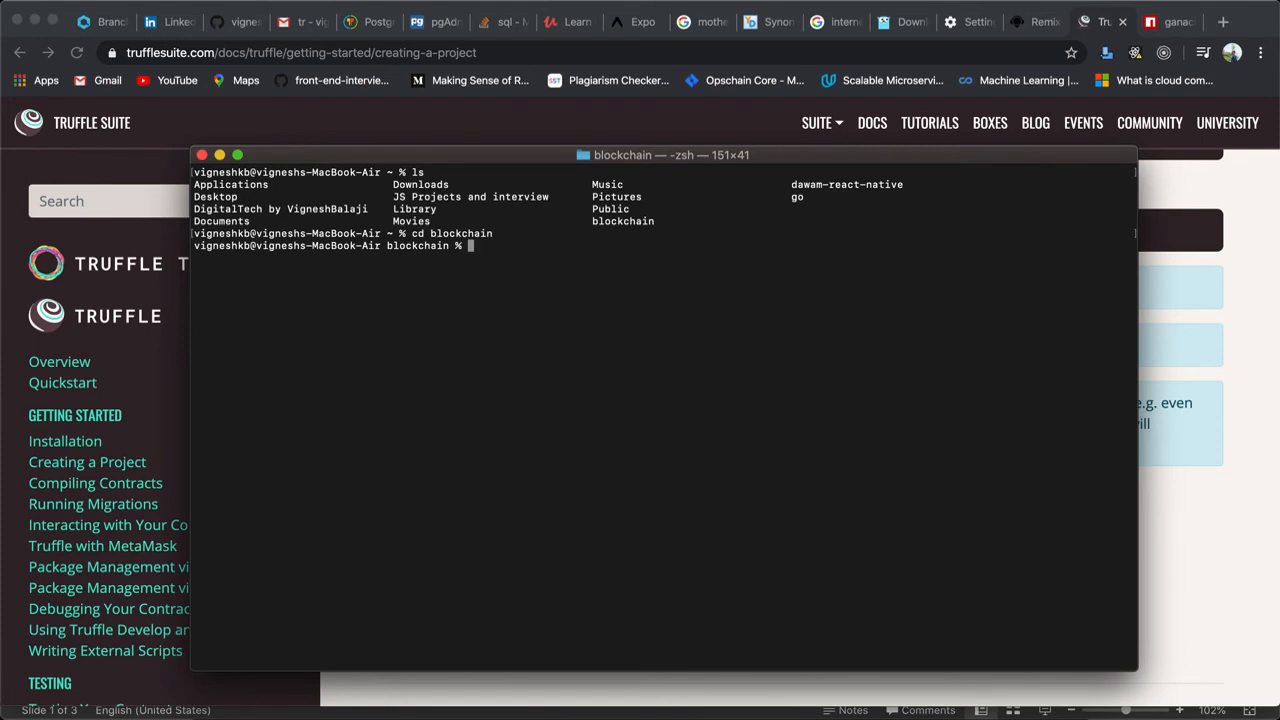
pyautogui.write('mkdir use')
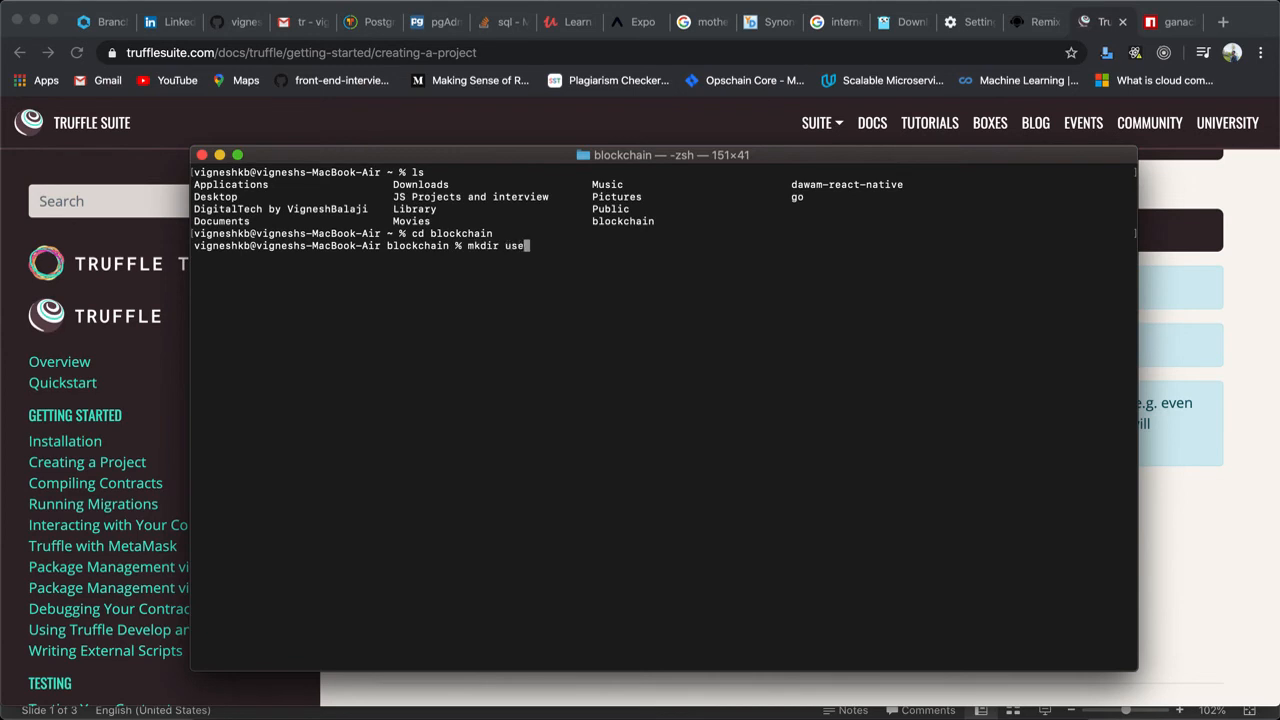
pyautogui.write('case')
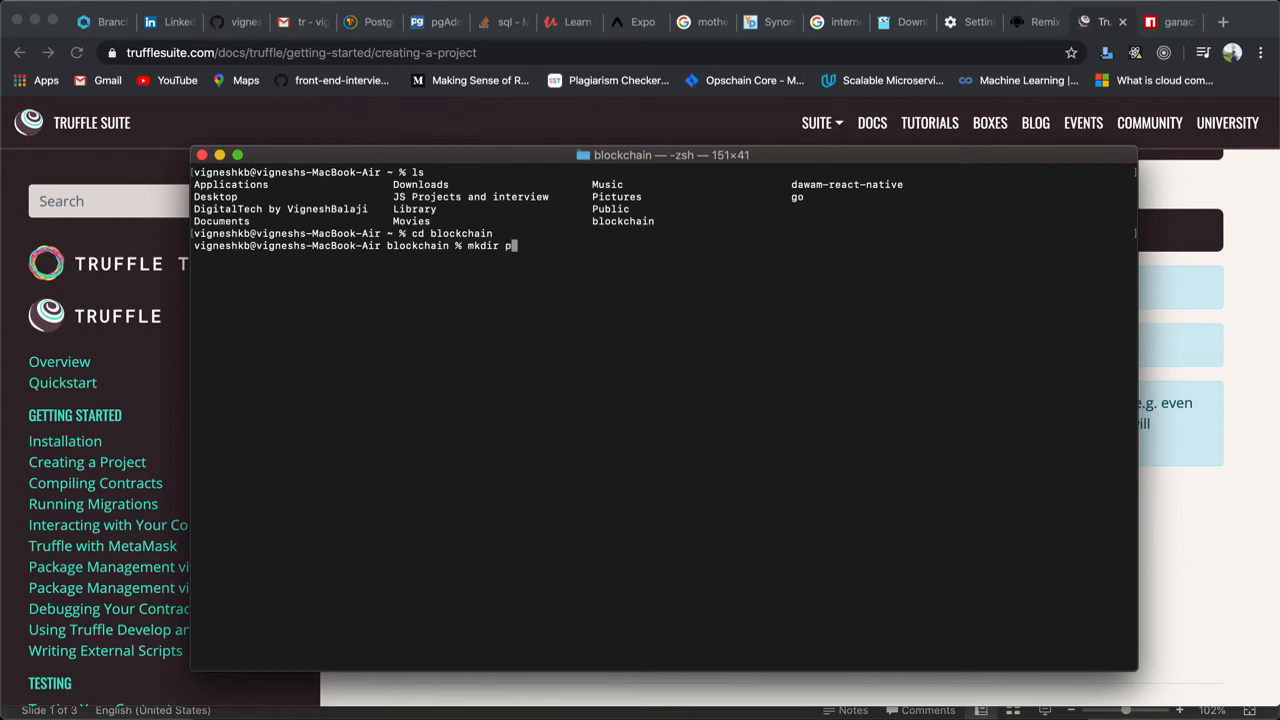
pyautogui.write('urchase')
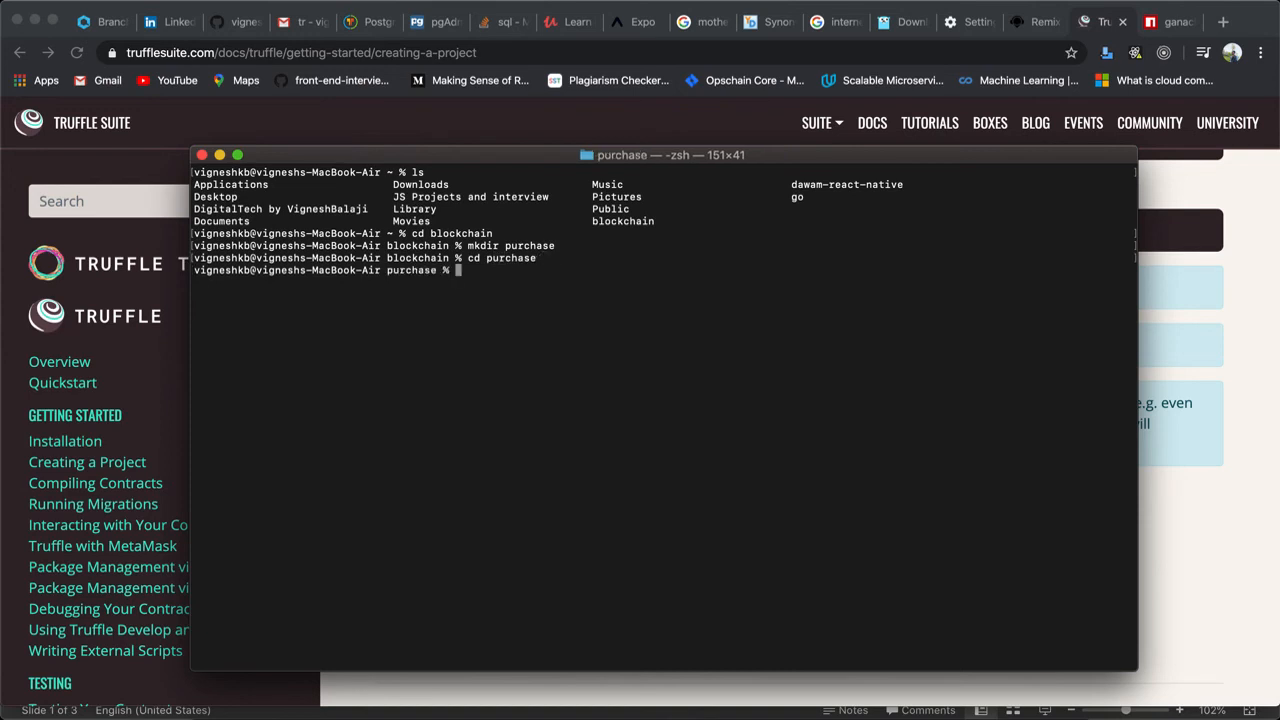
pyautogui.write('truffle init')
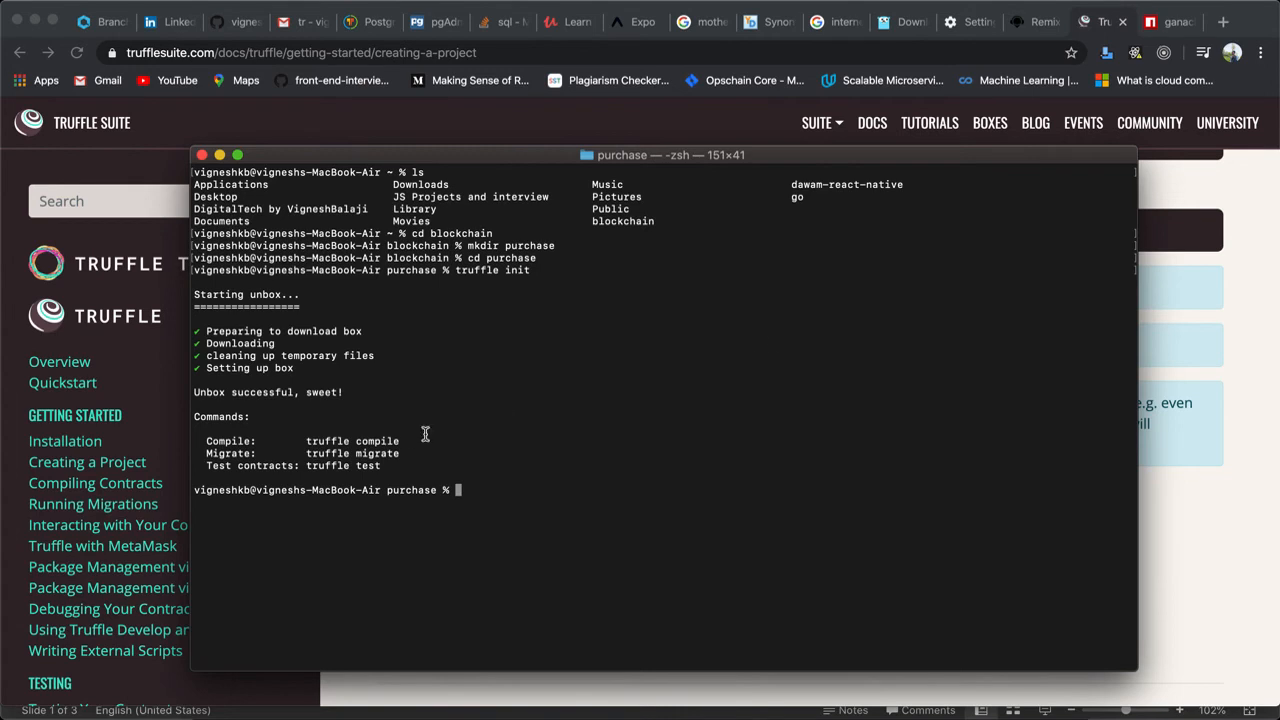
pyautogui.moveTo(408, 452)
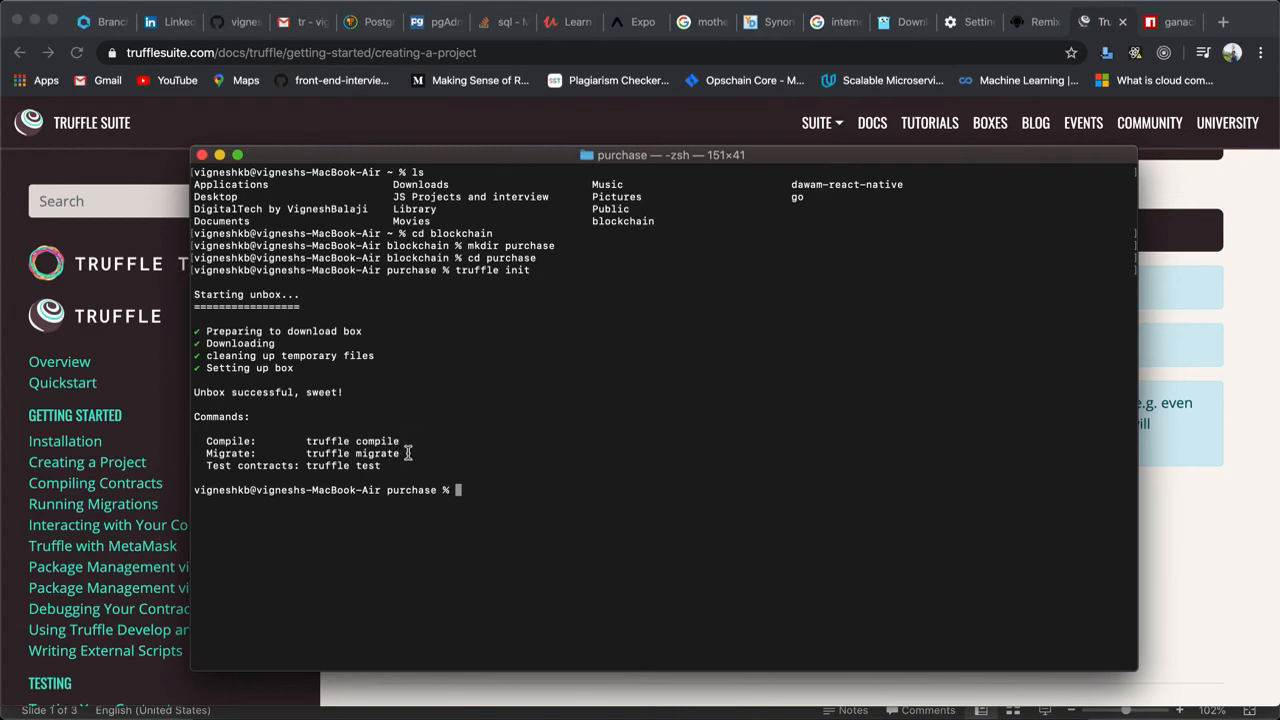
pyautogui.moveTo(640, 704)
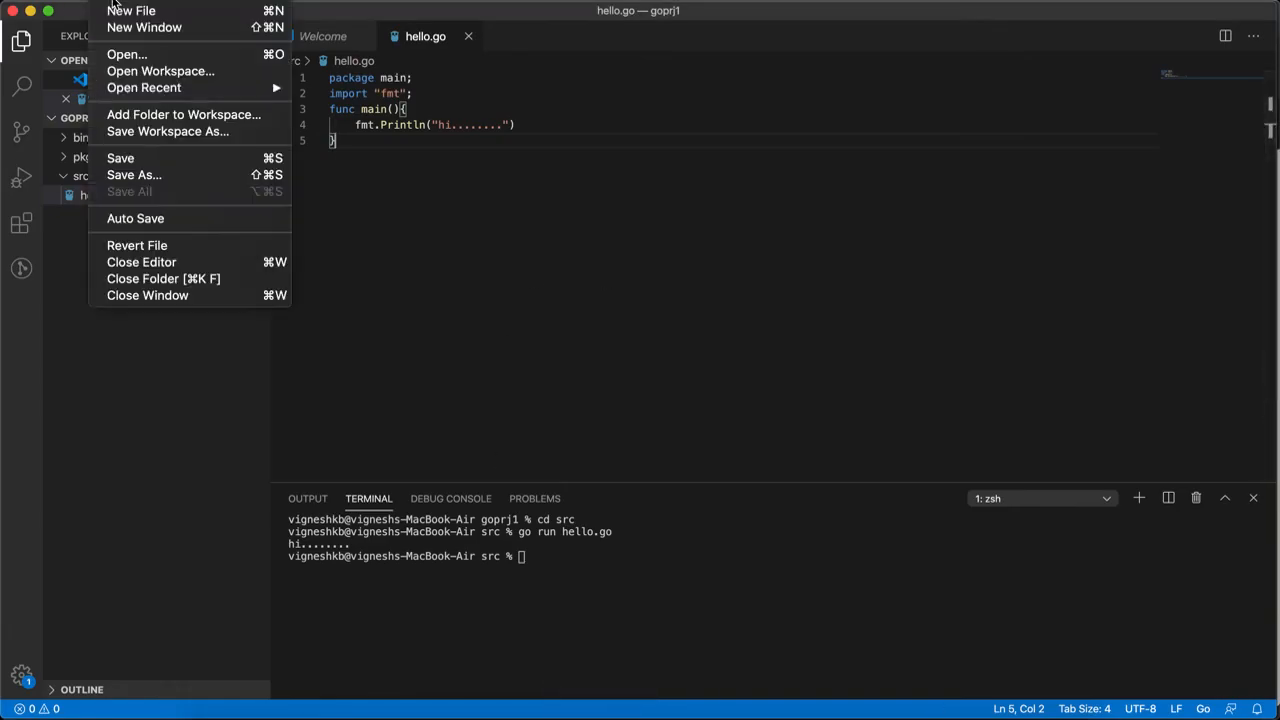
# Open the blockchain/purchase project folder in Visual Studio Code
pyautogui.click(448, 292)
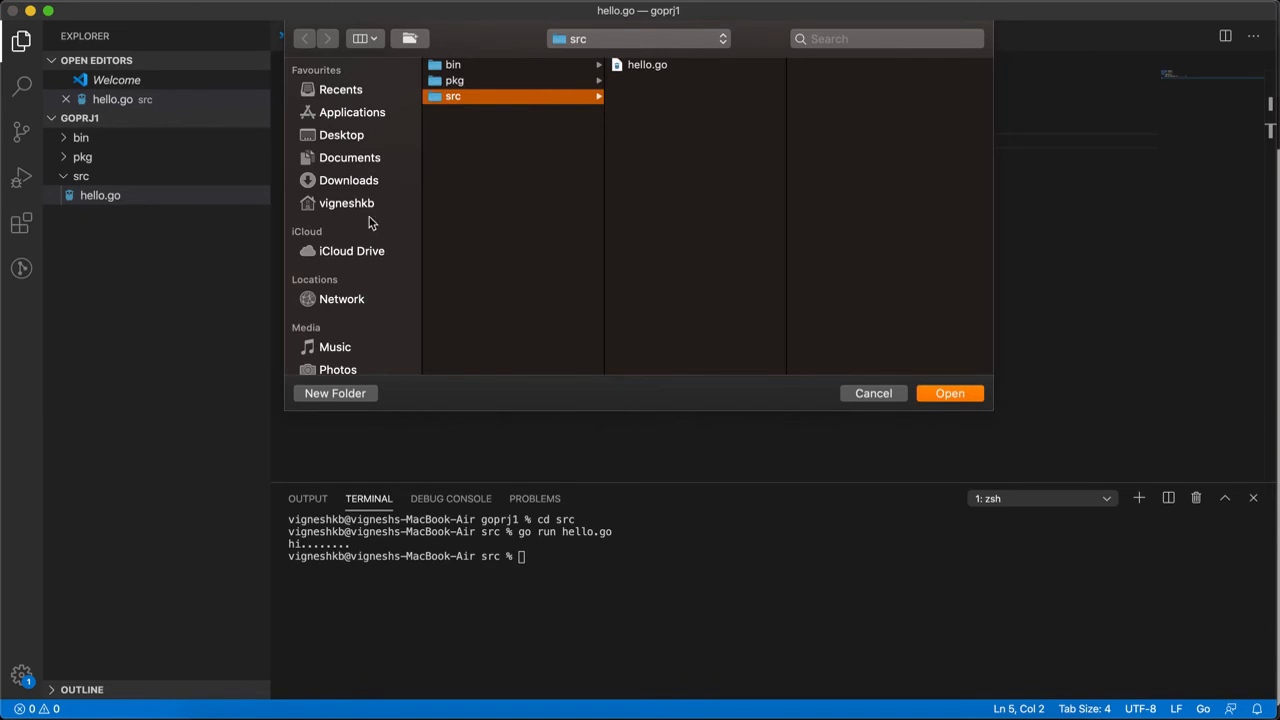
pyautogui.click(346, 204)
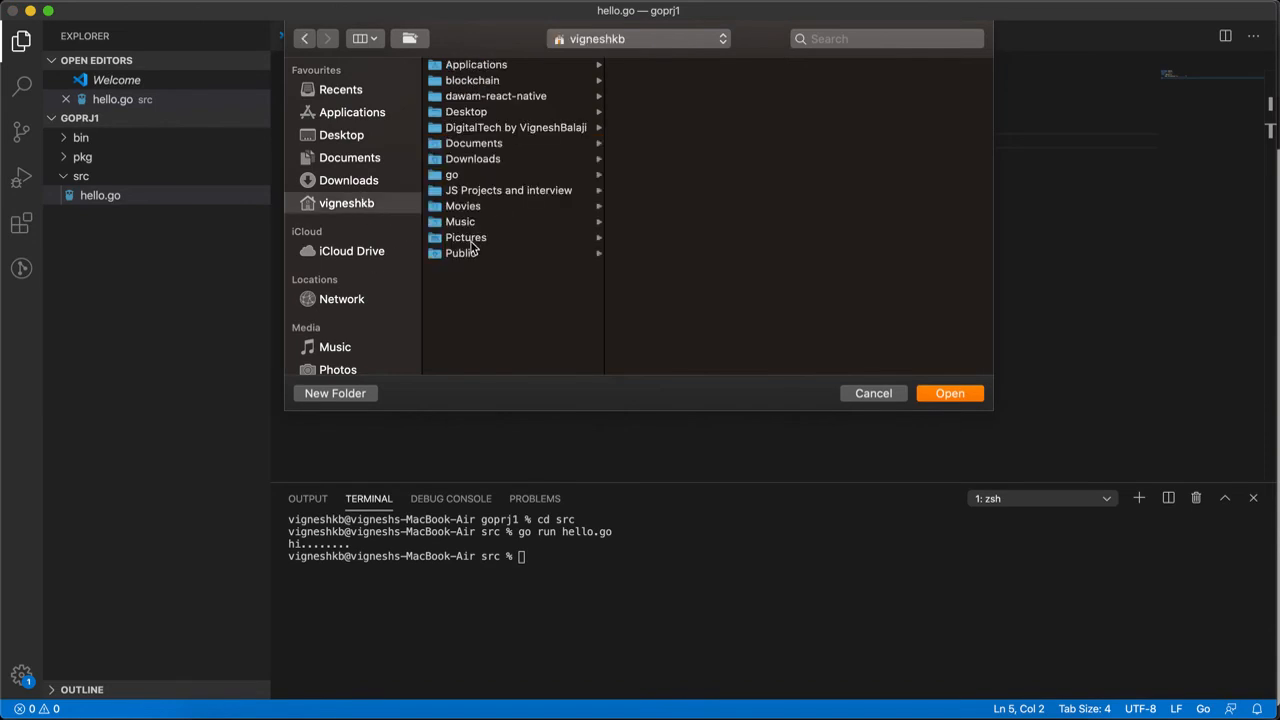
pyautogui.click(472, 80)
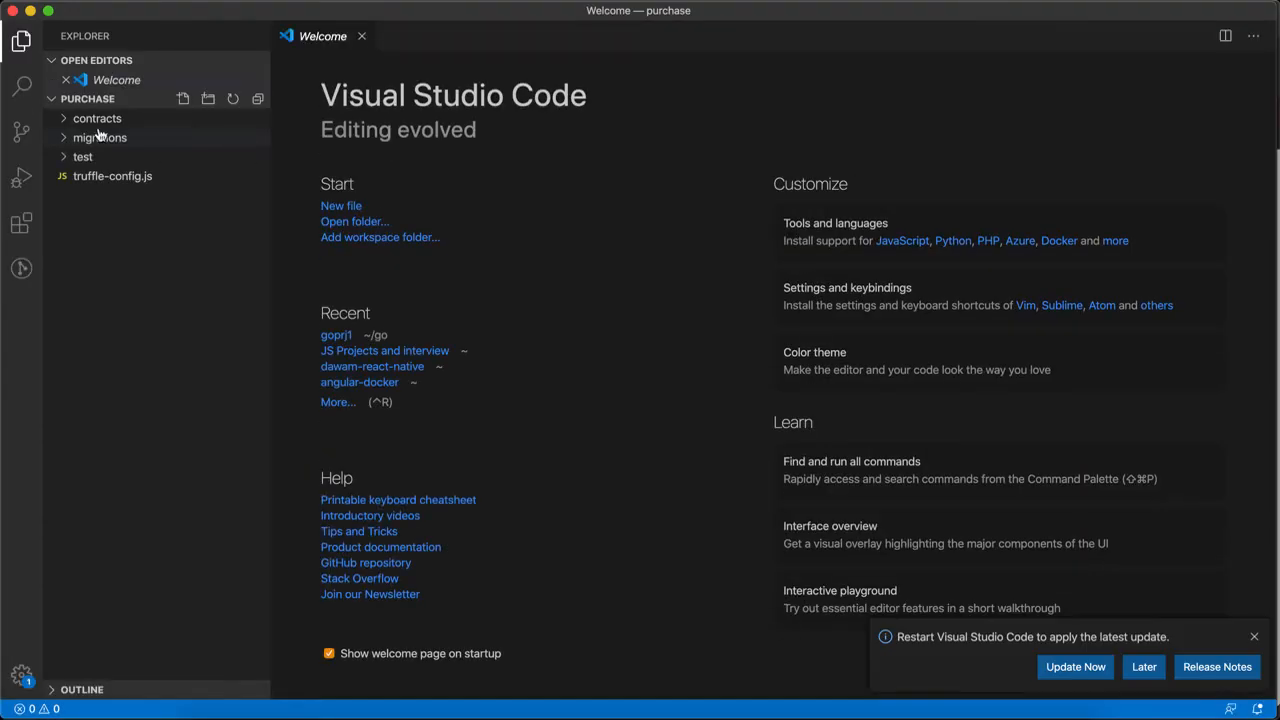
# Expand contracts and migrations in the Explorer and open truffle-config.js
pyautogui.click(96, 118)
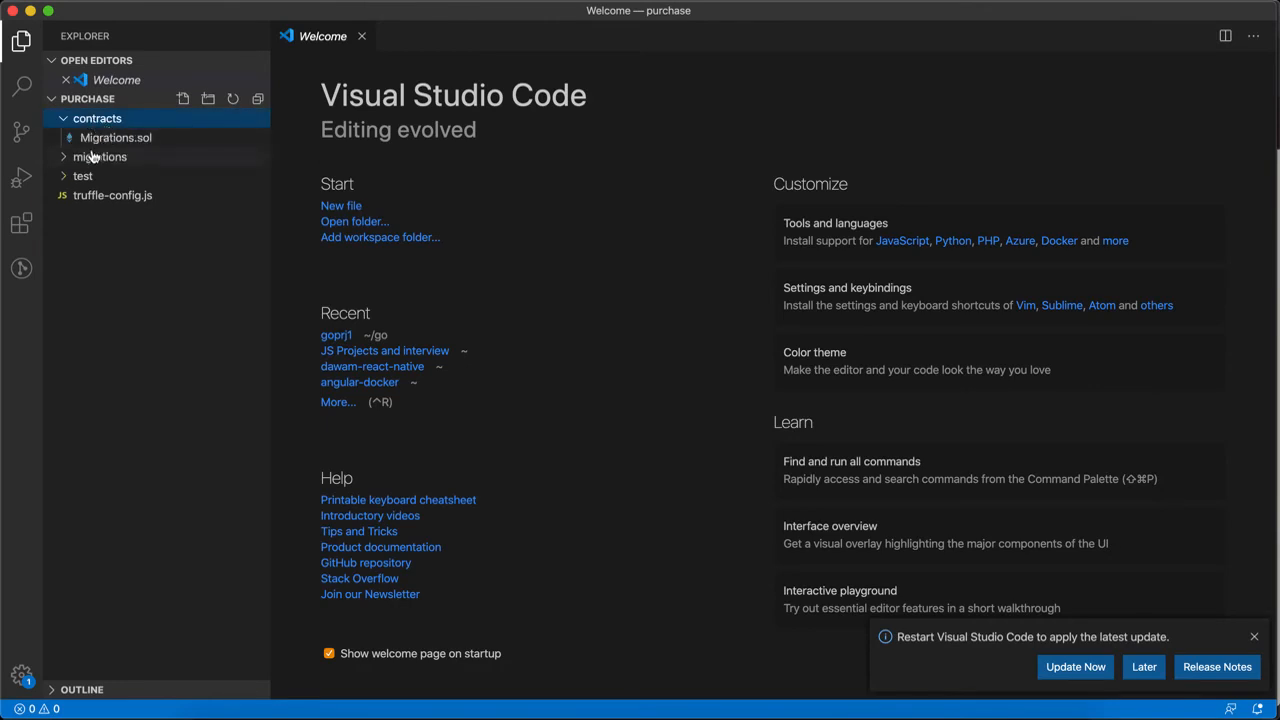
pyautogui.click(100, 156)
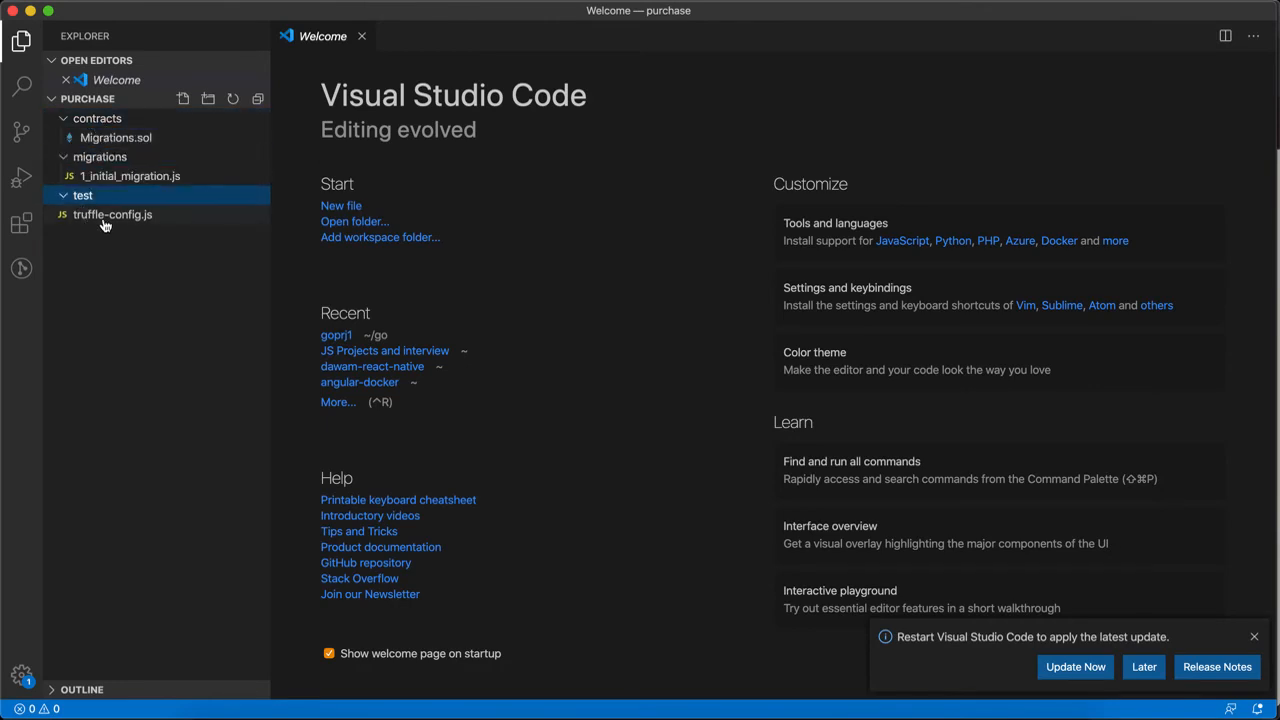
pyautogui.doubleClick(112, 214)
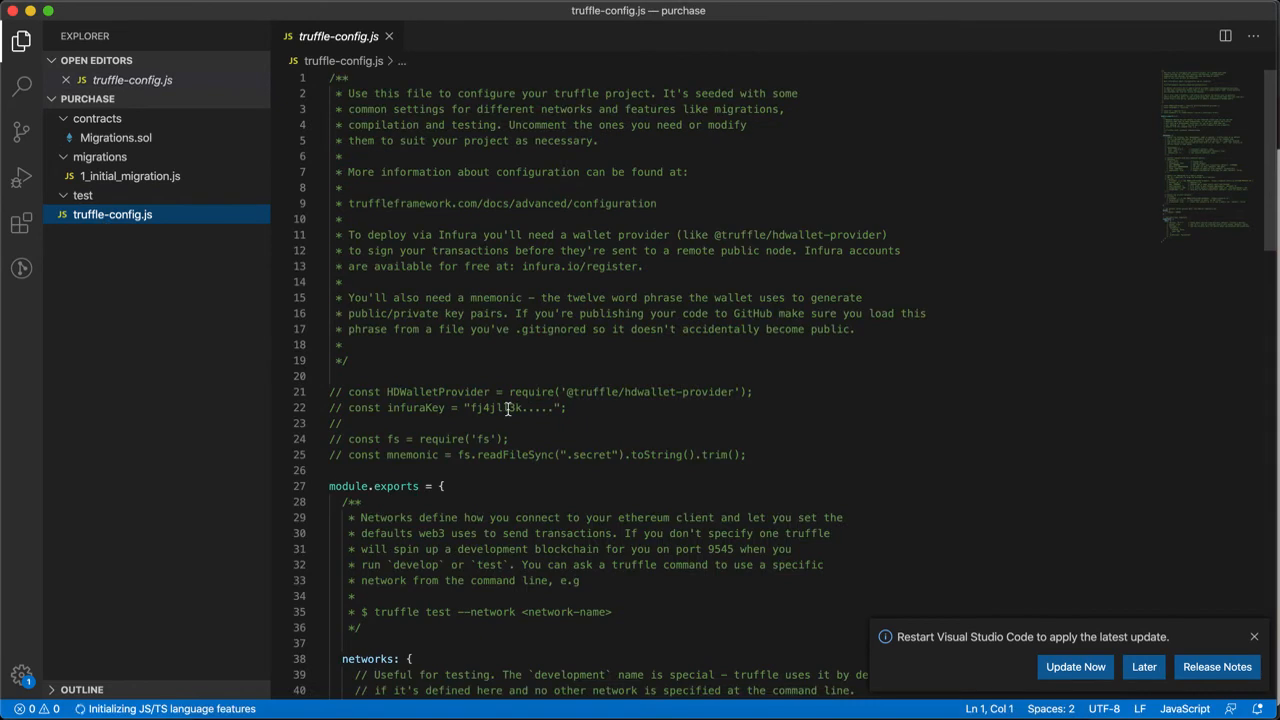
# Review the development network block (127.0.0.1, port 8545) and close truffle-config.js
pyautogui.scroll(-3)
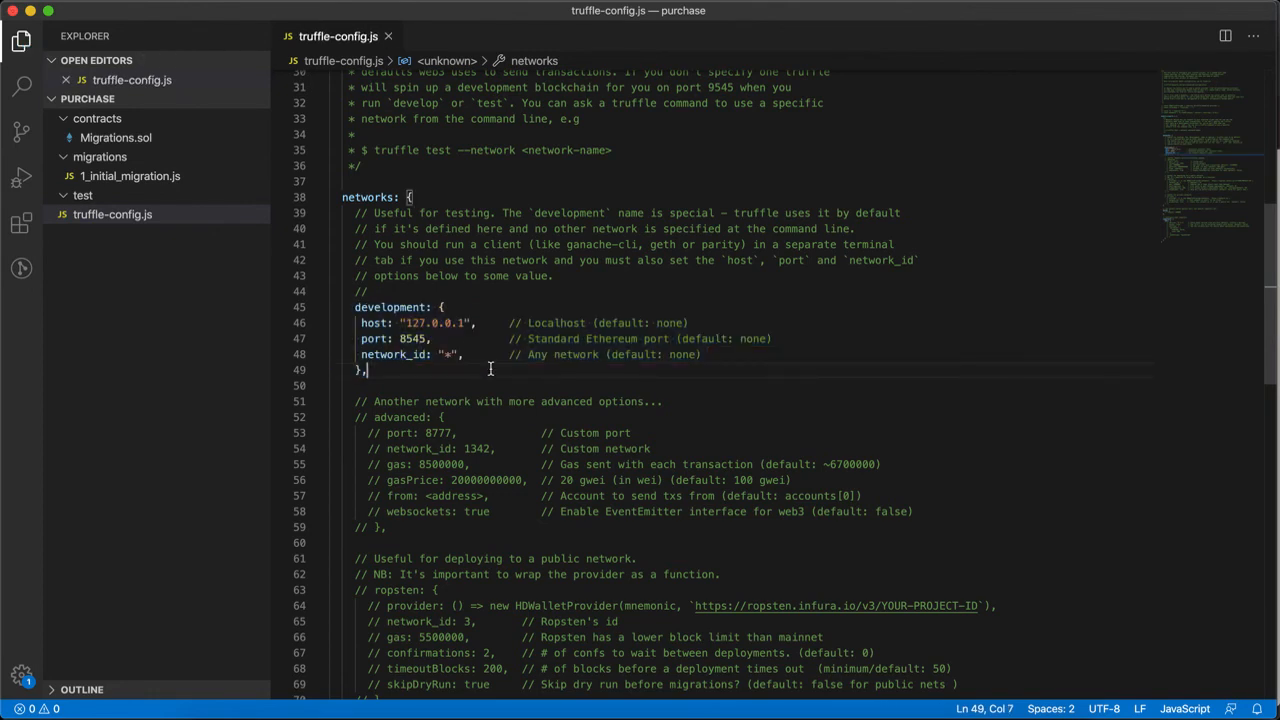
pyautogui.moveTo(512, 420)
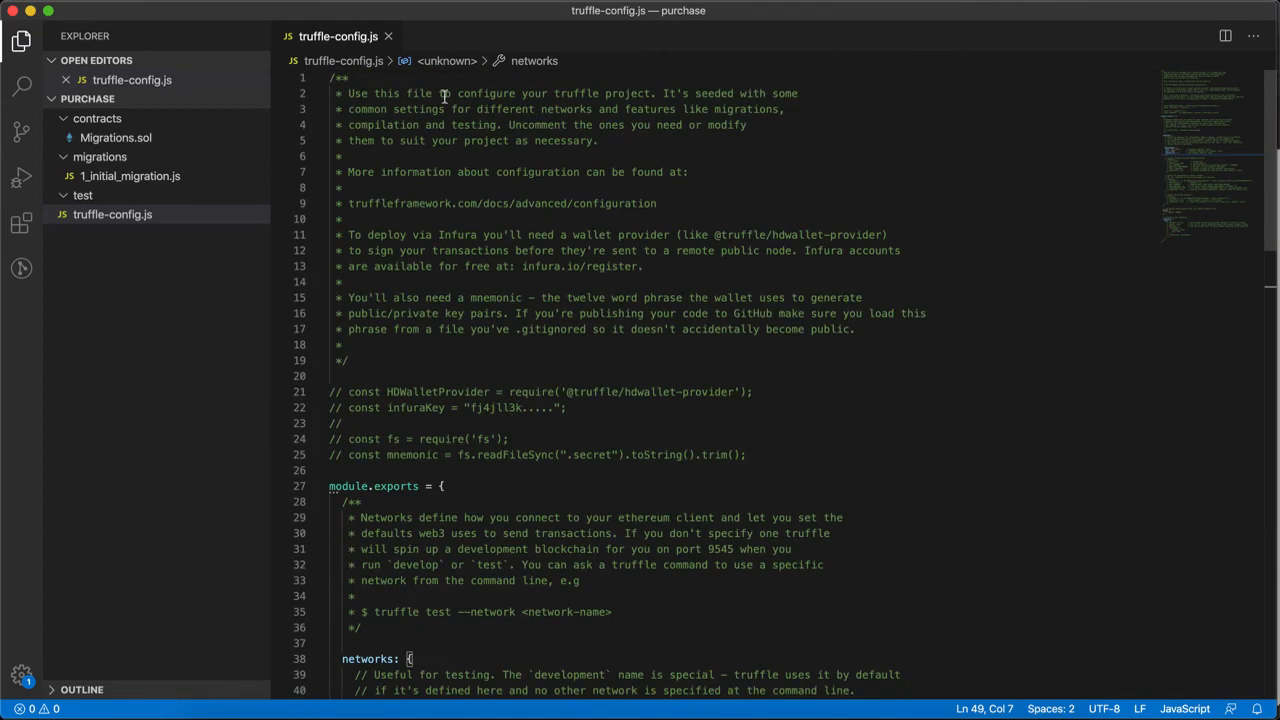
pyautogui.click(388, 36)
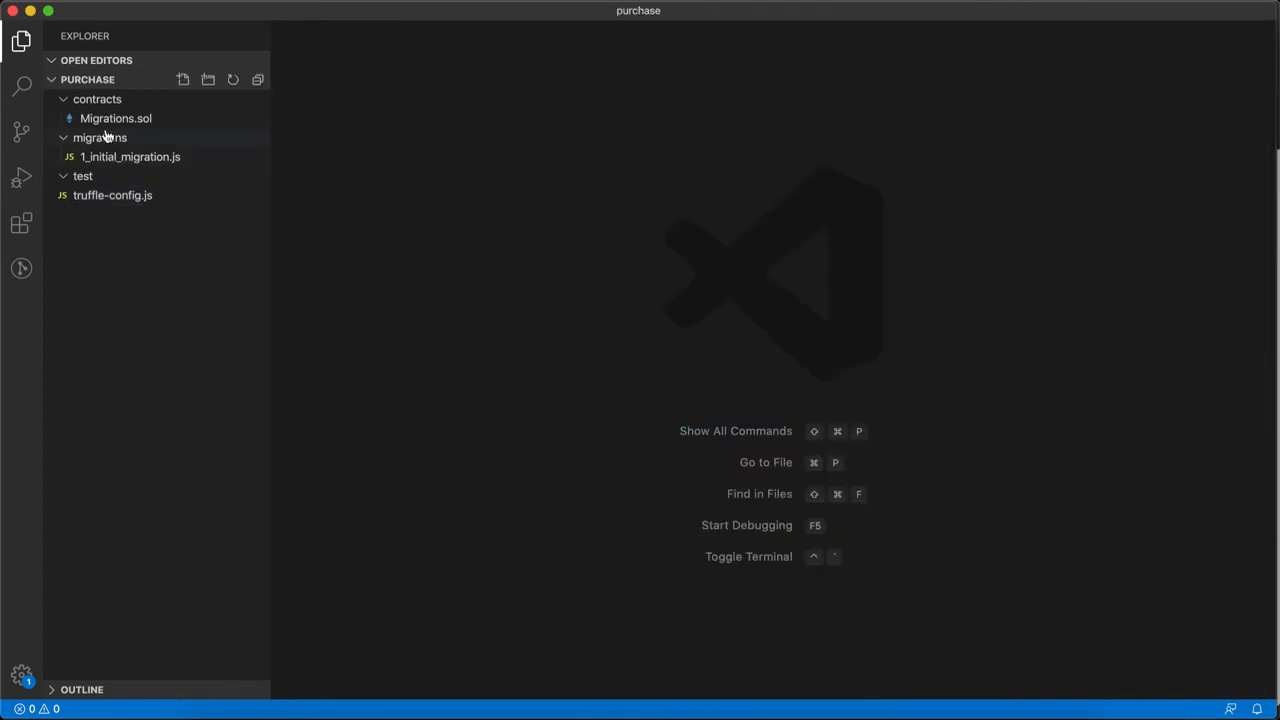
# Create a new file named Purchase.sol in the contracts folder
pyautogui.click(96, 100)
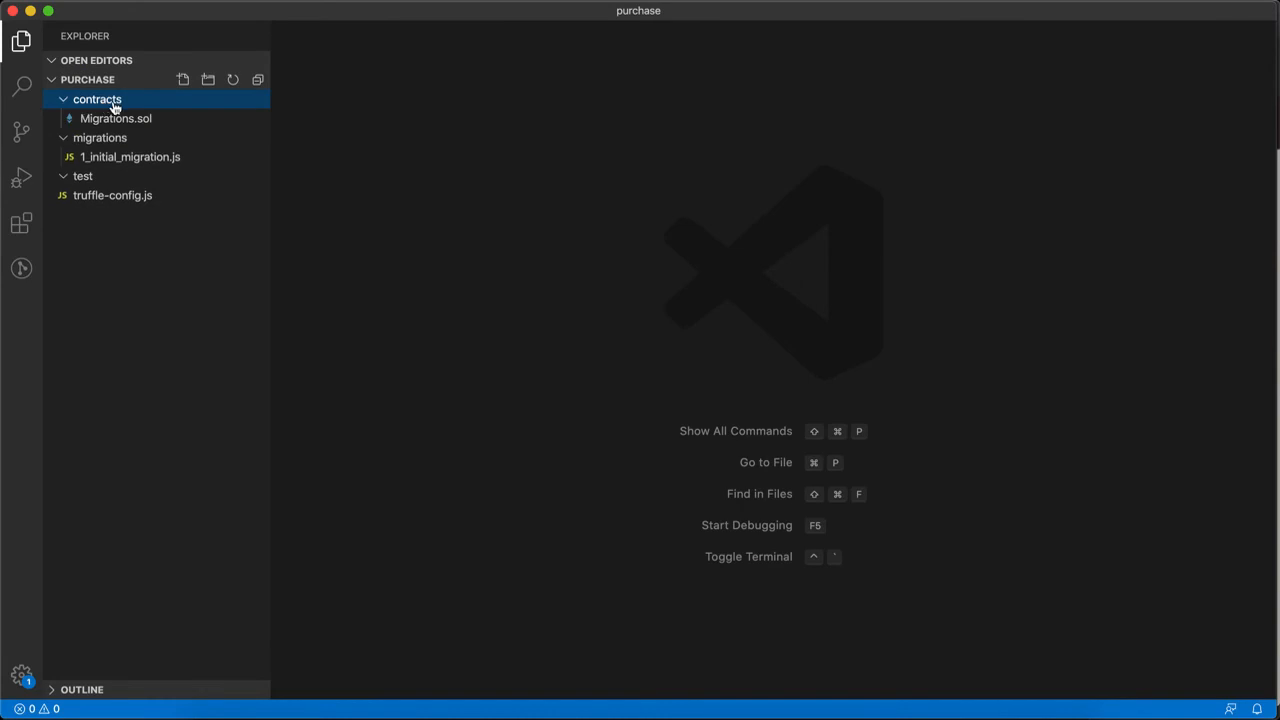
pyautogui.rightClick(96, 100)
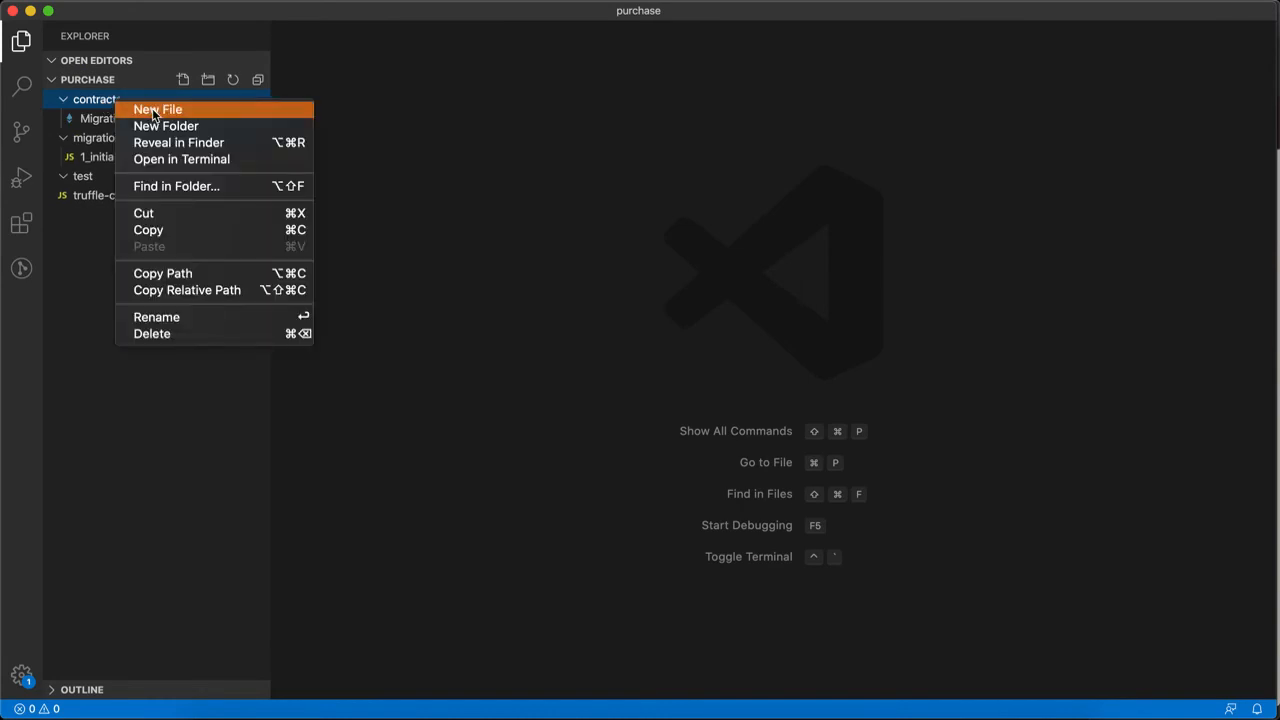
pyautogui.click(156, 108)
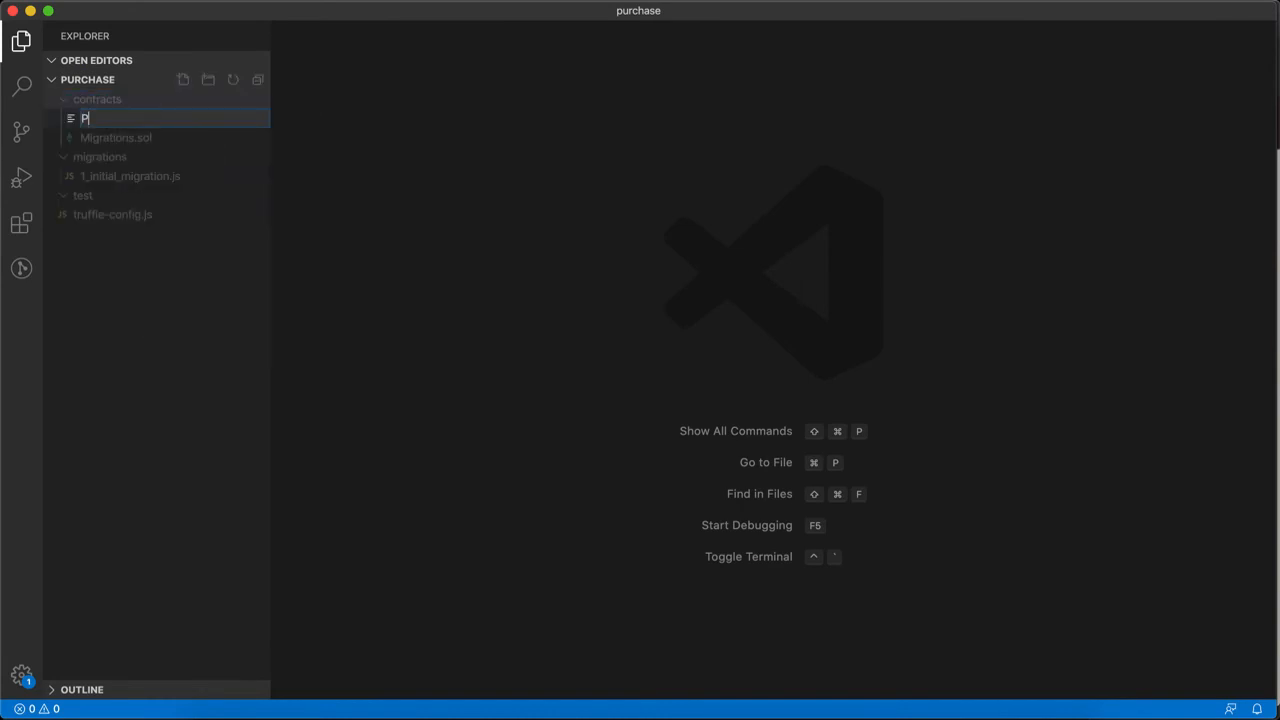
pyautogui.write('urchas')
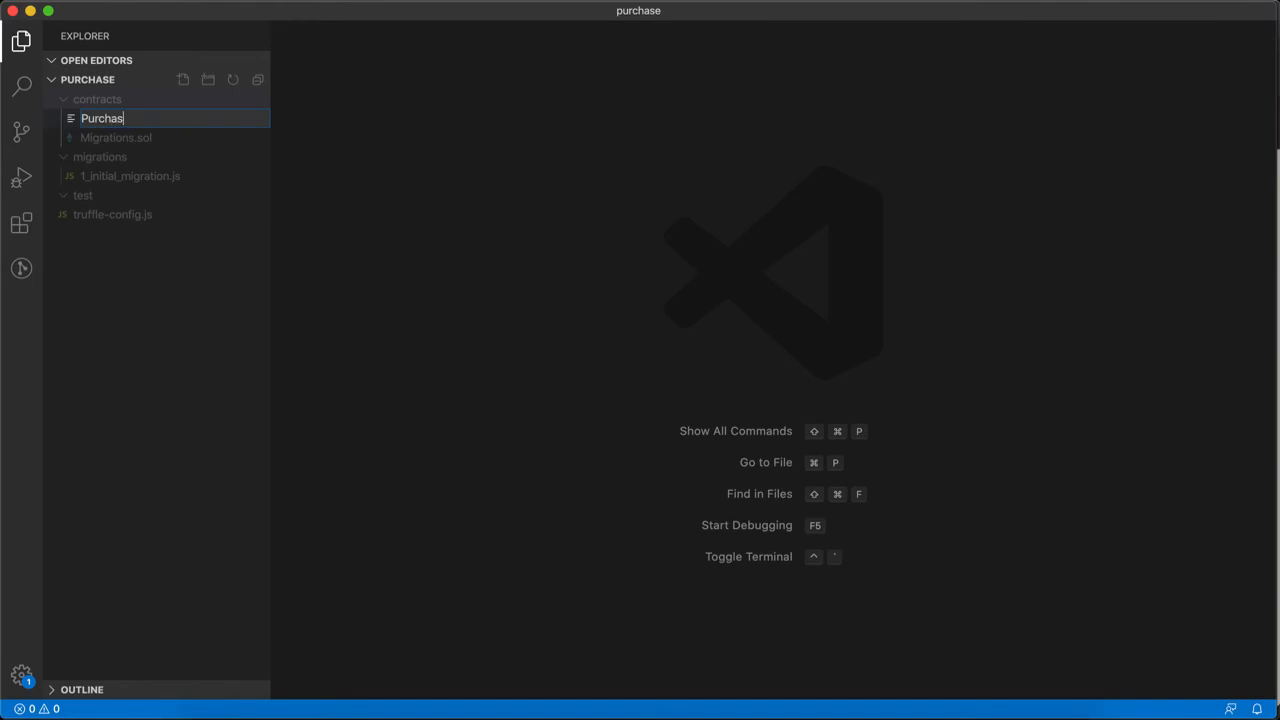
pyautogui.write('e.s')
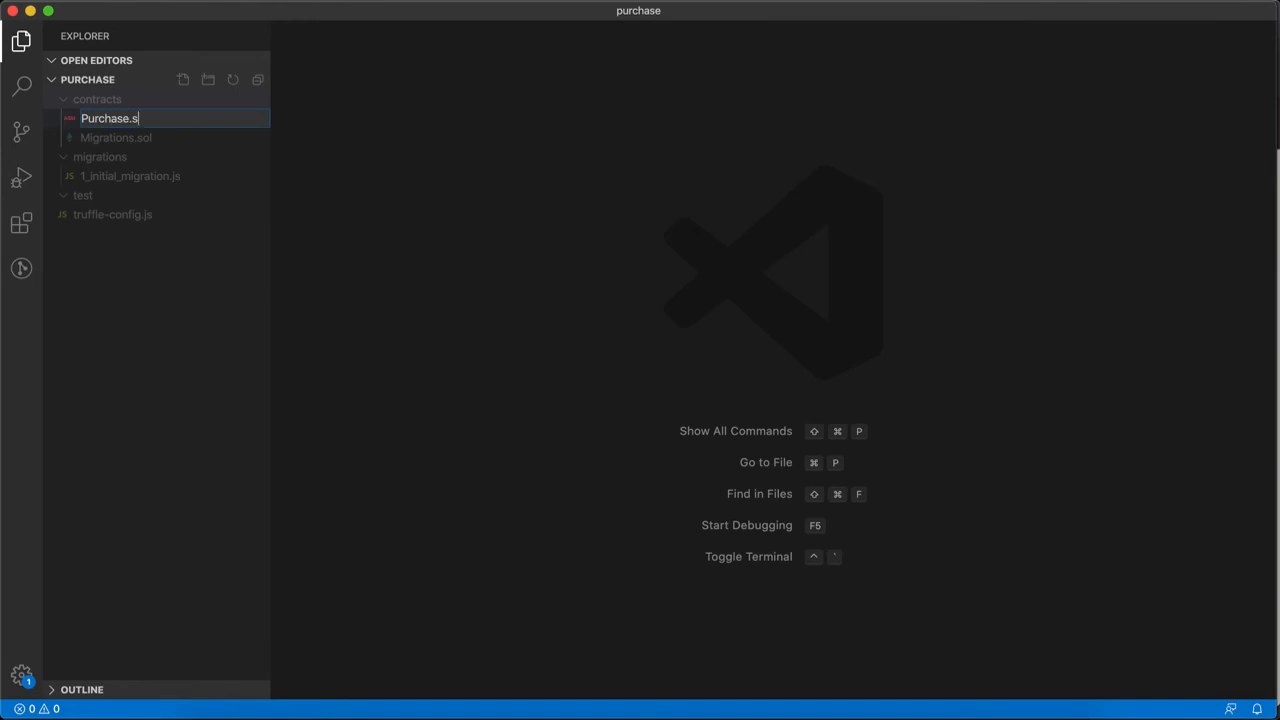
pyautogui.press('enter')
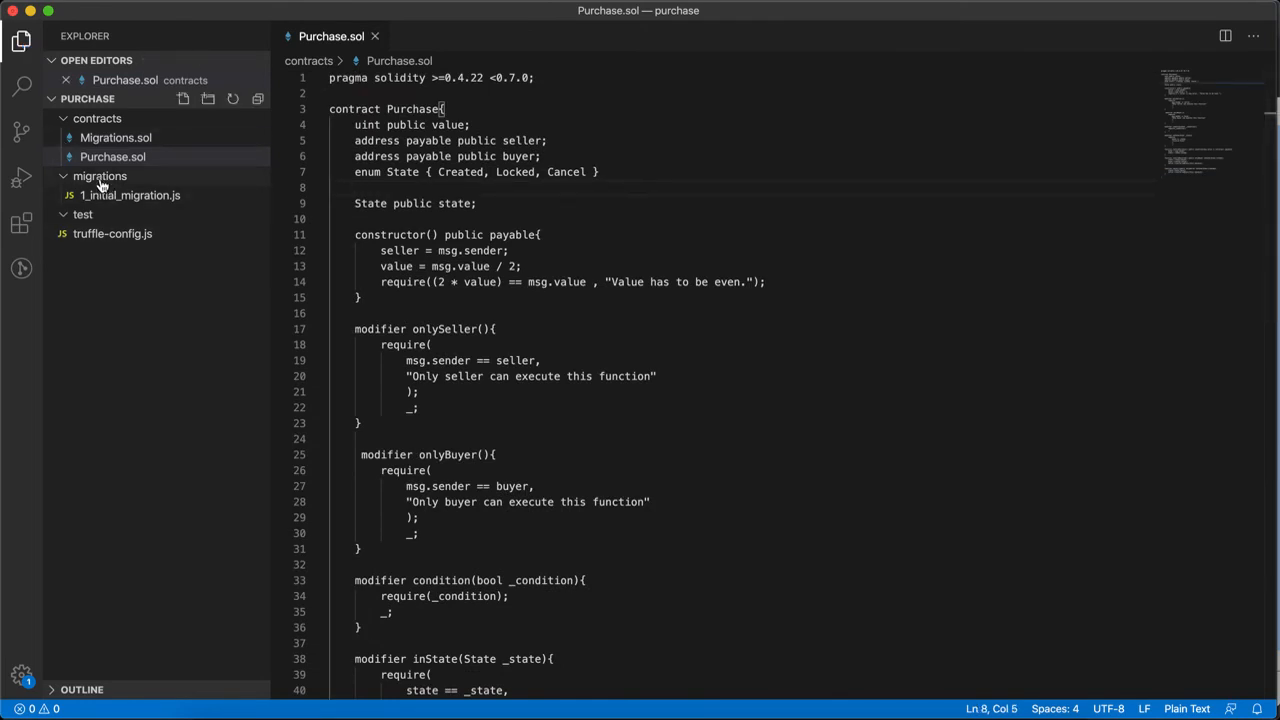
# Paste the Purchase contract code and begin a new file in migrations starting with '2'
pyautogui.click(184, 98)
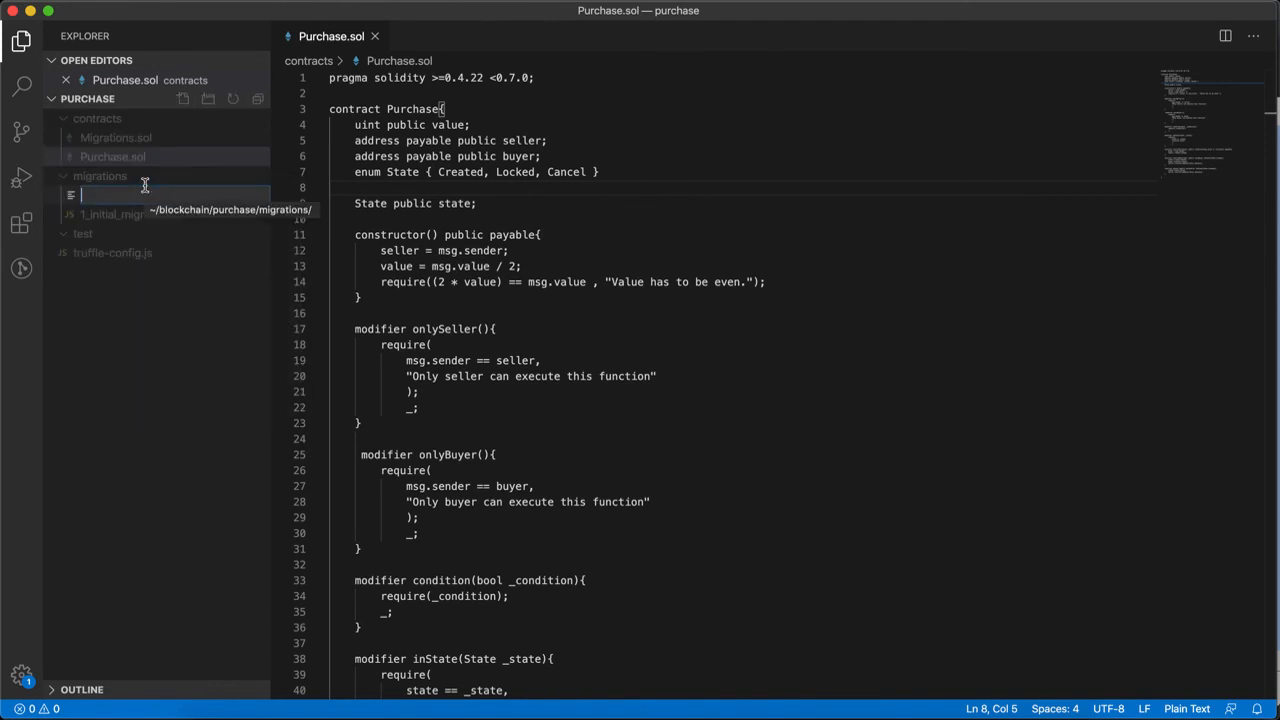
pyautogui.write('2')
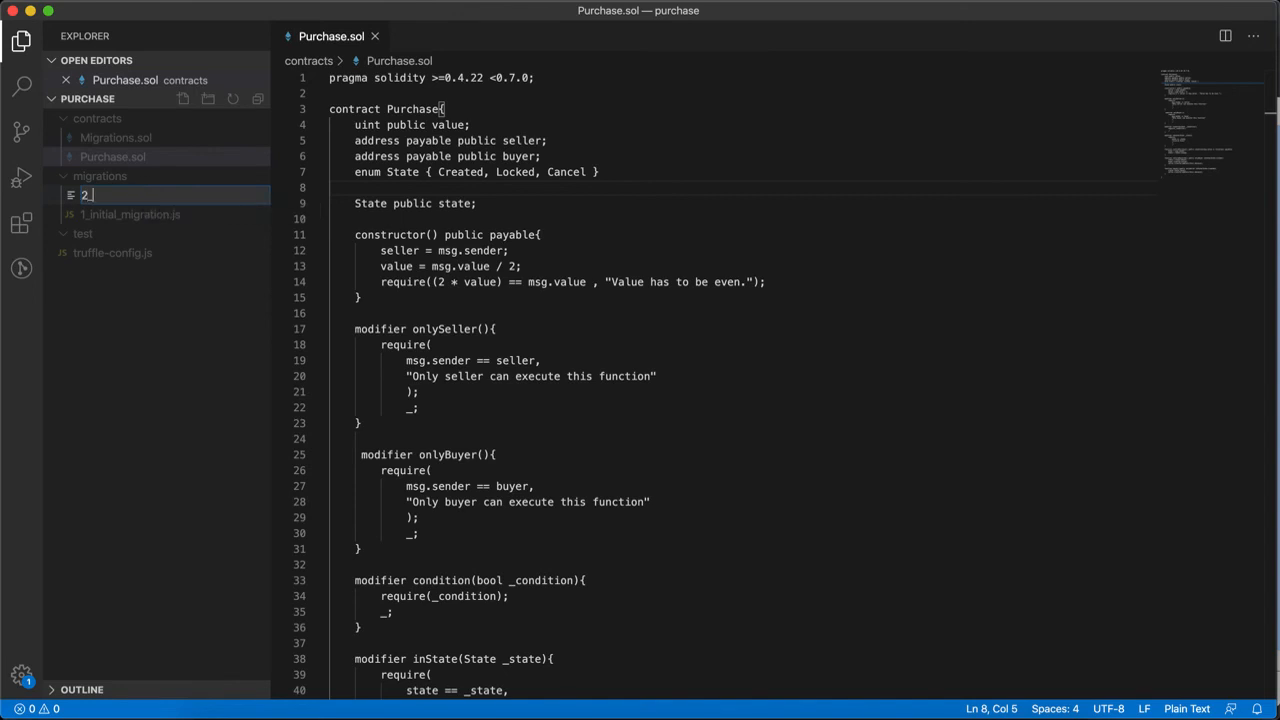
# Name the new migration file 2_deploy_contracts.js and create it
pyautogui.write('_deplo')
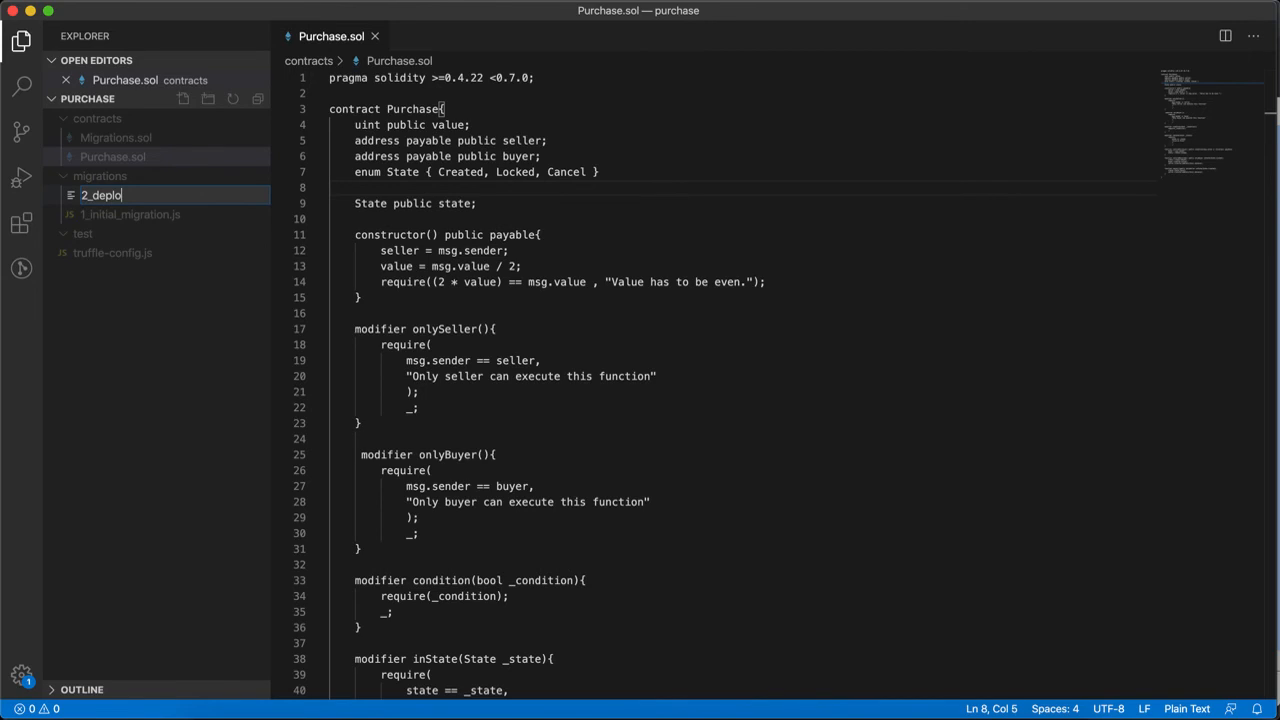
pyautogui.write('y')
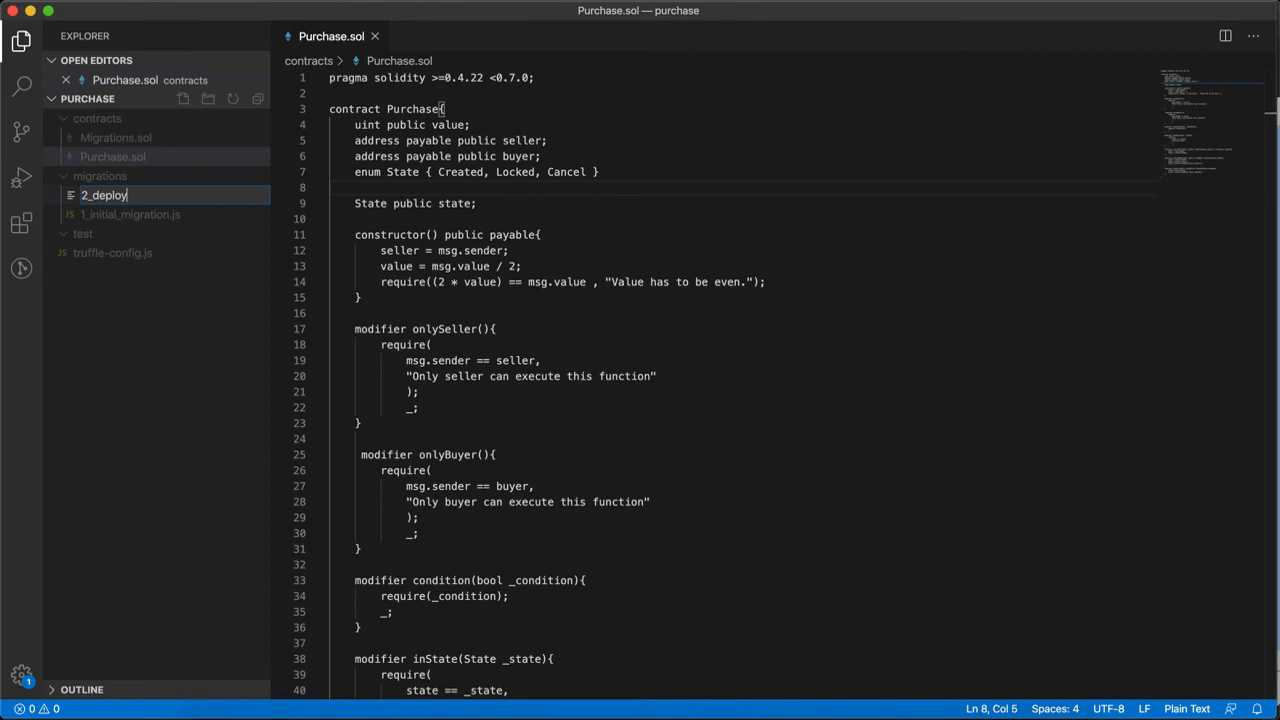
pyautogui.write('_')
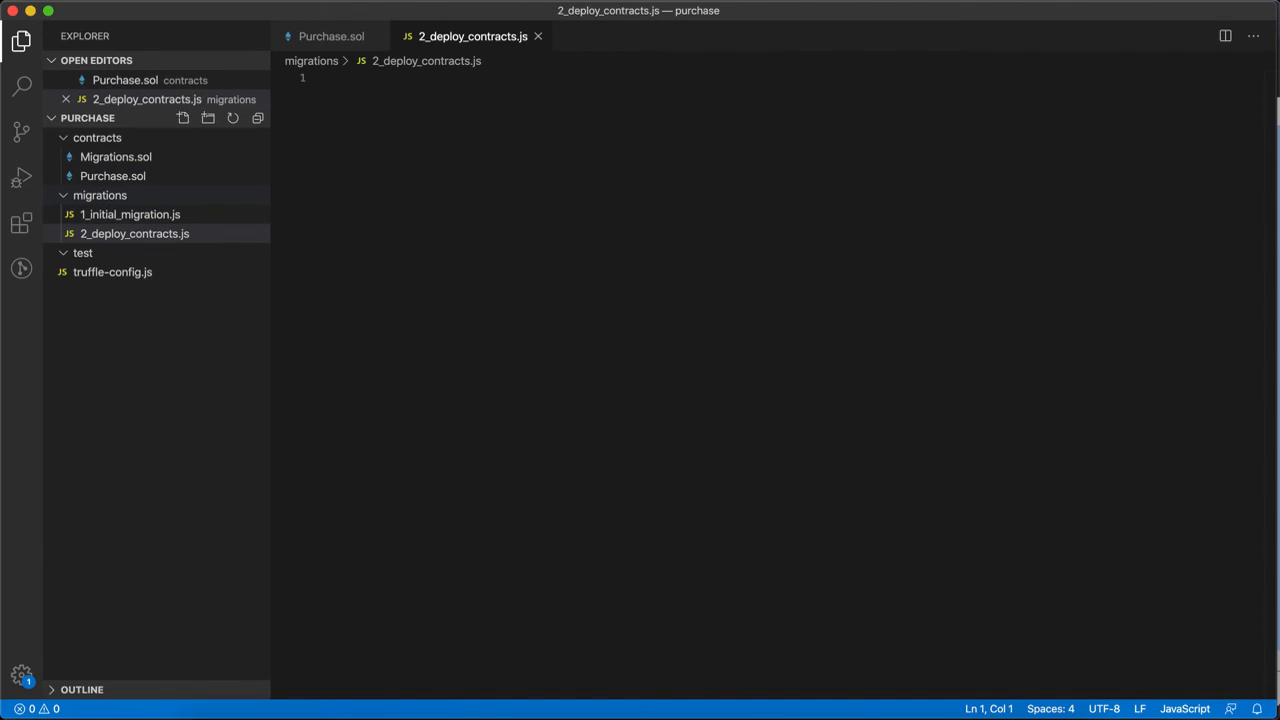
# Write line 1: const Purchase = artifacts.require("Purchase");
pyautogui.write('const')
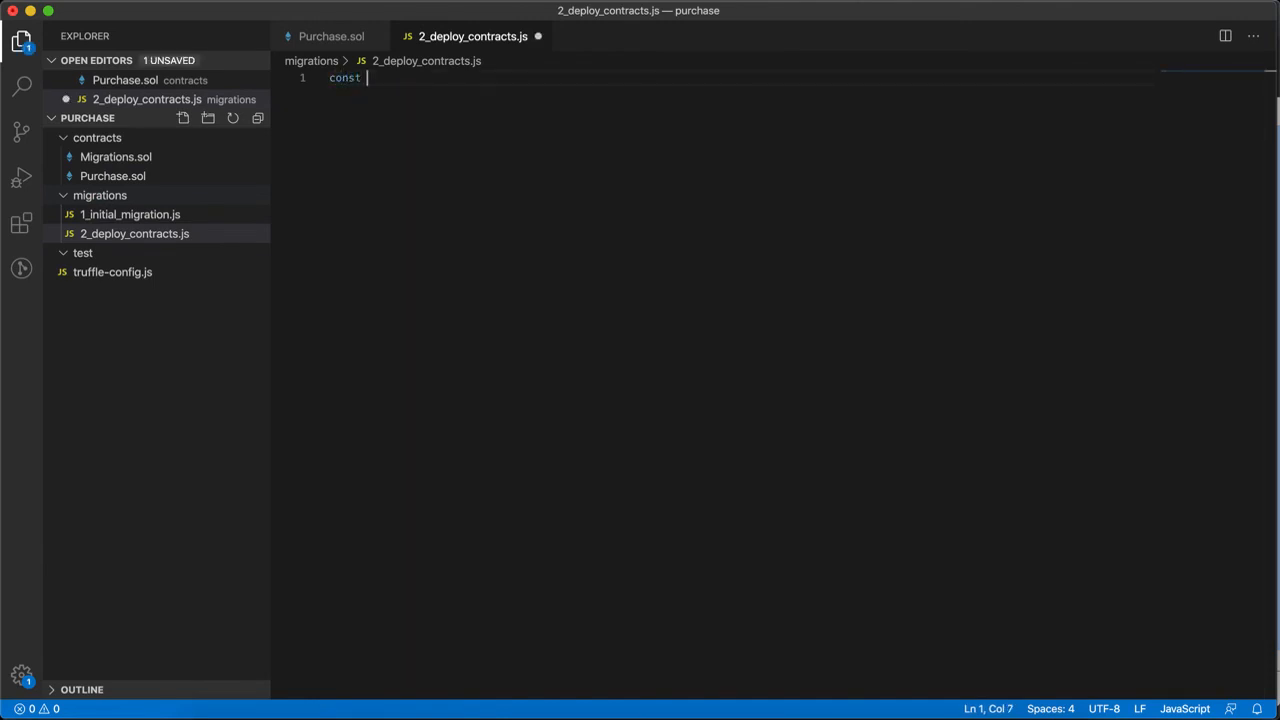
pyautogui.write('Pur')
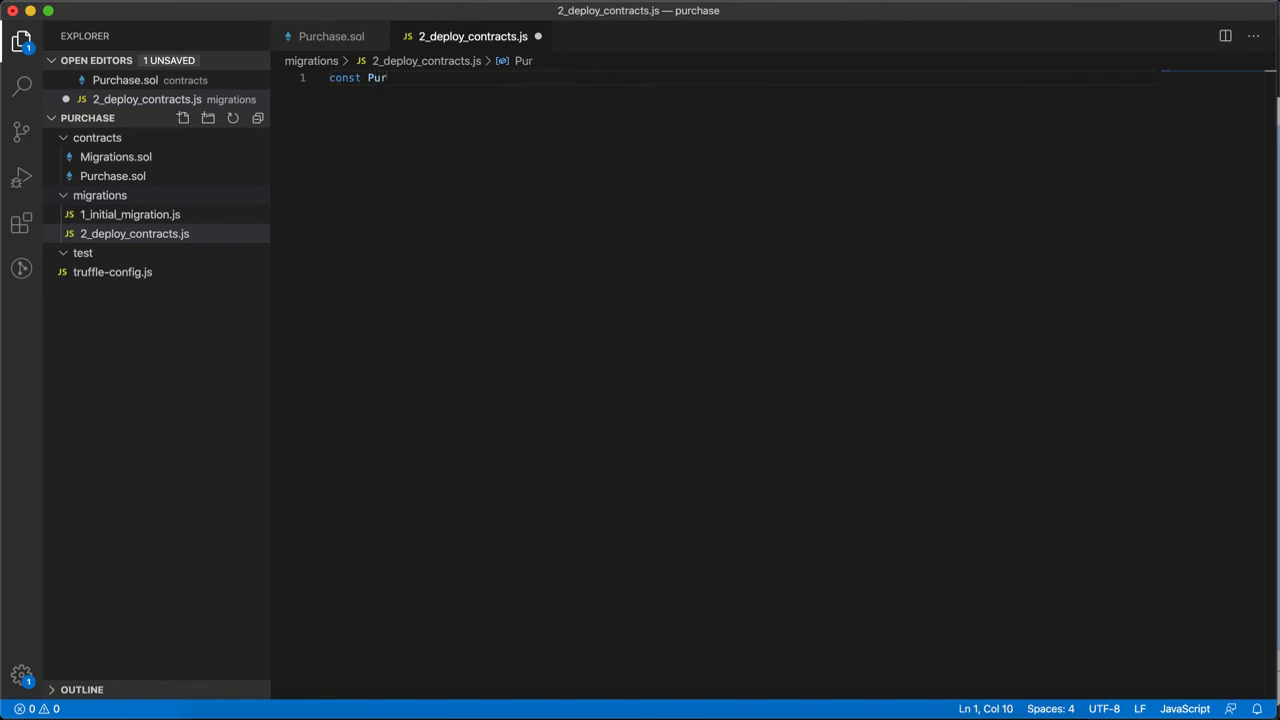
pyautogui.write('chase =')
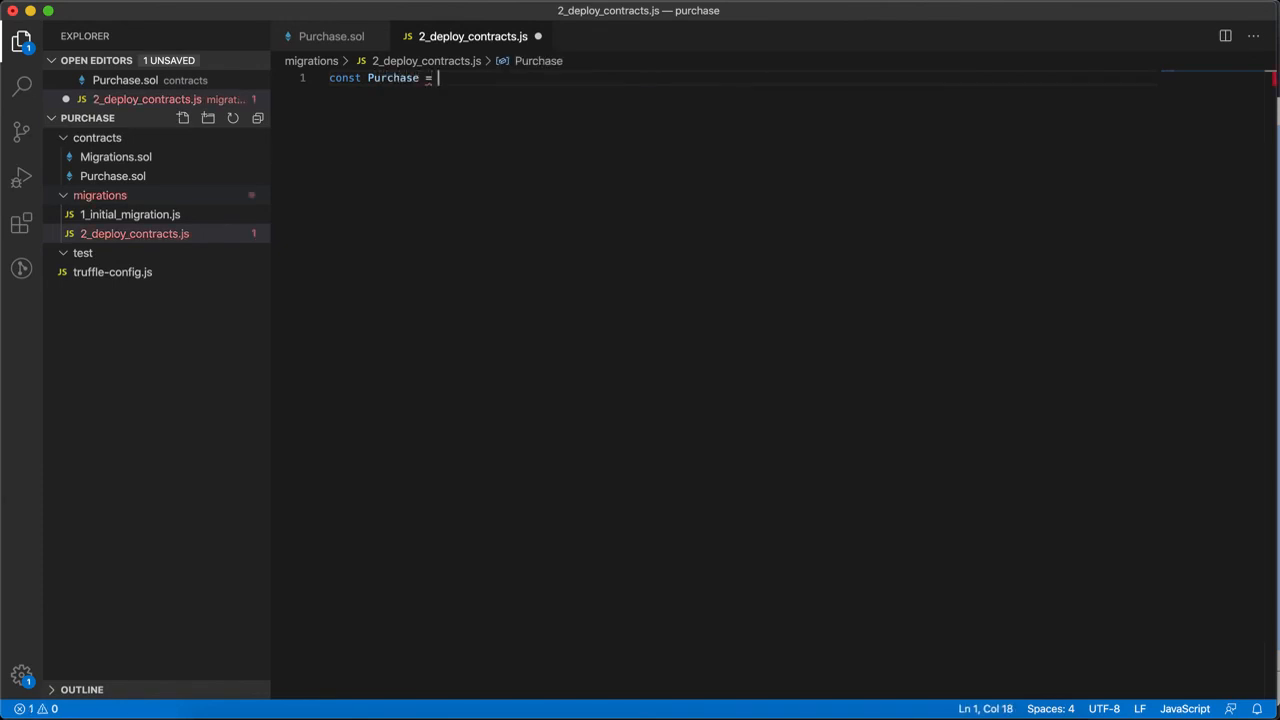
pyautogui.write('art')
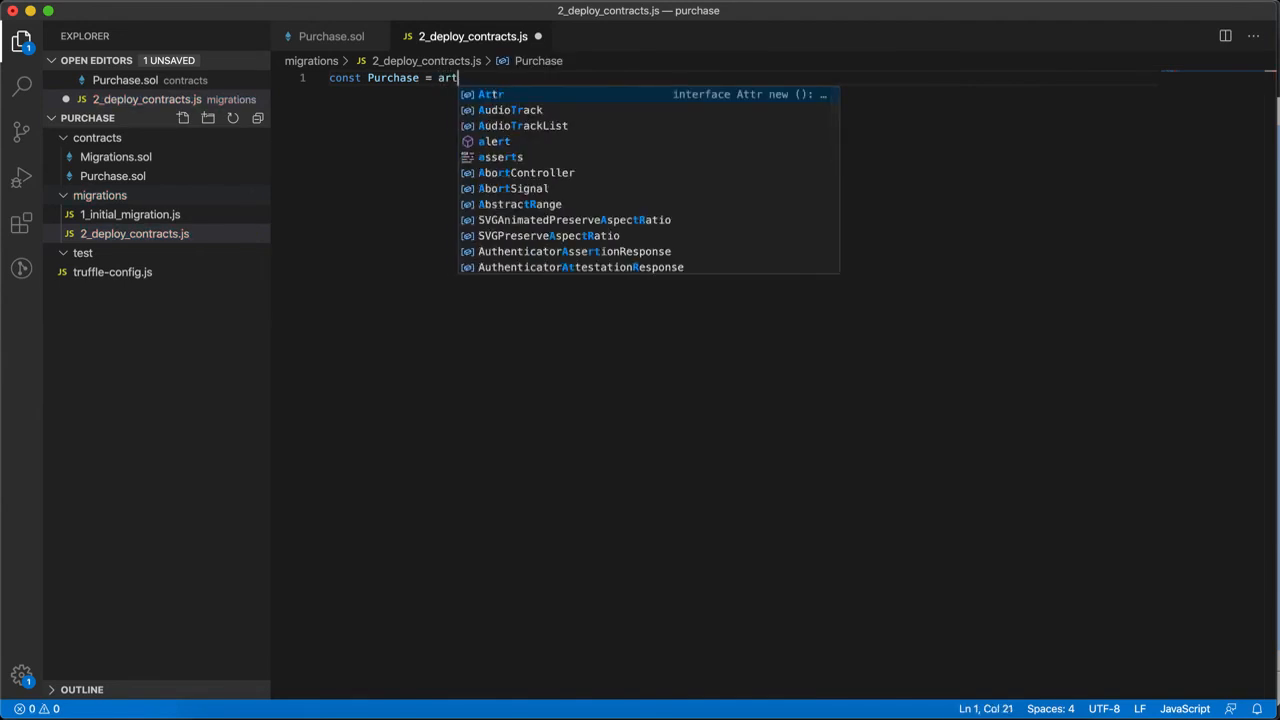
pyautogui.write('ifact.')
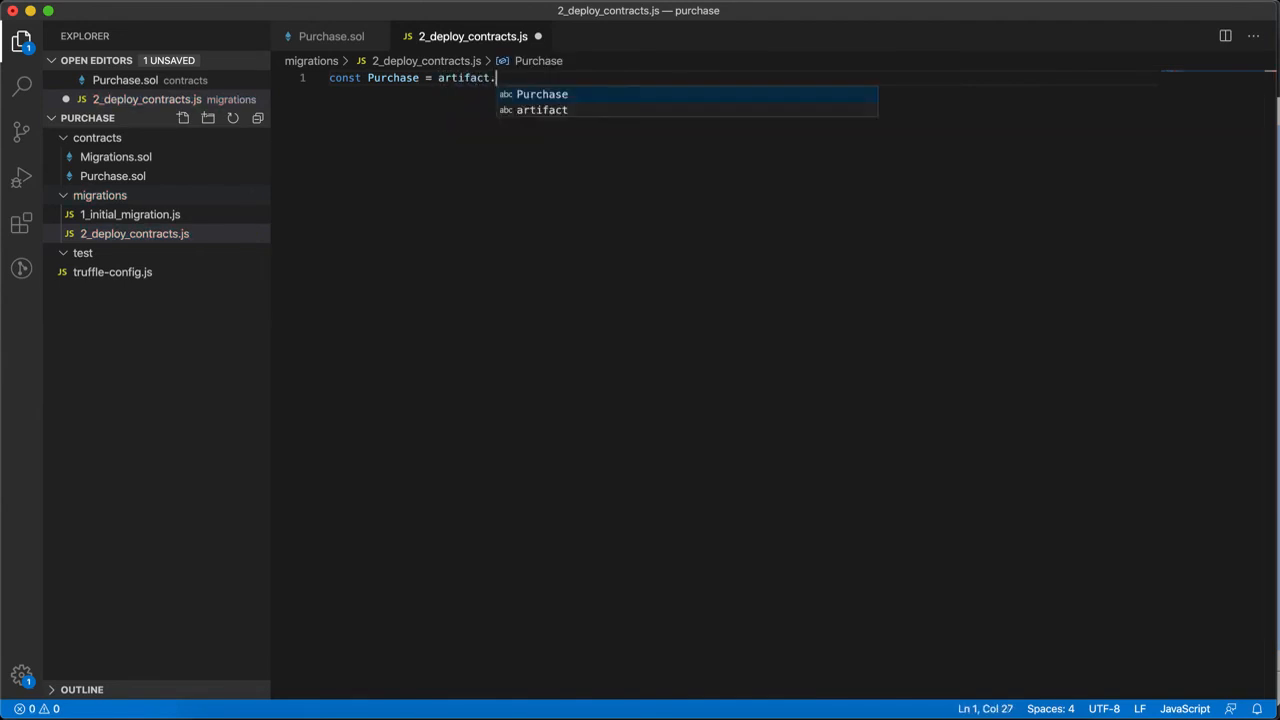
pyautogui.press('backspace')
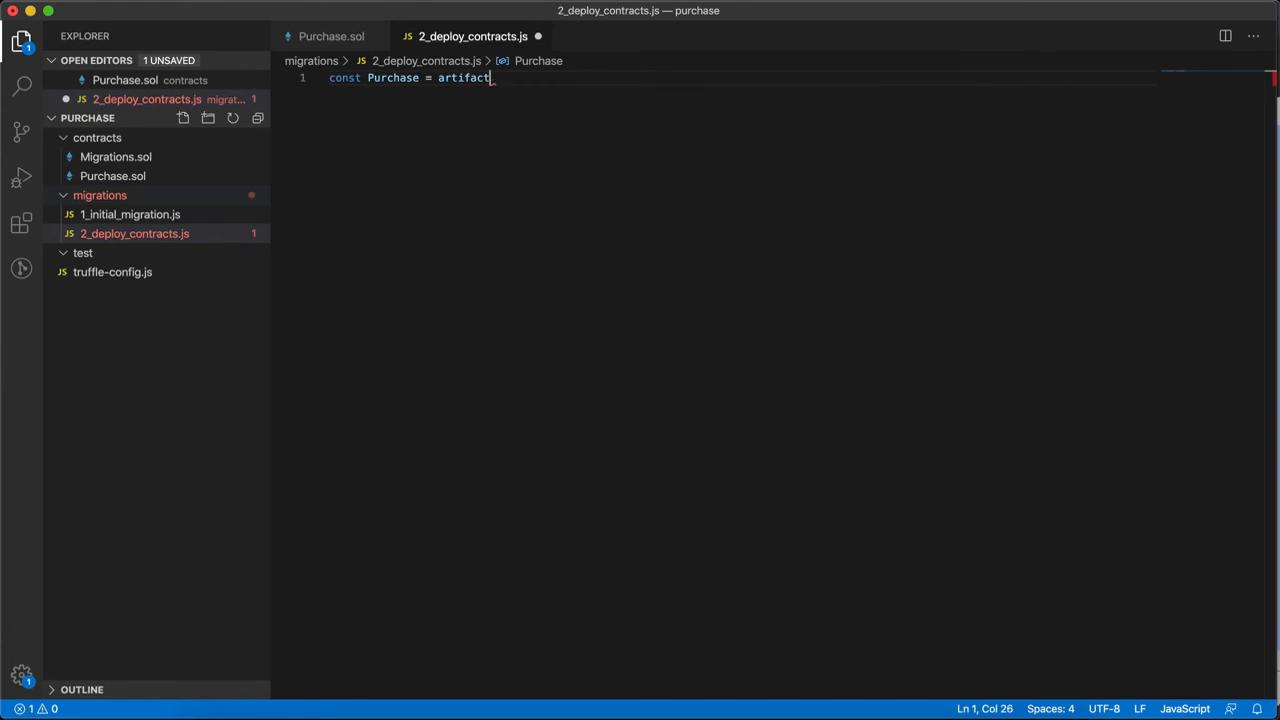
pyautogui.write('s.r')
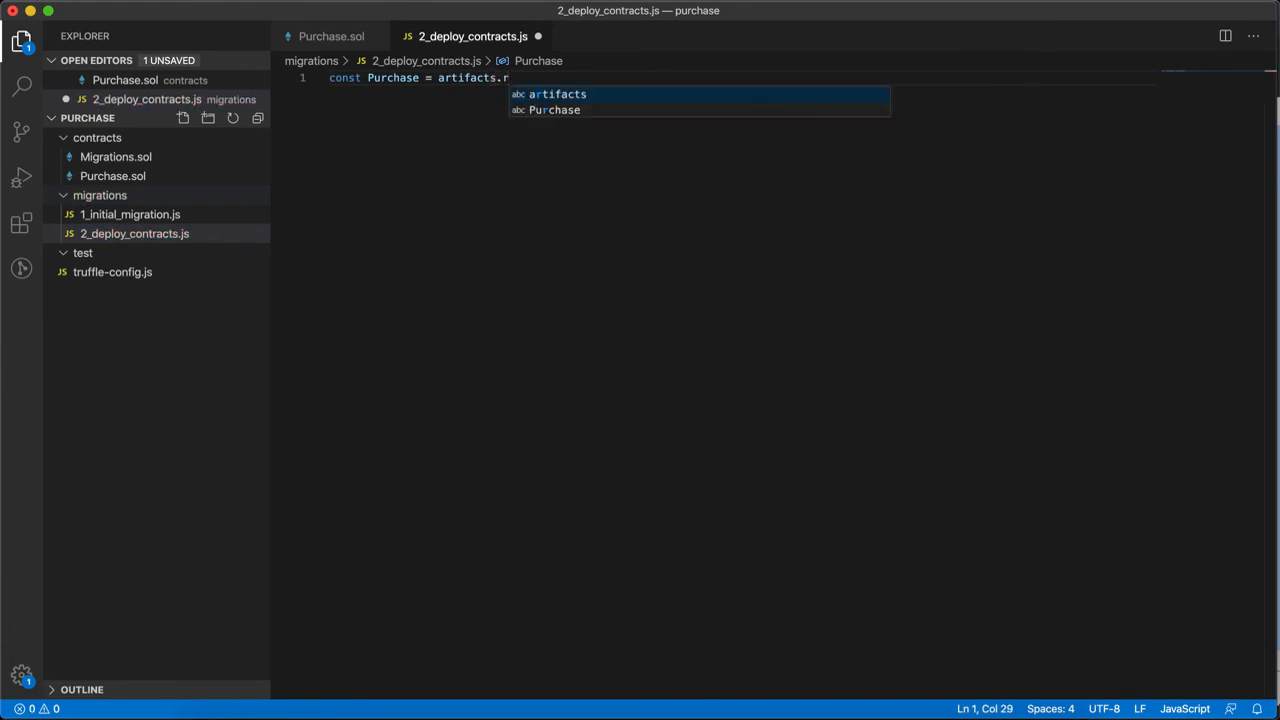
pyautogui.write('equire')
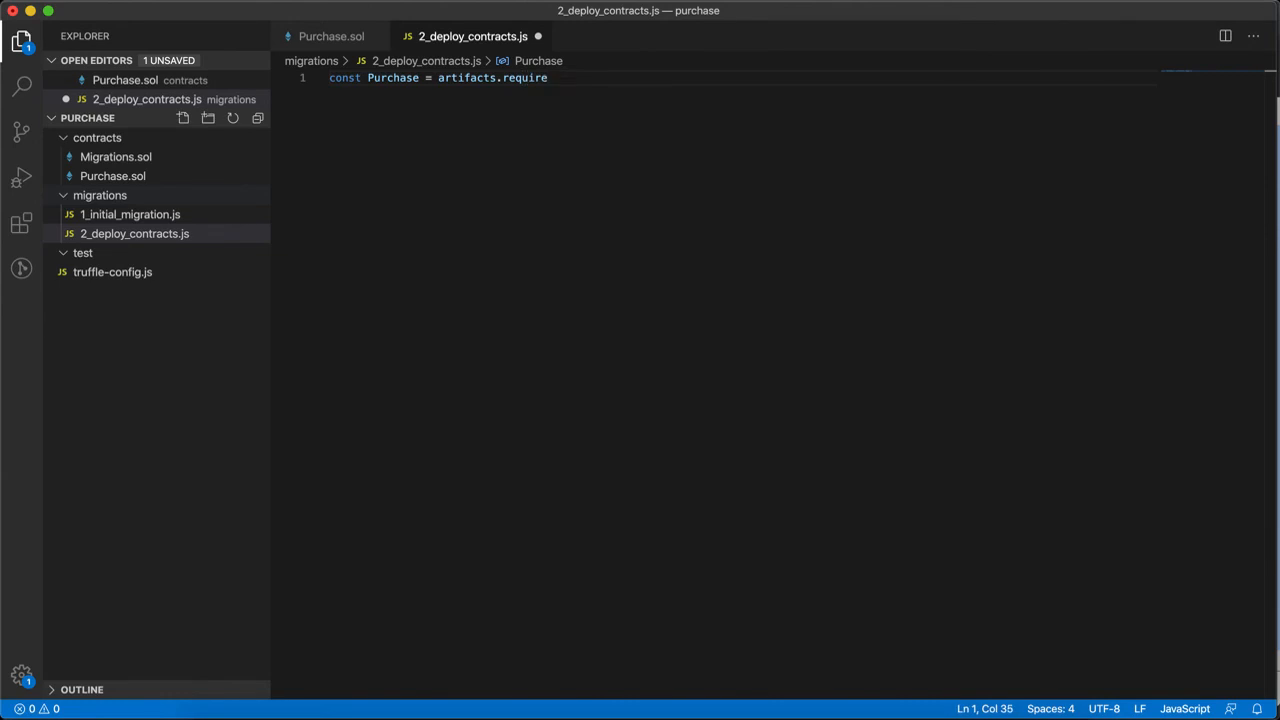
pyautogui.write('()')
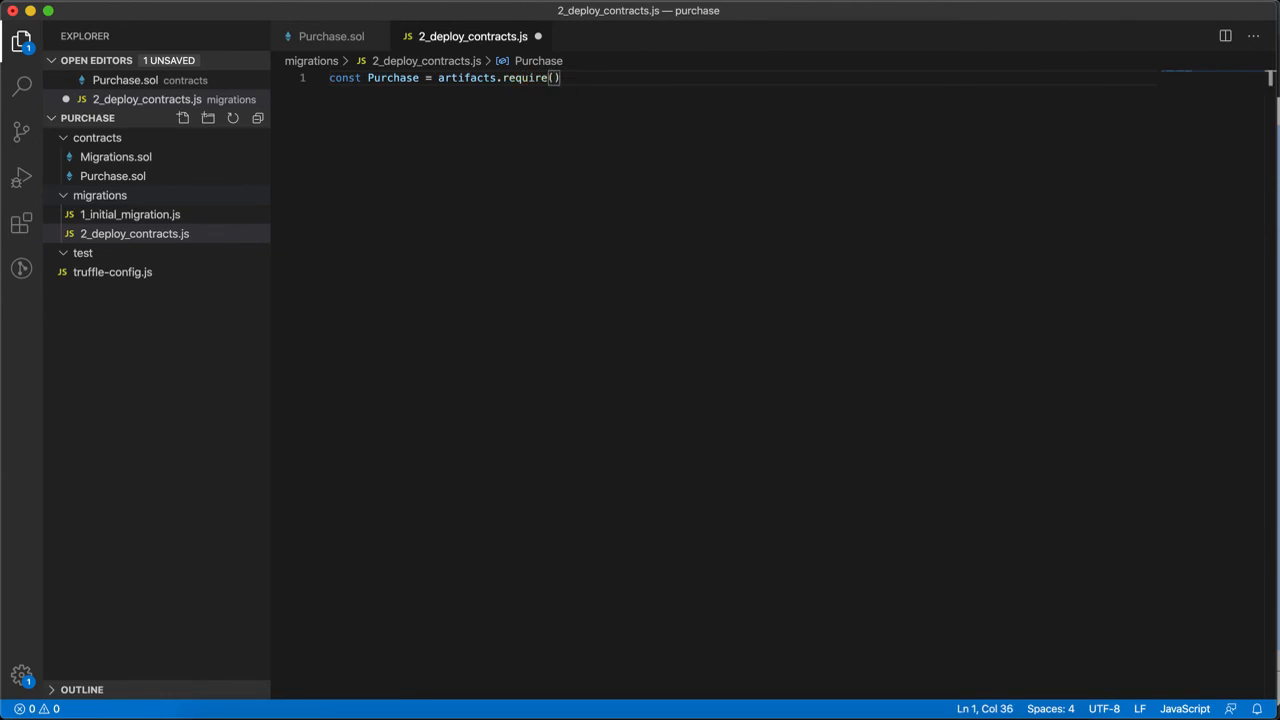
pyautogui.write('""')
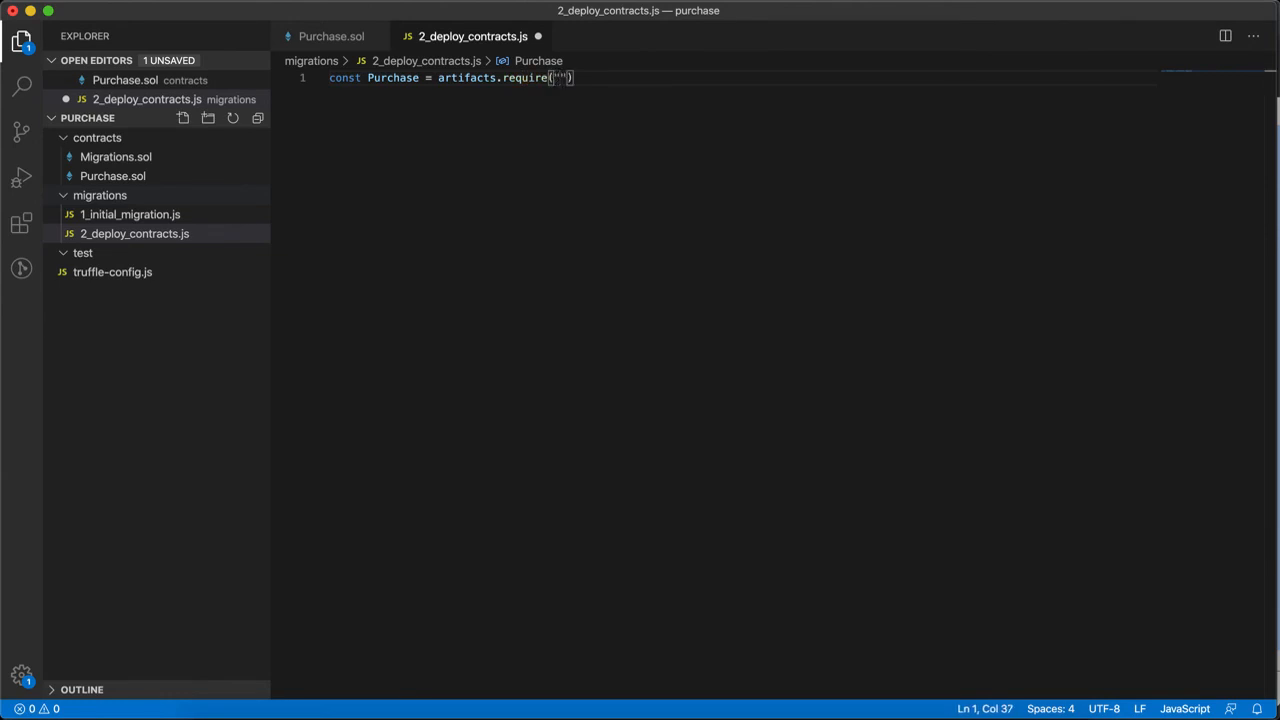
pyautogui.write('Pur')
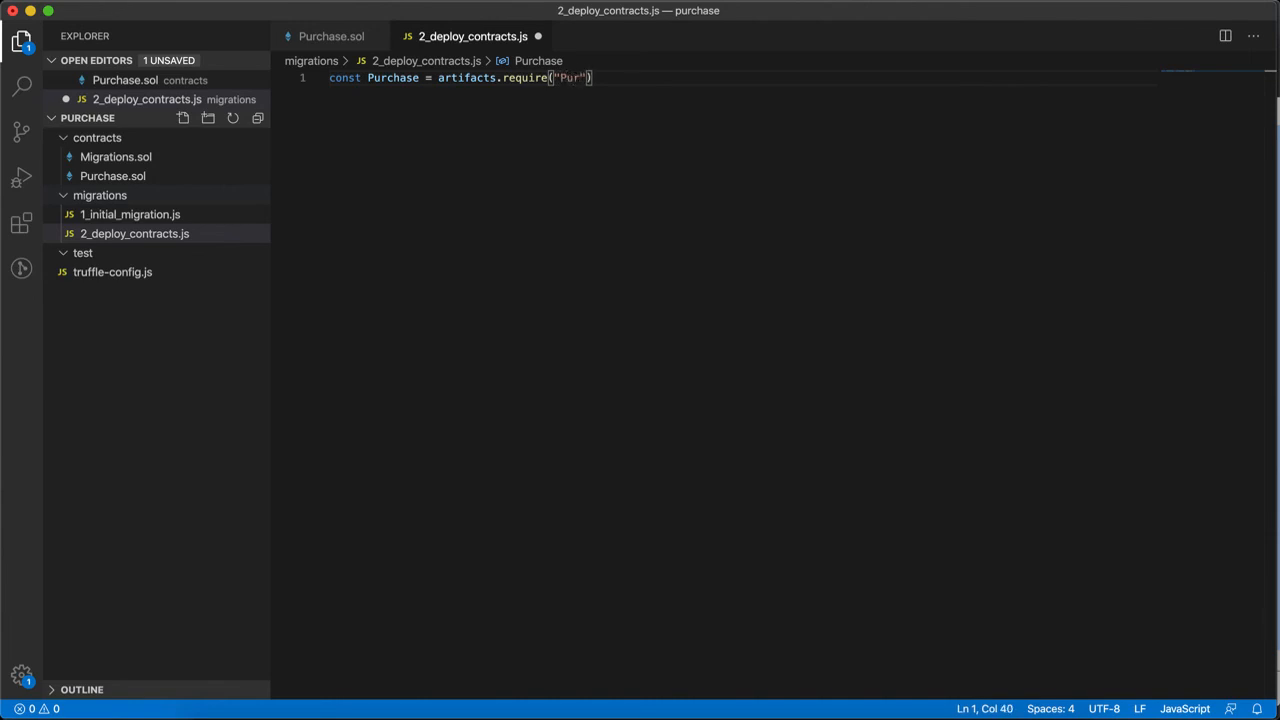
pyautogui.write('chase')
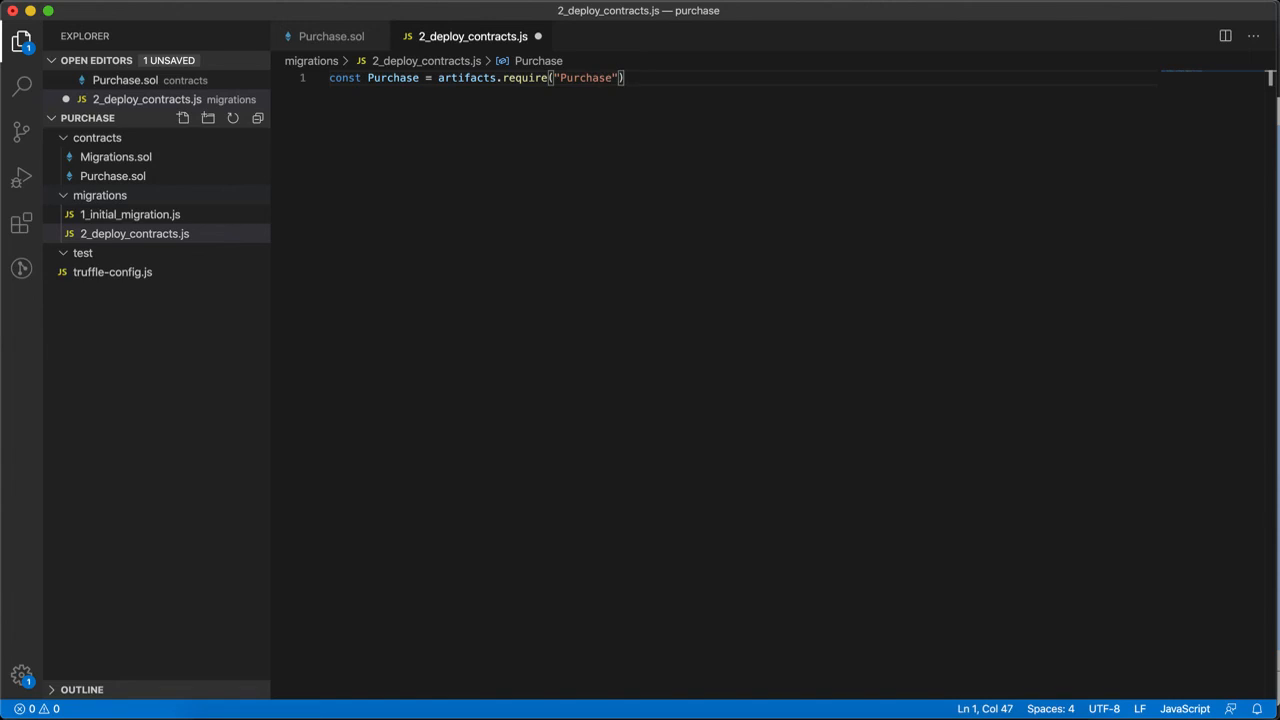
pyautogui.write(';')
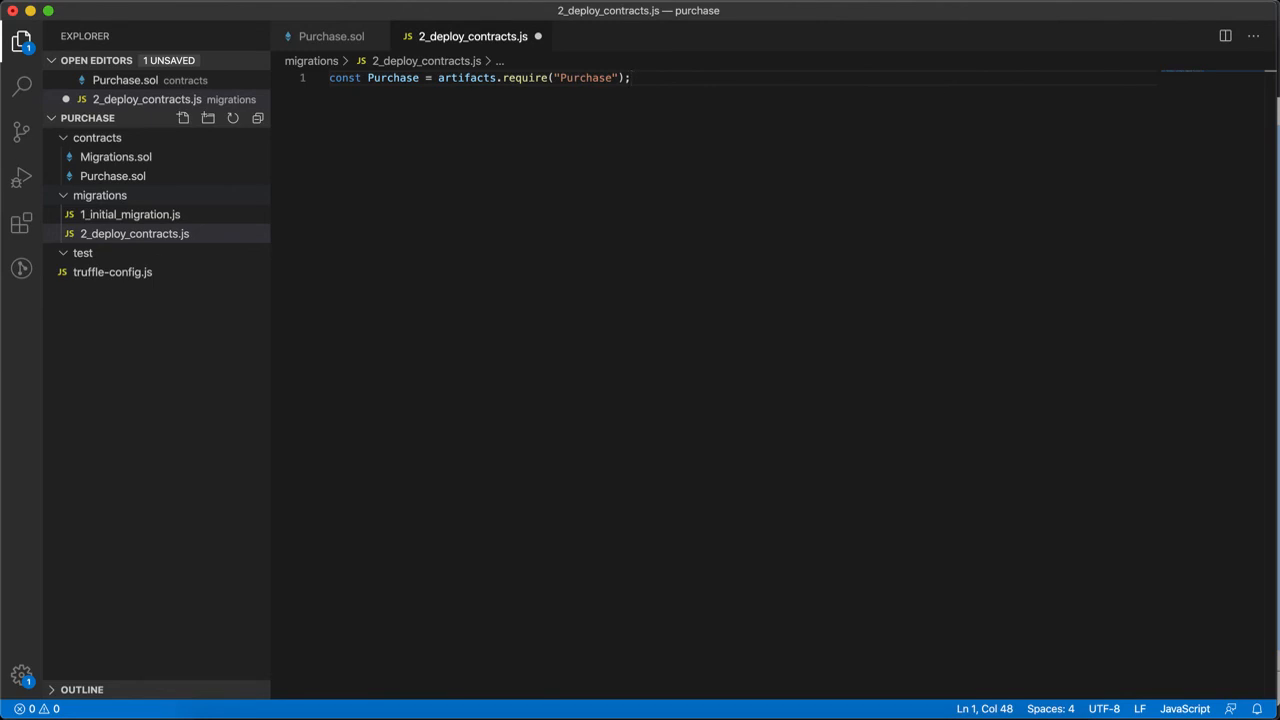
# Declare module.exports as a function taking deployer
pyautogui.write('mod')
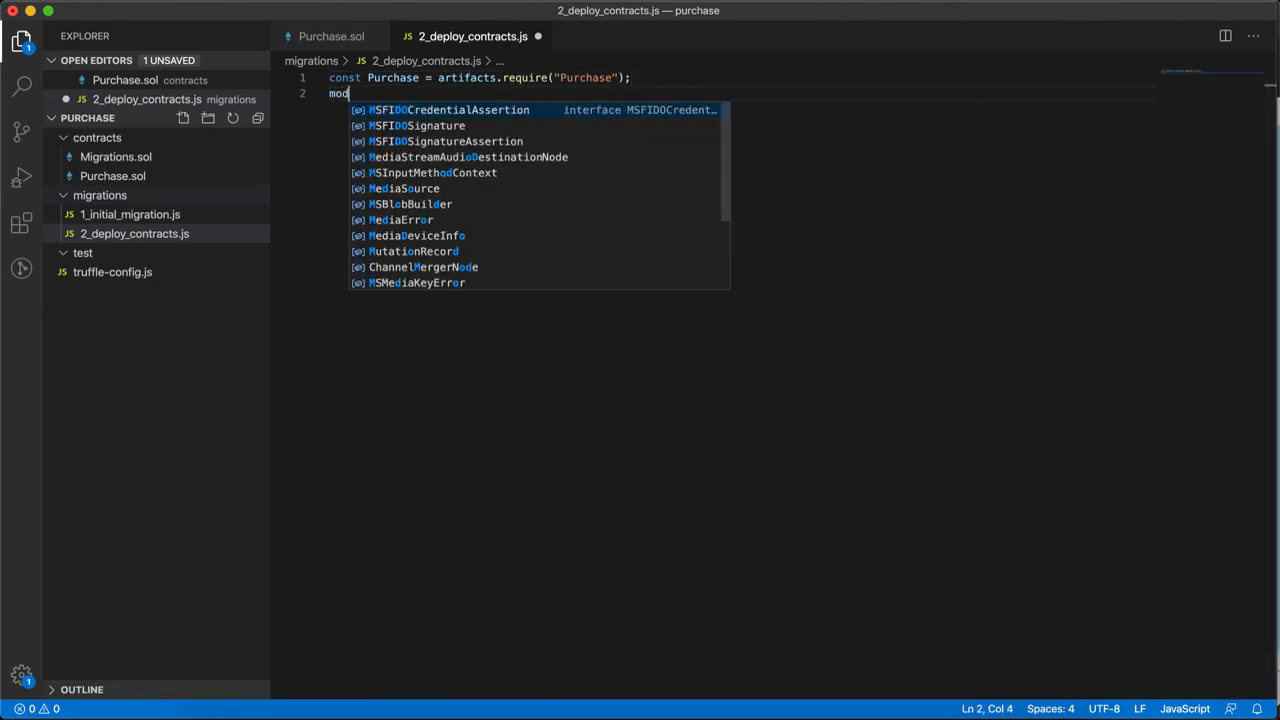
pyautogui.write('ule.e')
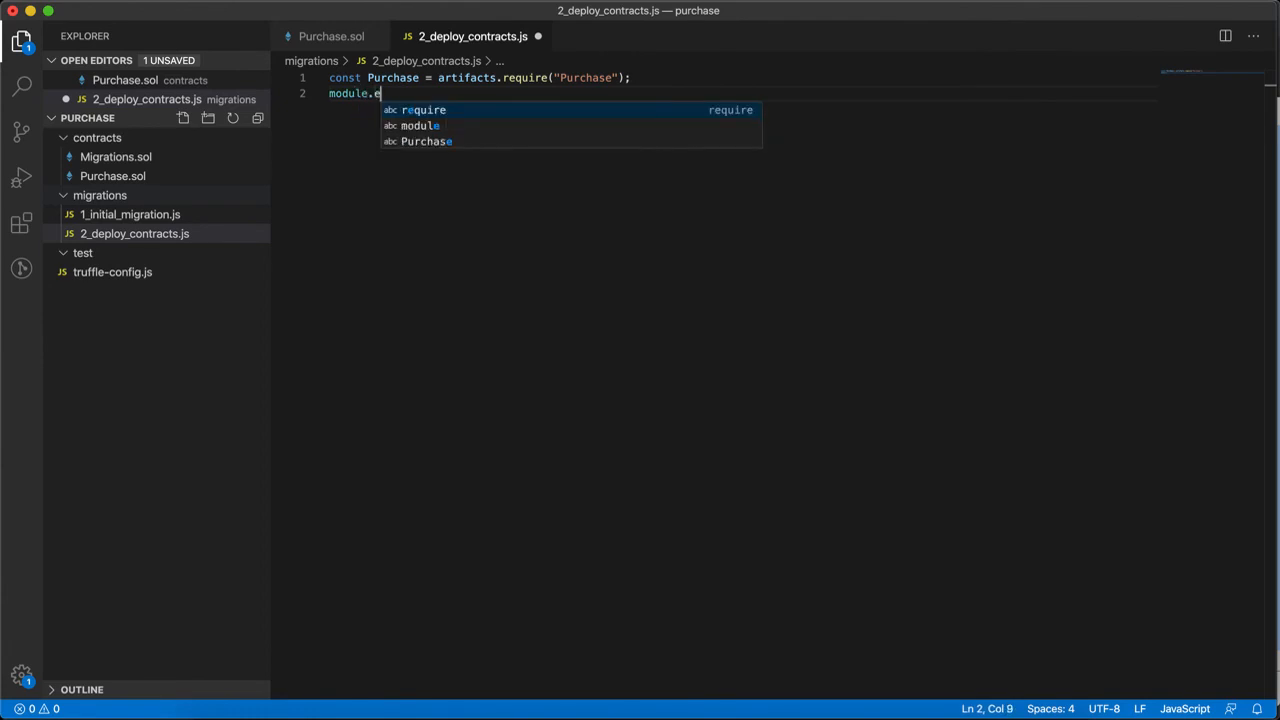
pyautogui.write('xports')
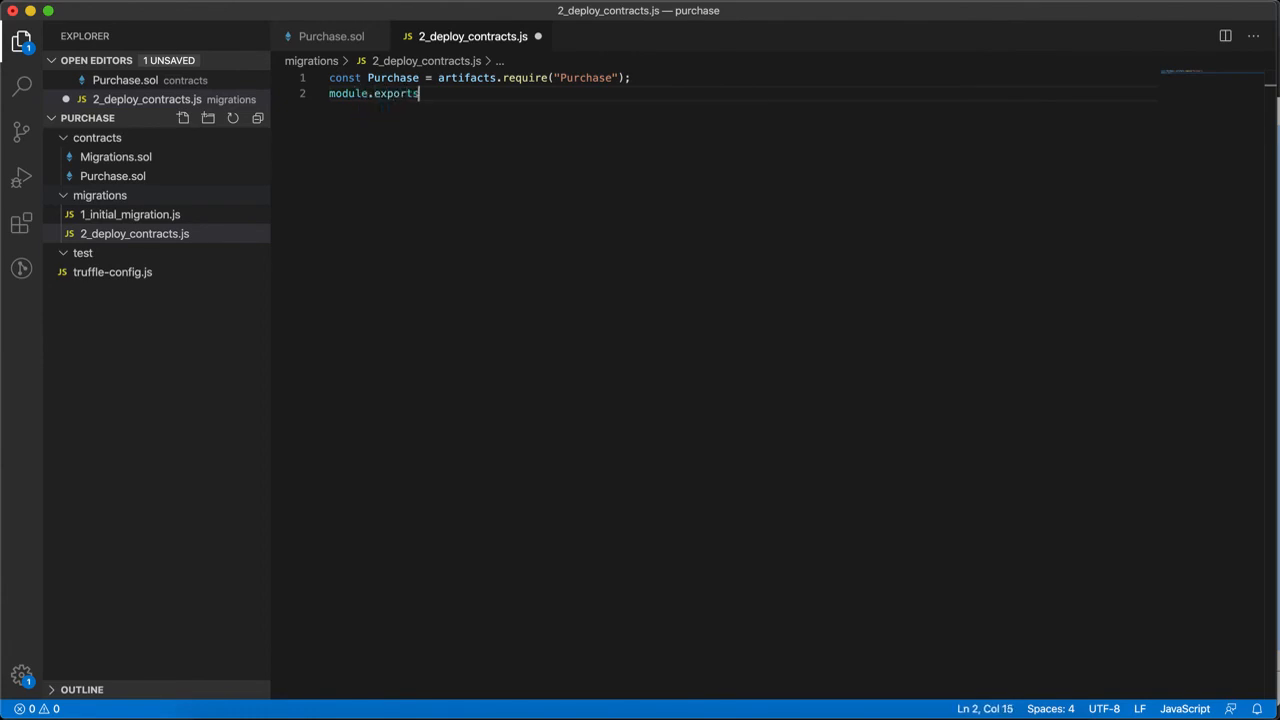
pyautogui.write('=')
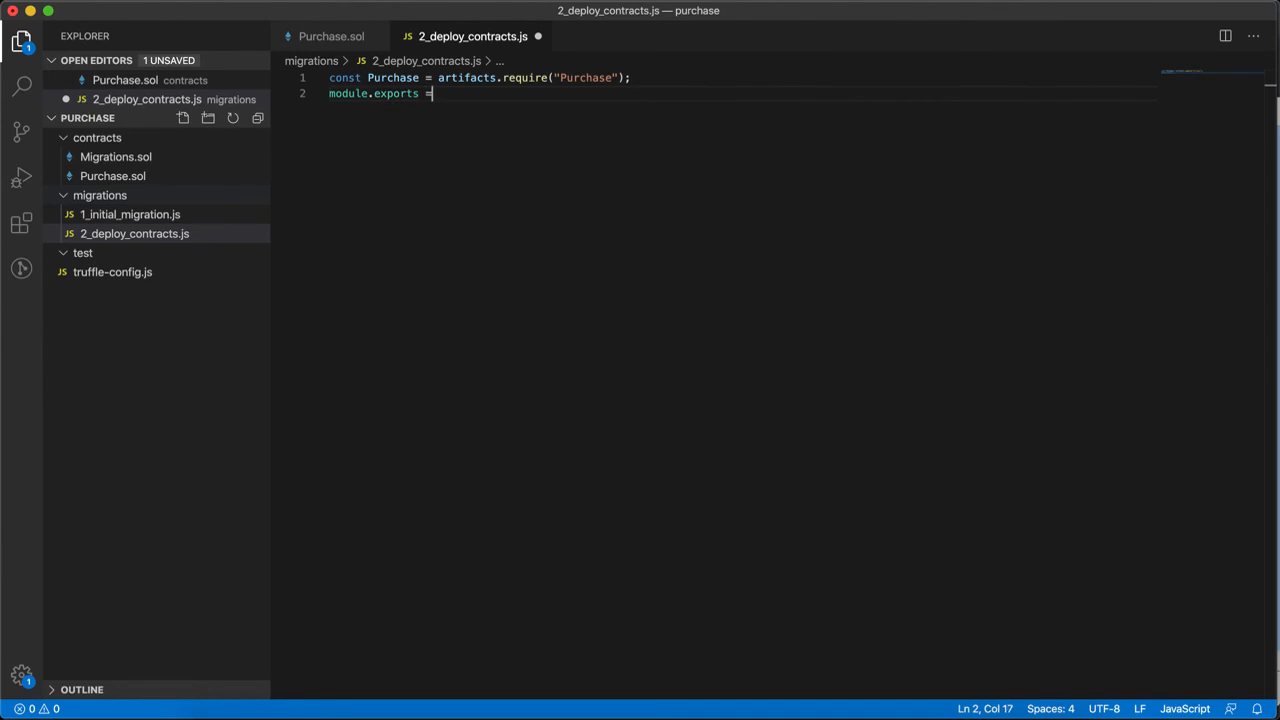
pyautogui.write('functo')
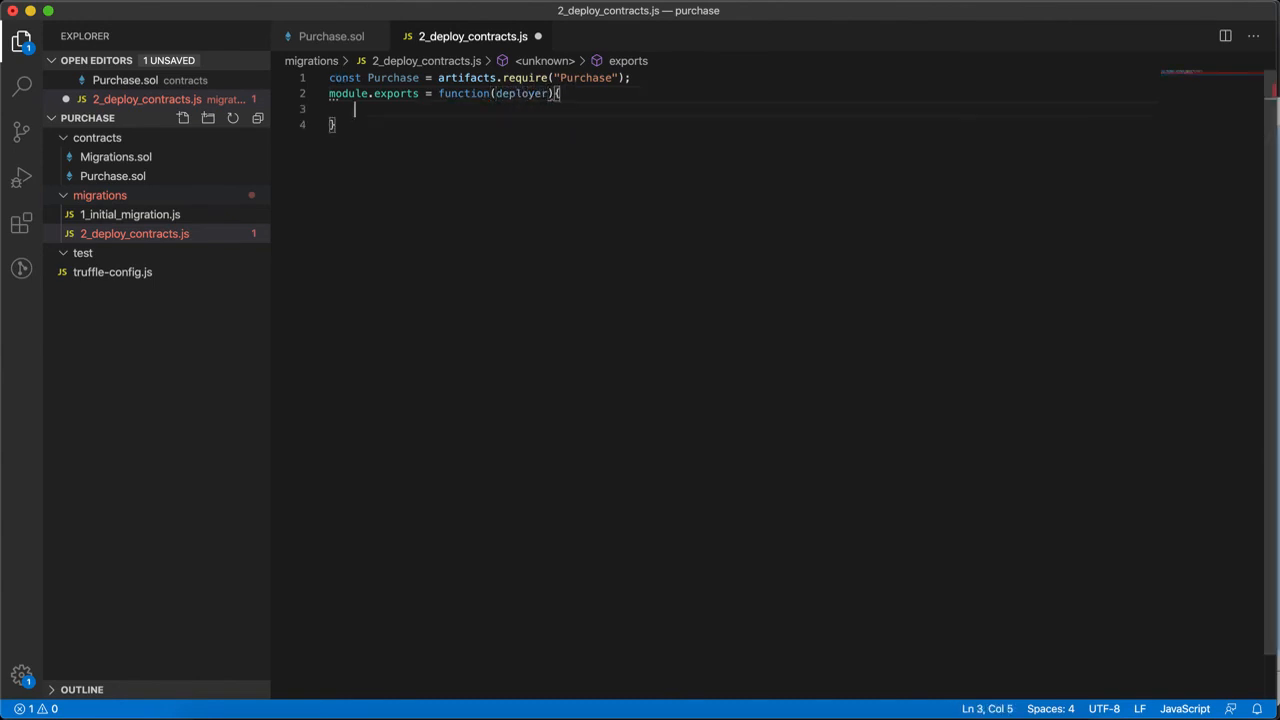
pyautogui.write('deployer')
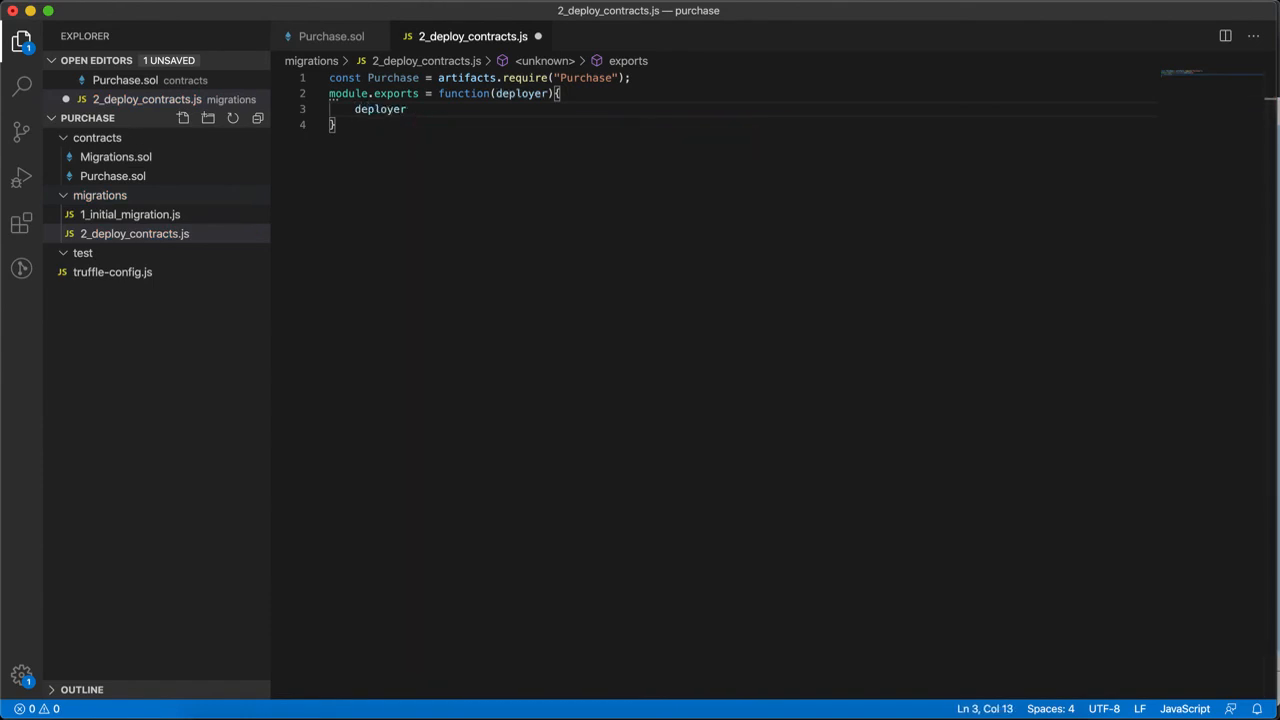
pyautogui.write('.deployer()')
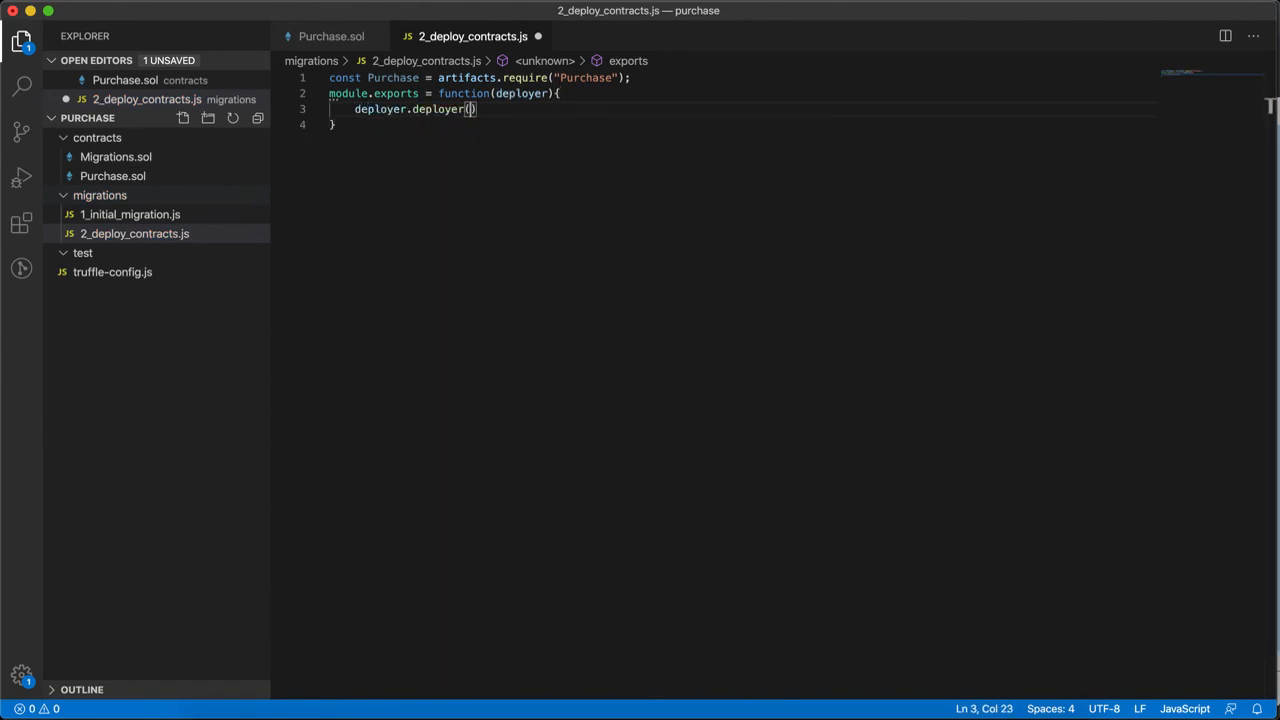
pyautogui.write('p')
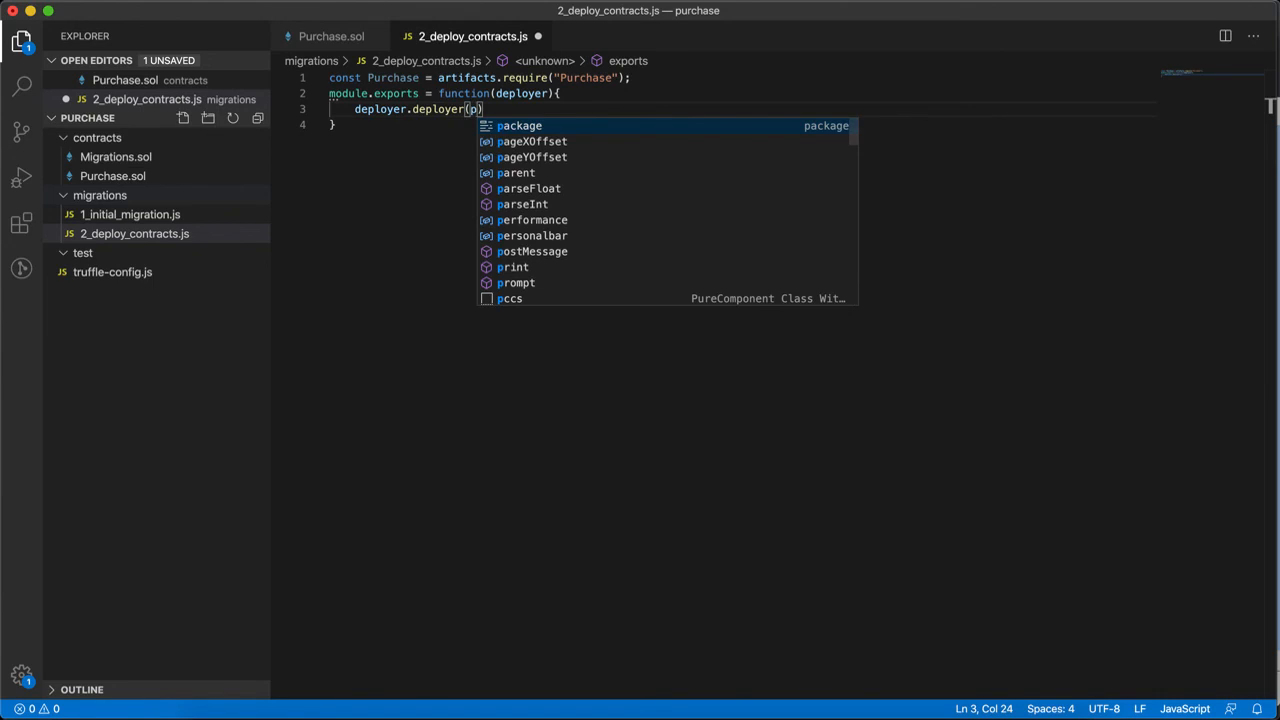
pyautogui.write('P')
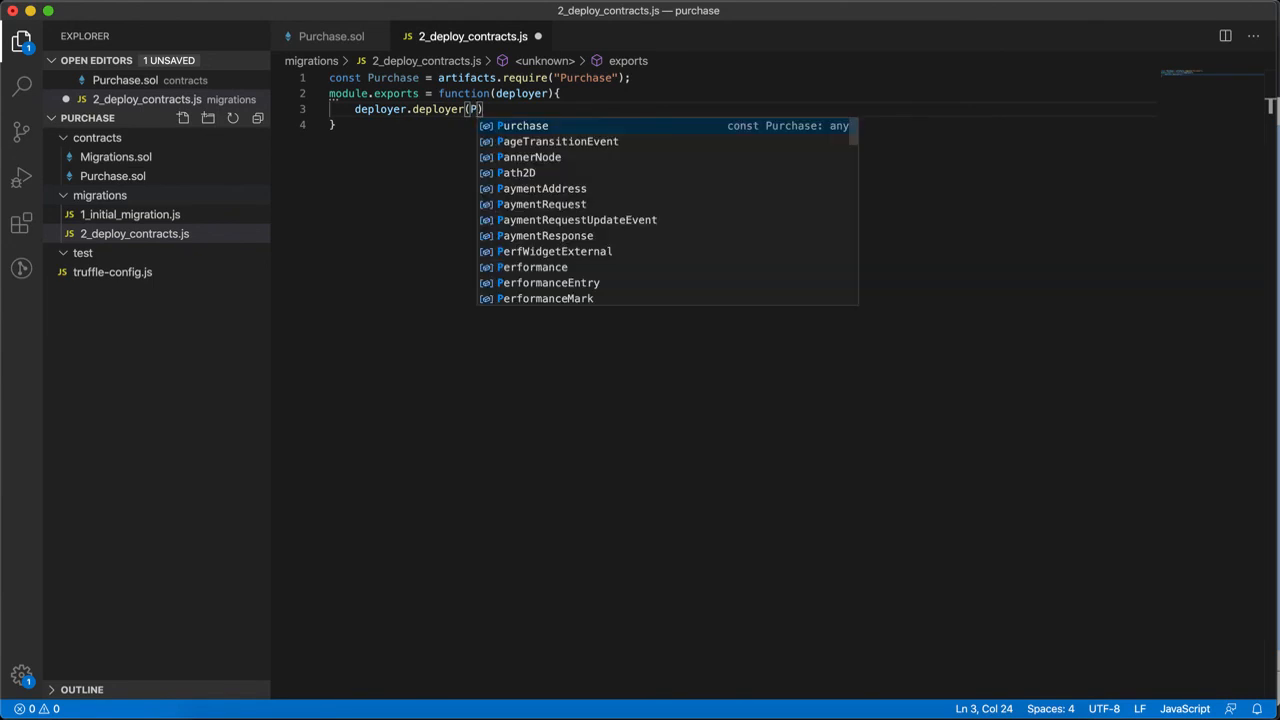
pyautogui.write('urchase:')
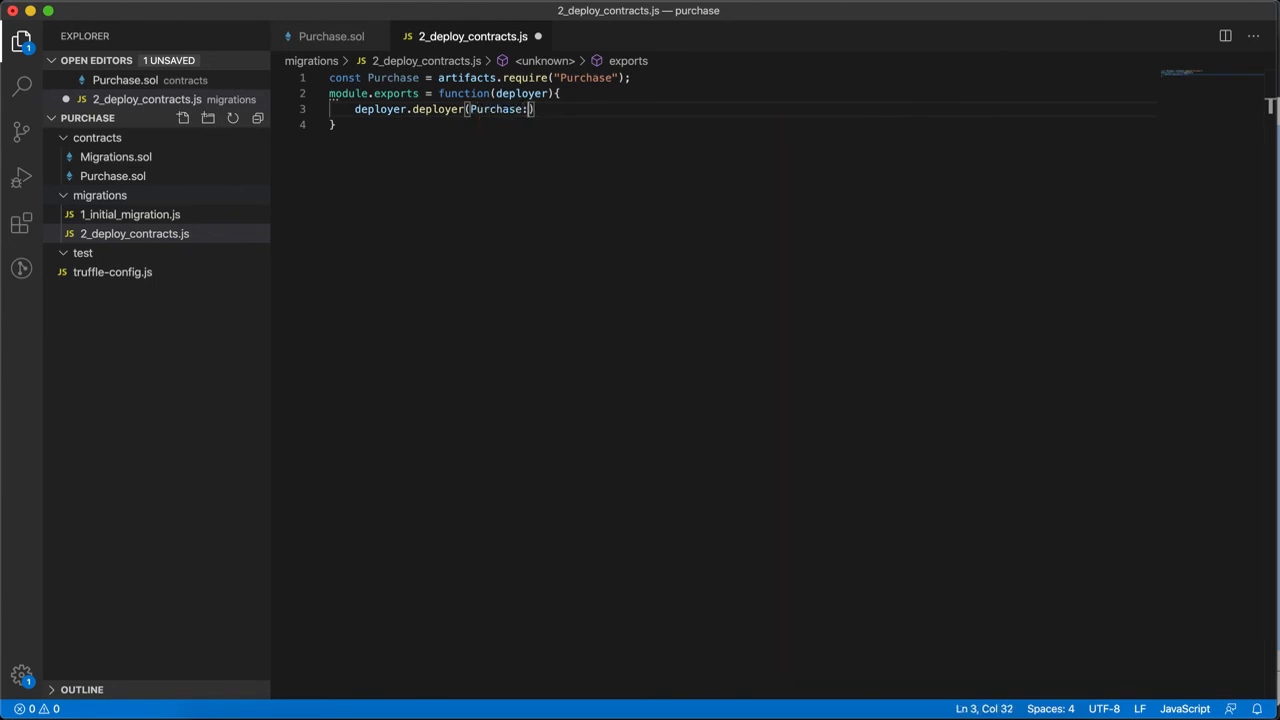
pyautogui.write('value:}')
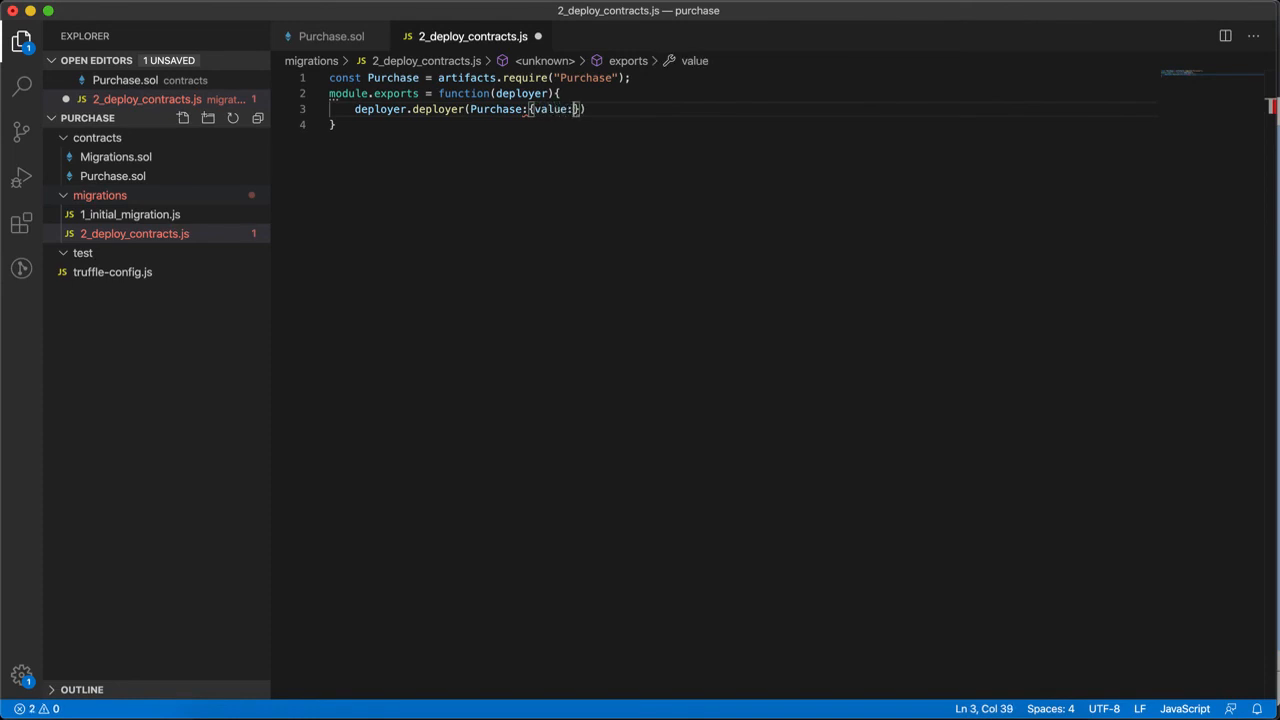
pyautogui.write('" "')
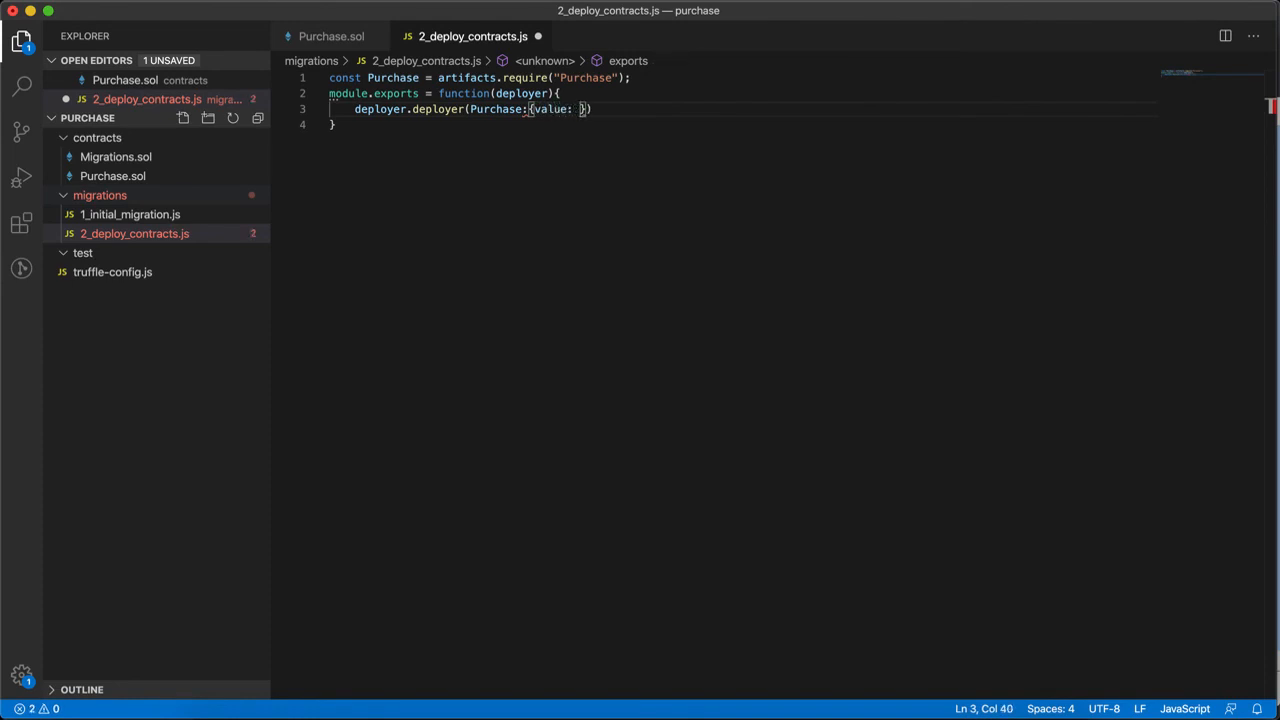
pyautogui.write('30000000000')
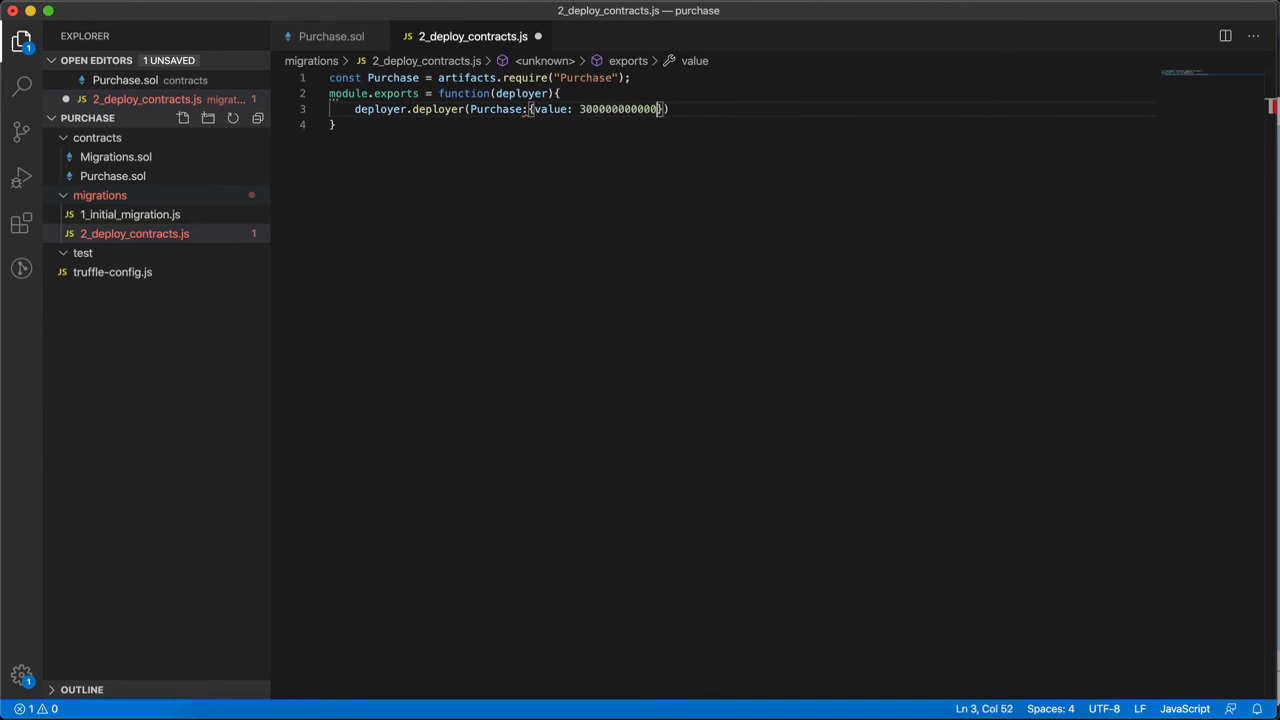
pyautogui.write('0000000')
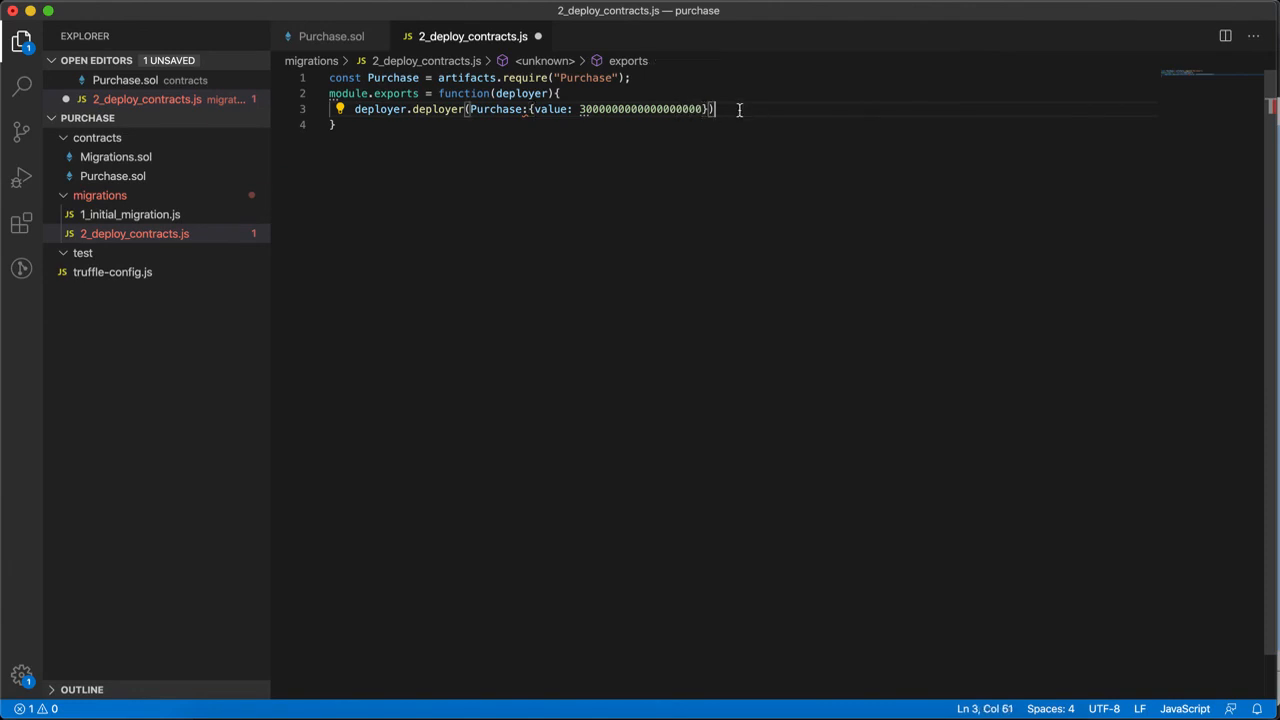
# Terminate the statement with a semicolon, save 2_deploy_contracts.js, and reopen Purchase.sol from the Explorer
pyautogui.write(';')
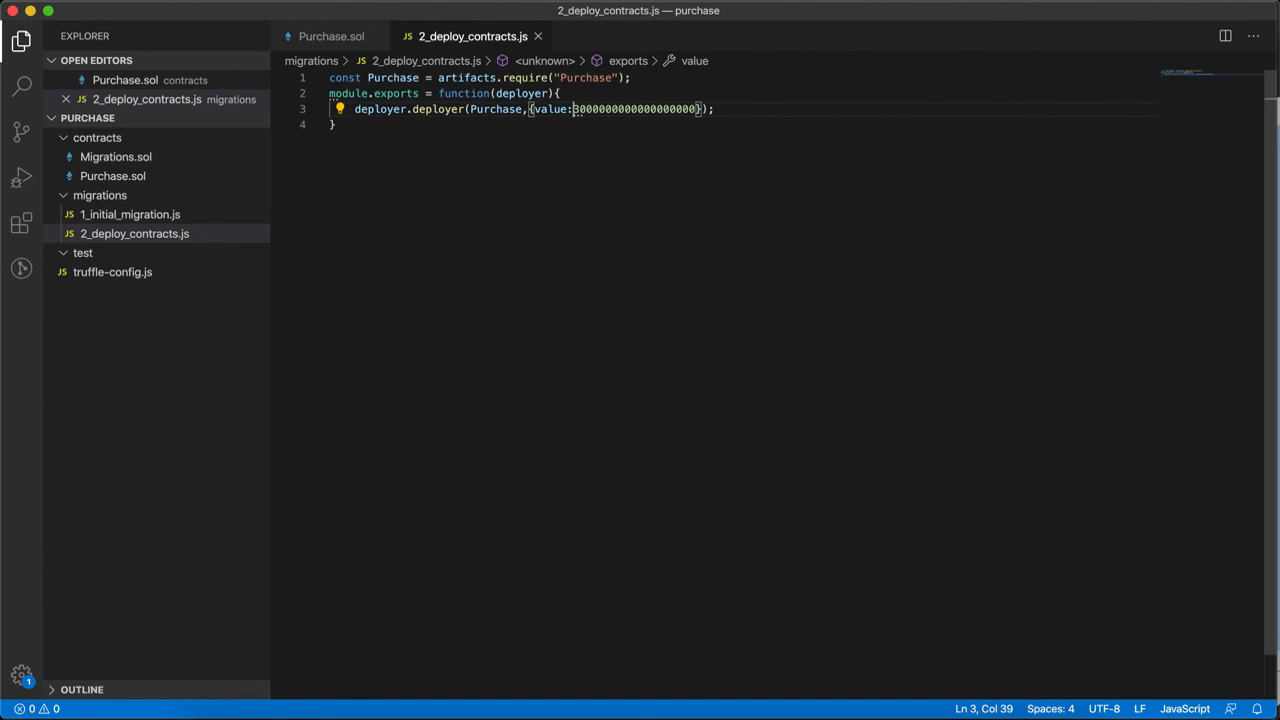
pyautogui.moveTo(320, 164)
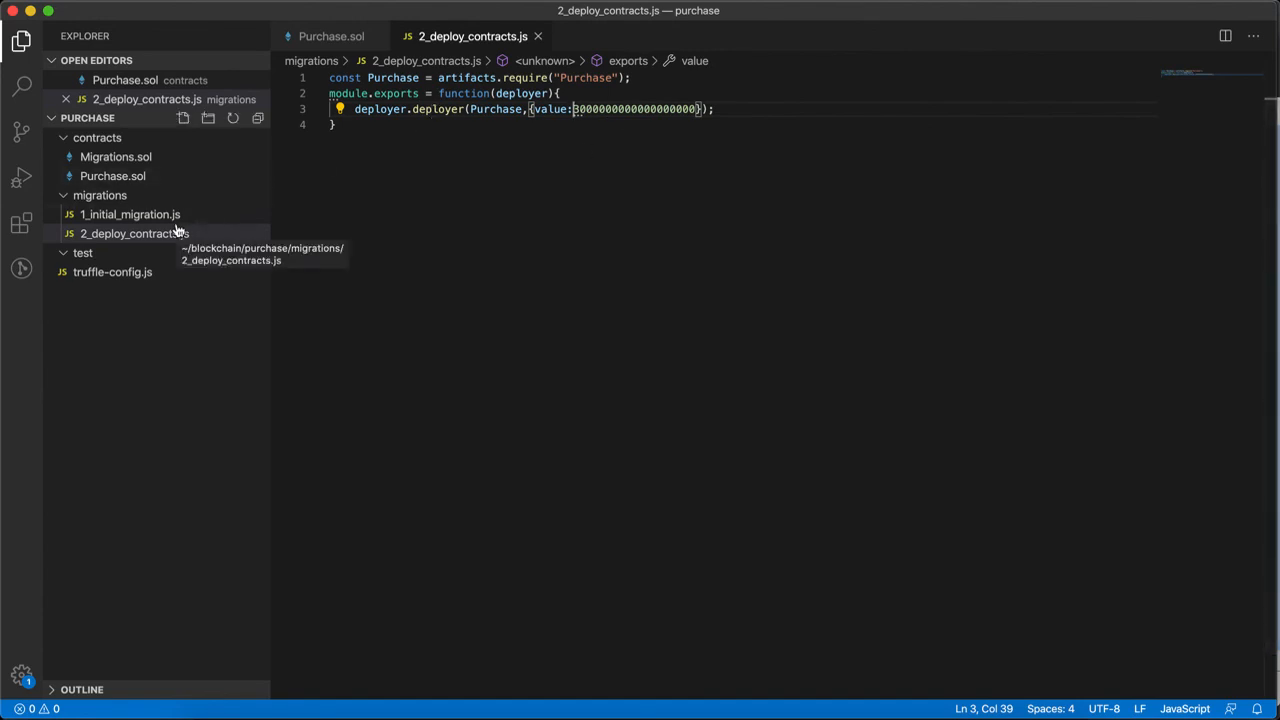
pyautogui.click(134, 232)
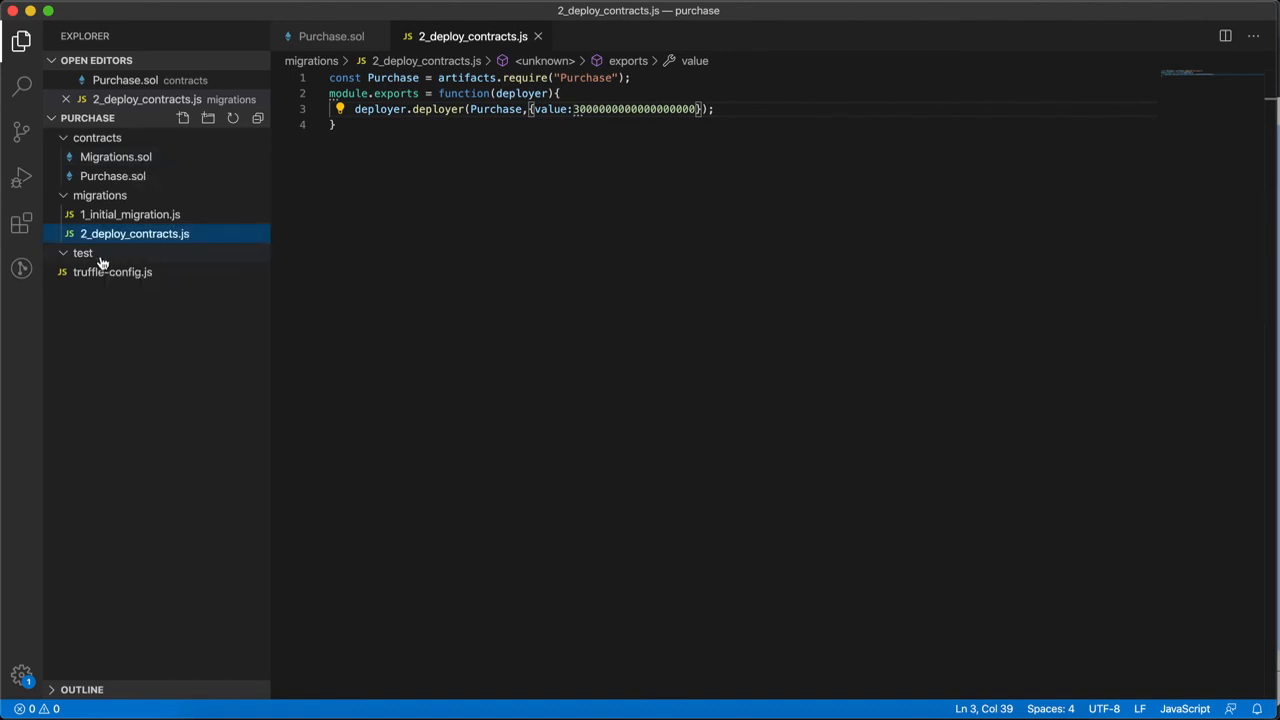
pyautogui.click(84, 252)
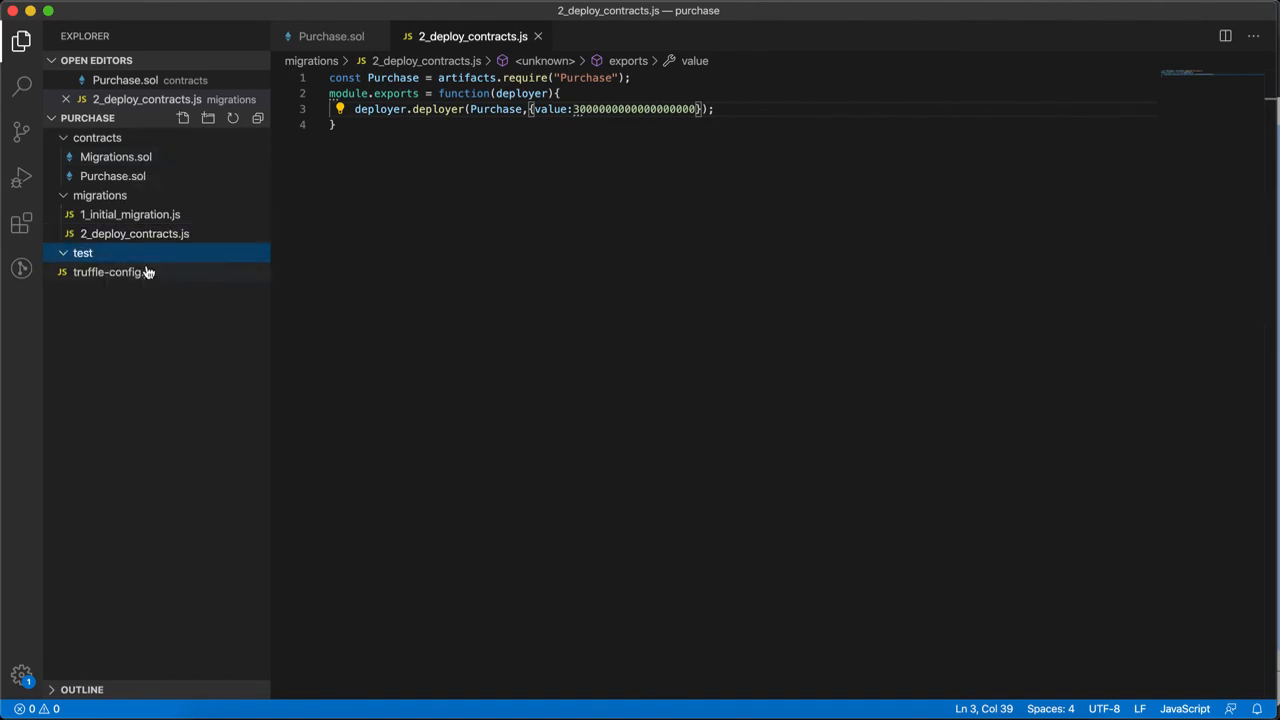
pyautogui.moveTo(108, 272)
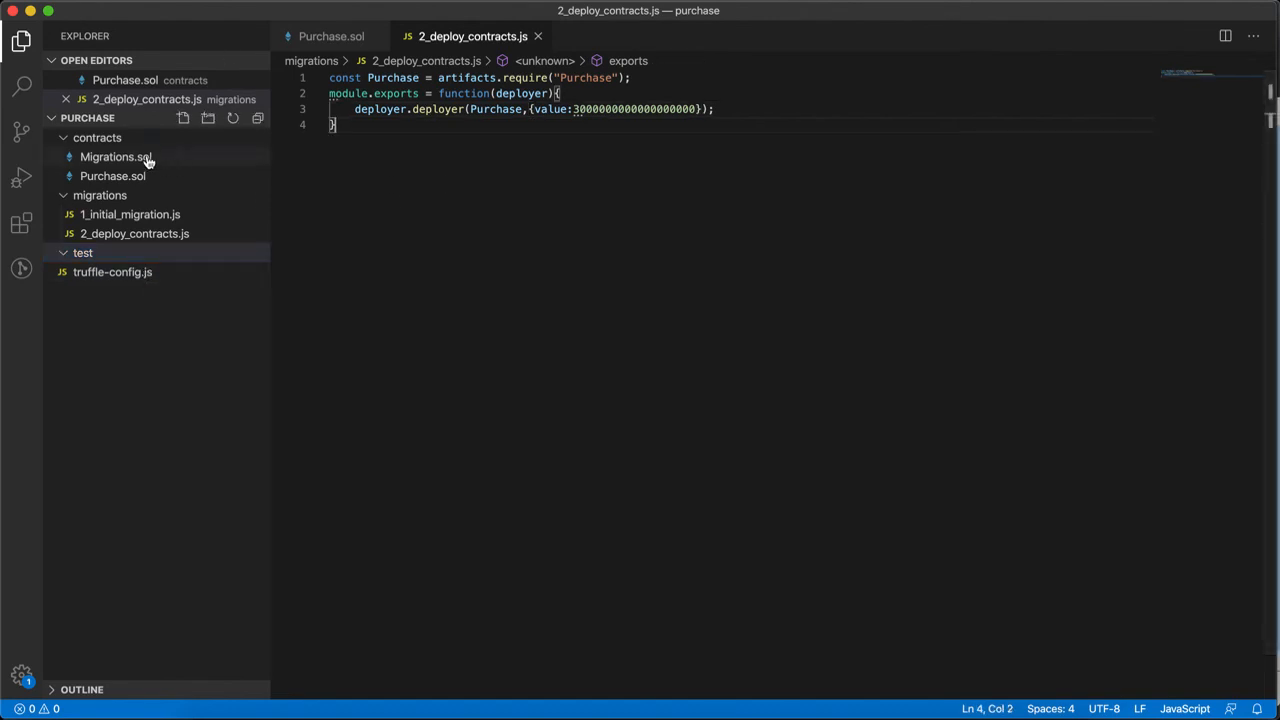
pyautogui.click(116, 156)
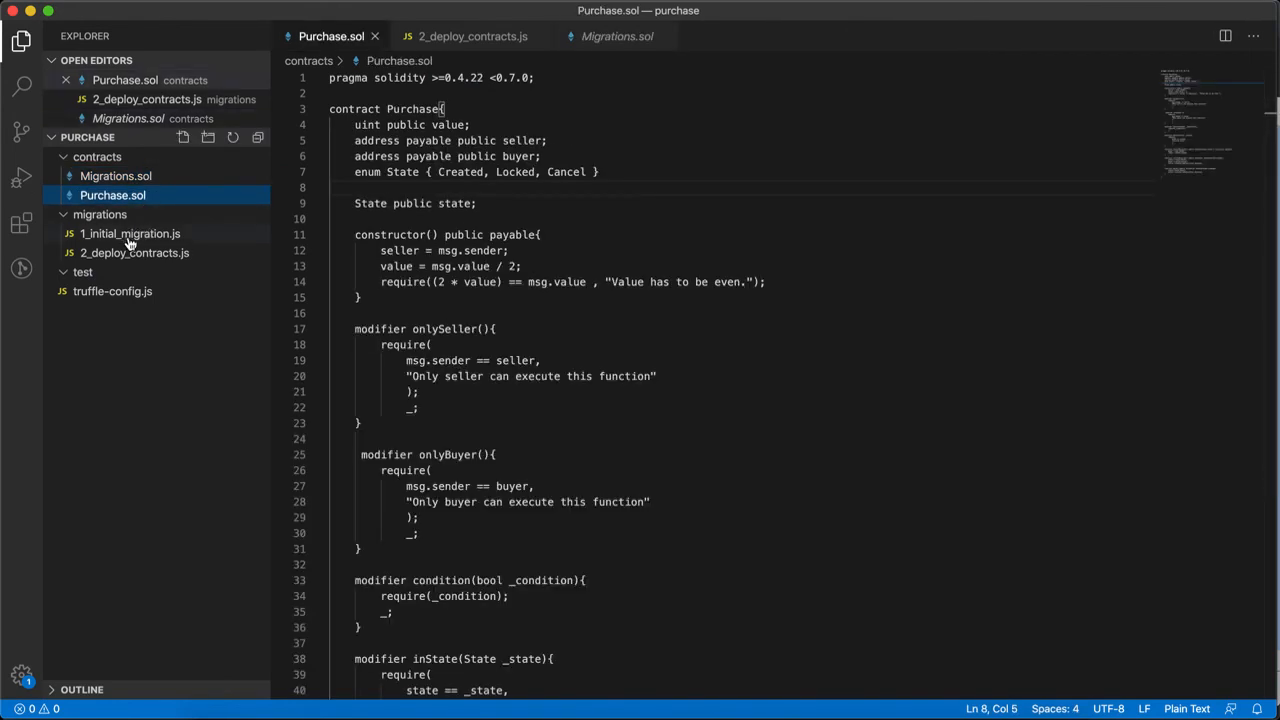
pyautogui.scroll(-3)
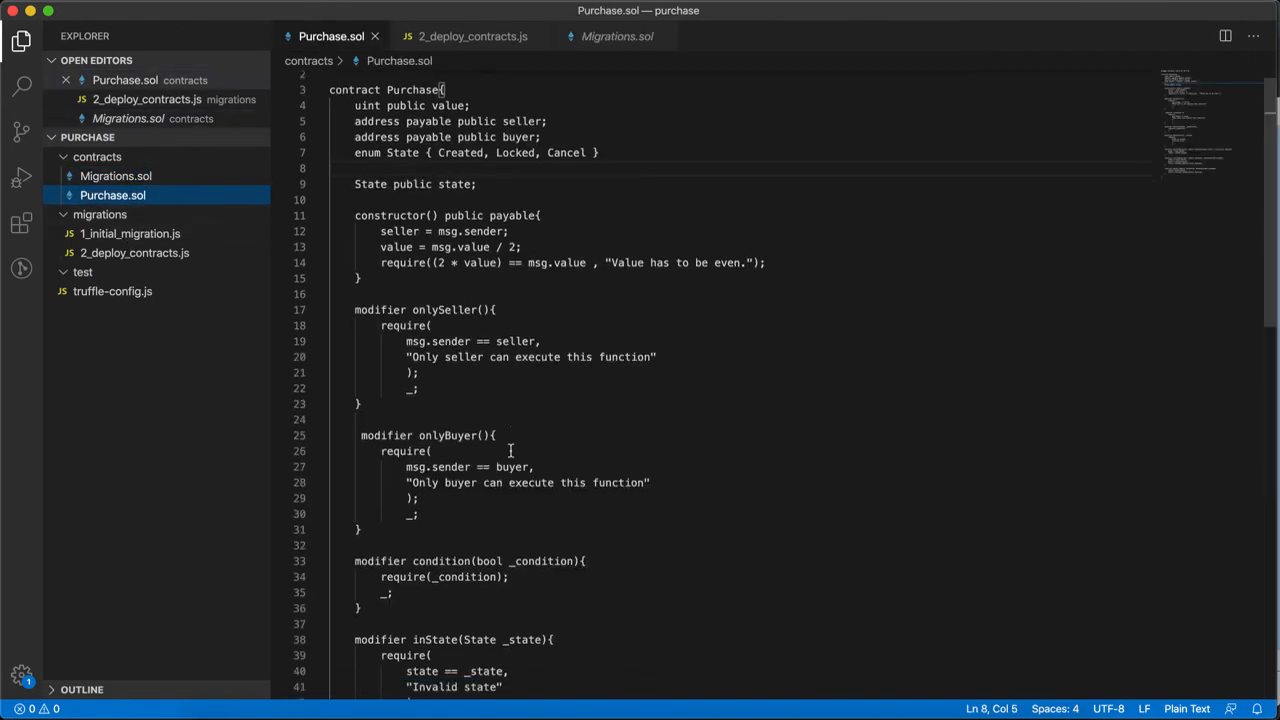
pyautogui.scroll(-3)
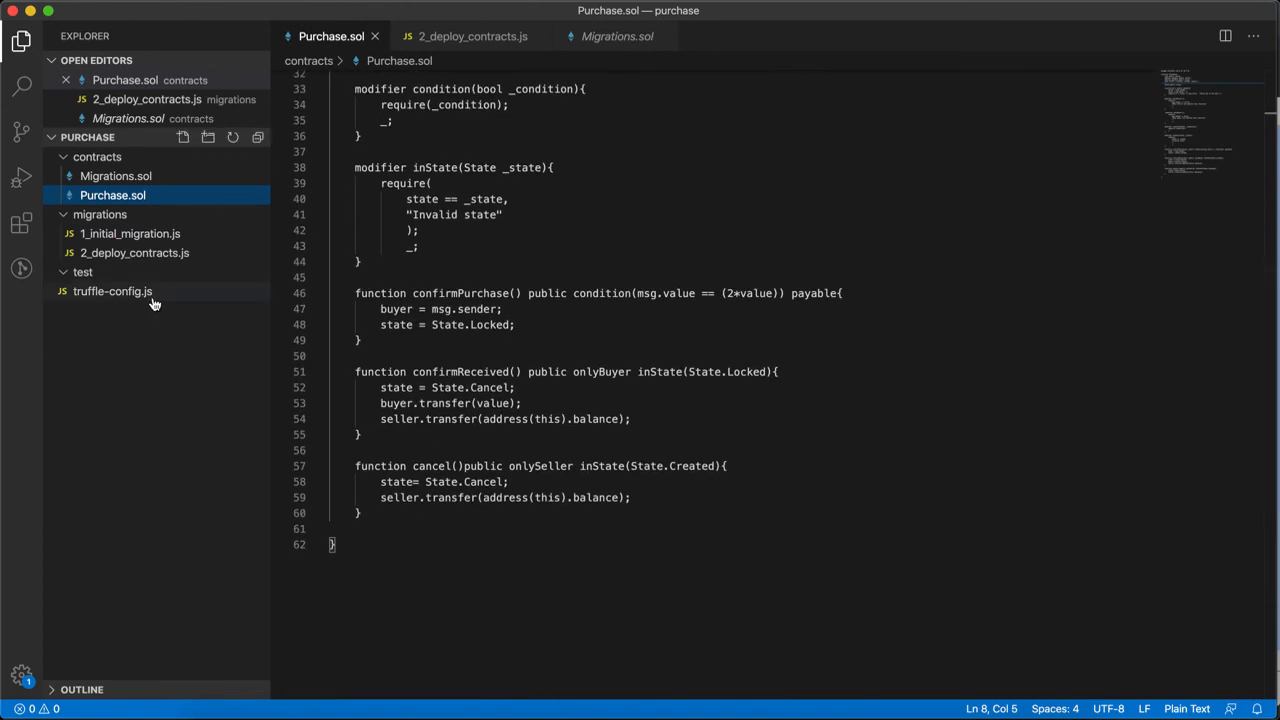
pyautogui.moveTo(112, 292)
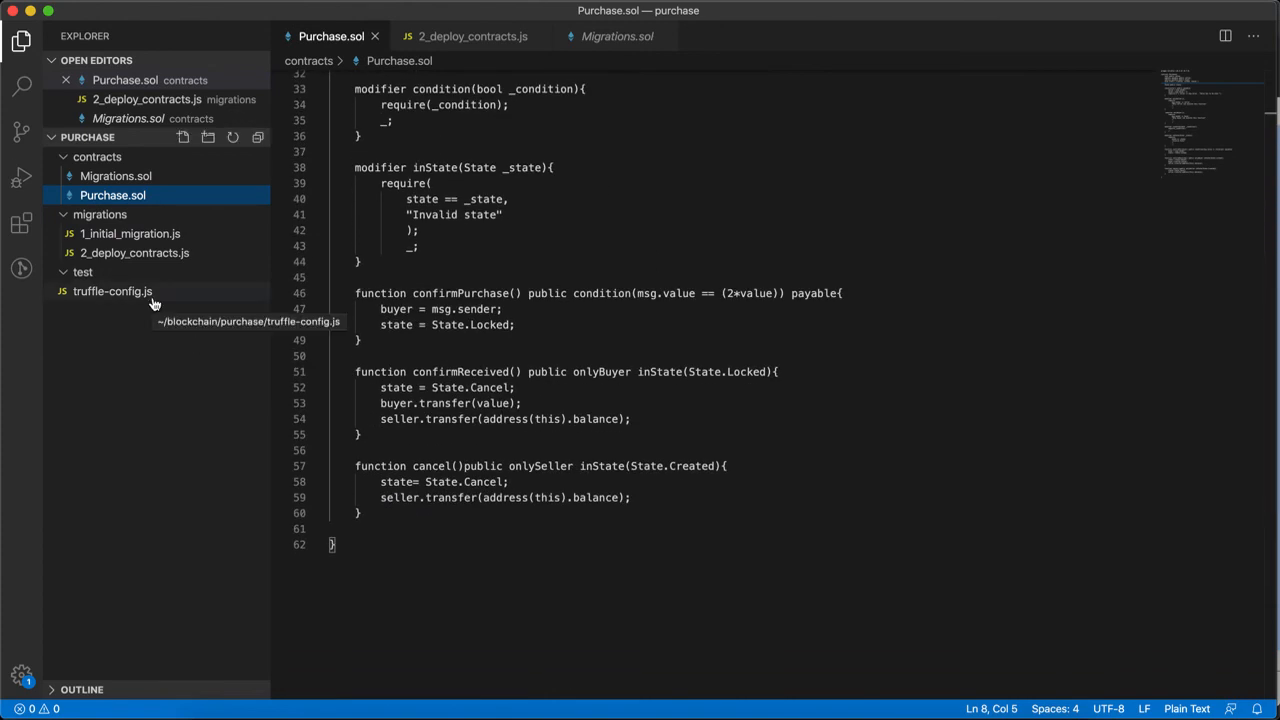
pyautogui.moveTo(576, 196)
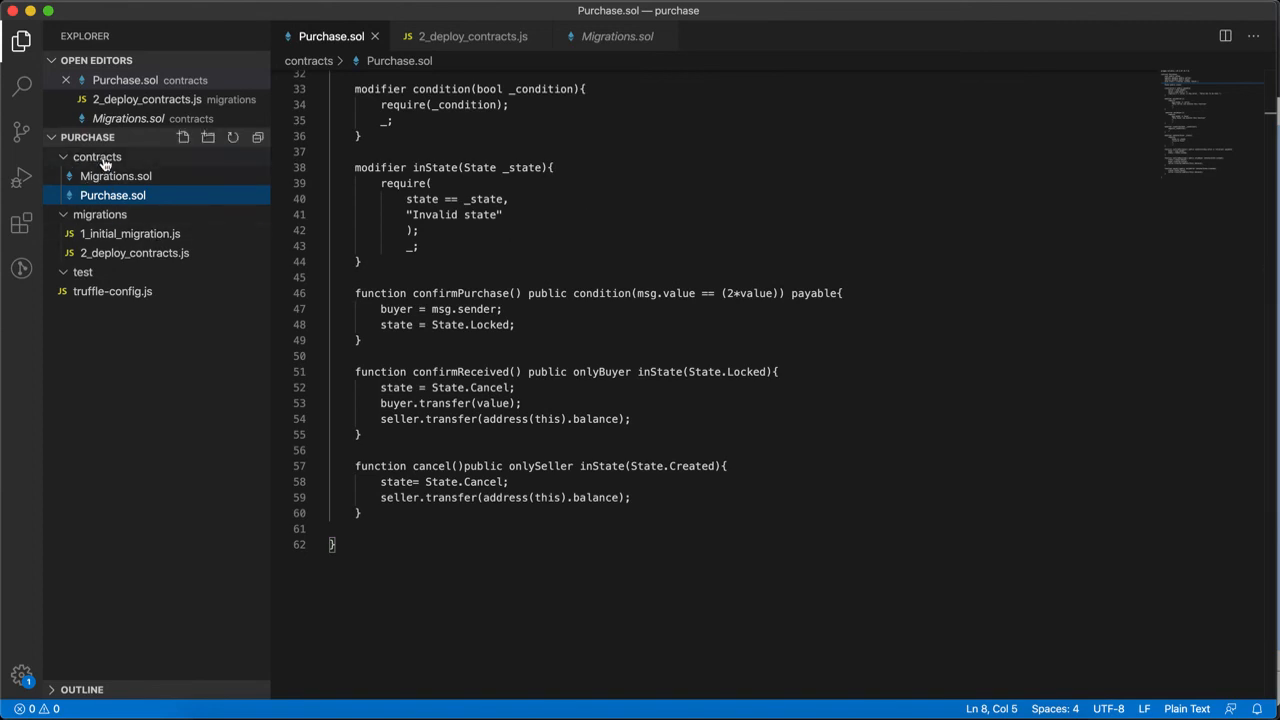
pyautogui.moveTo(96, 156)
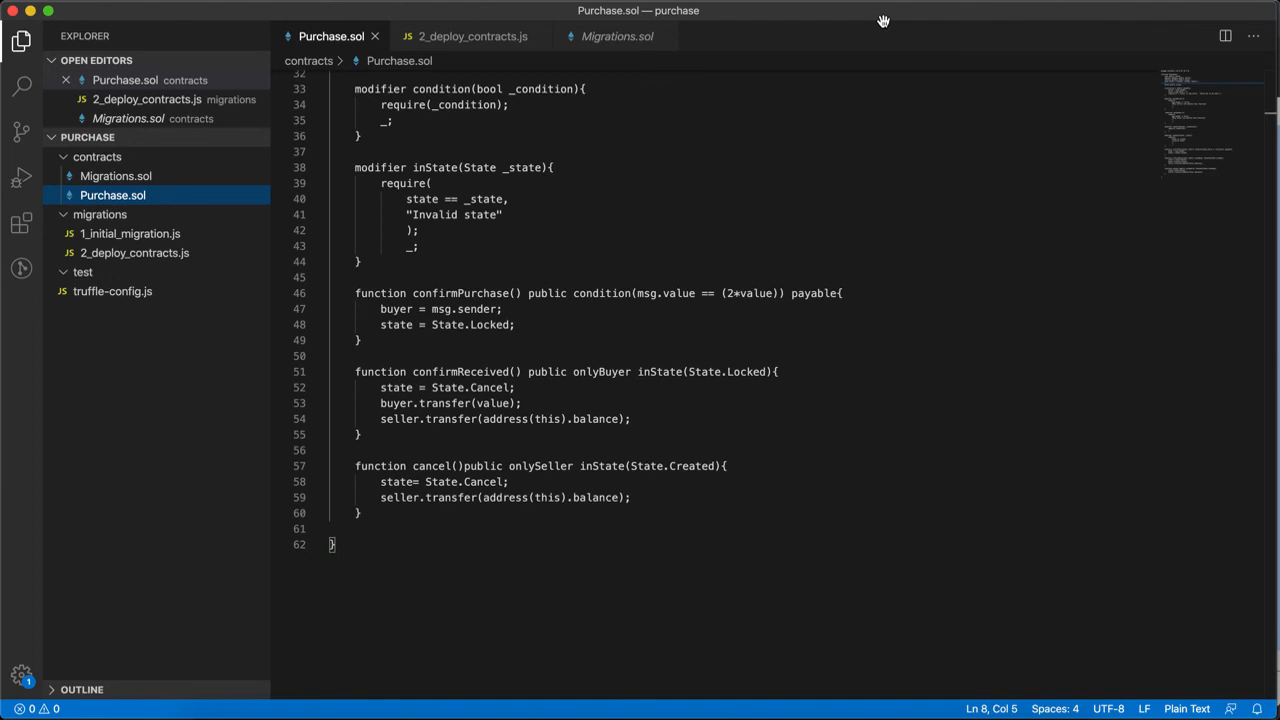
pyautogui.moveTo(930, 20)
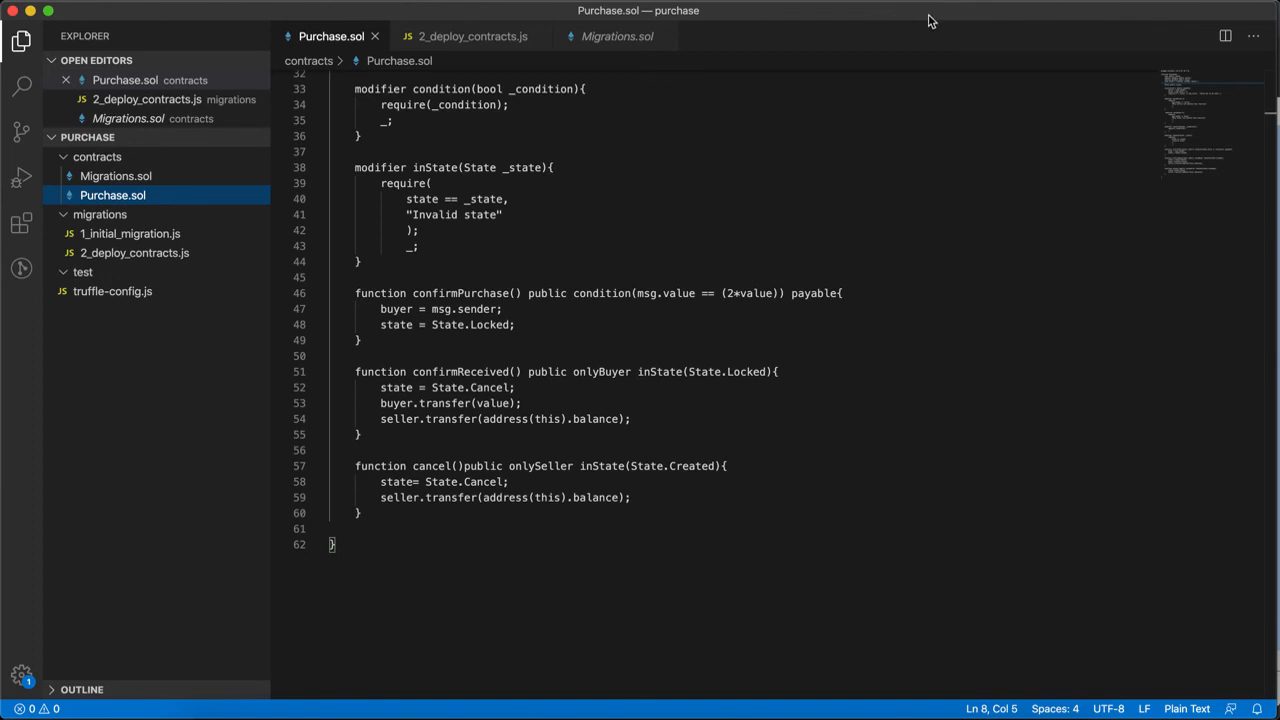